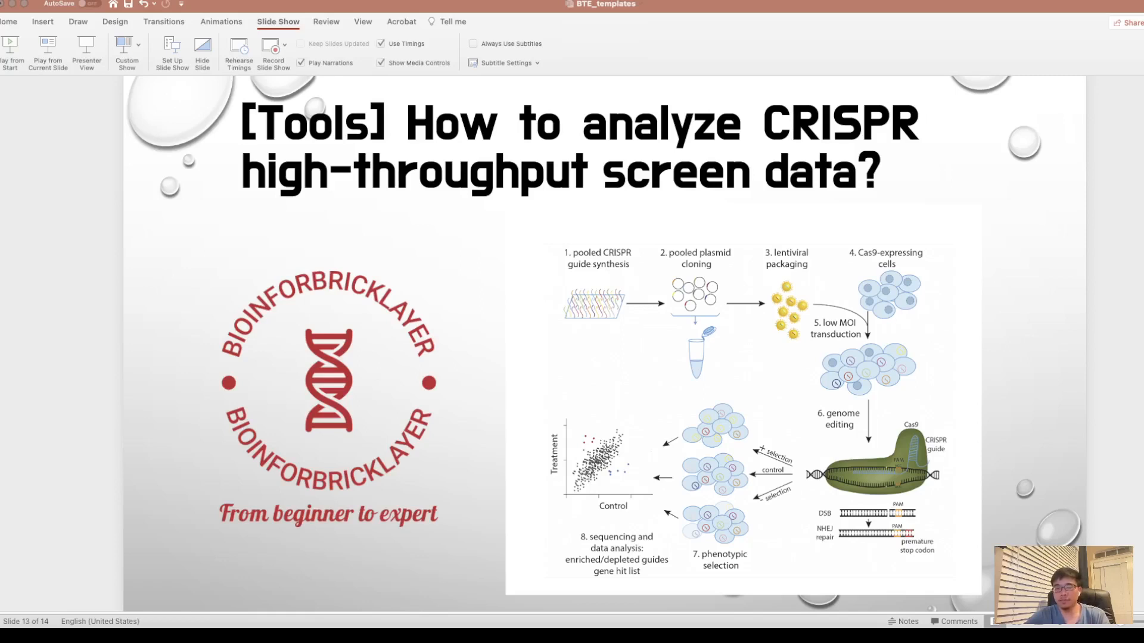
pyautogui.moveTo(425, 495)
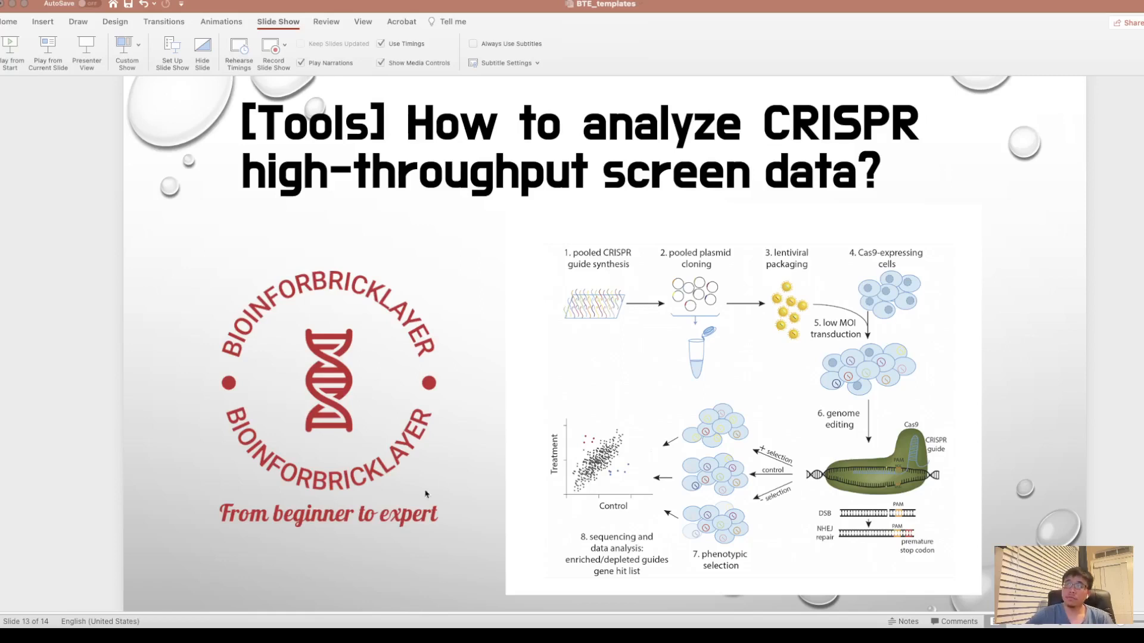
pyautogui.moveTo(609, 276)
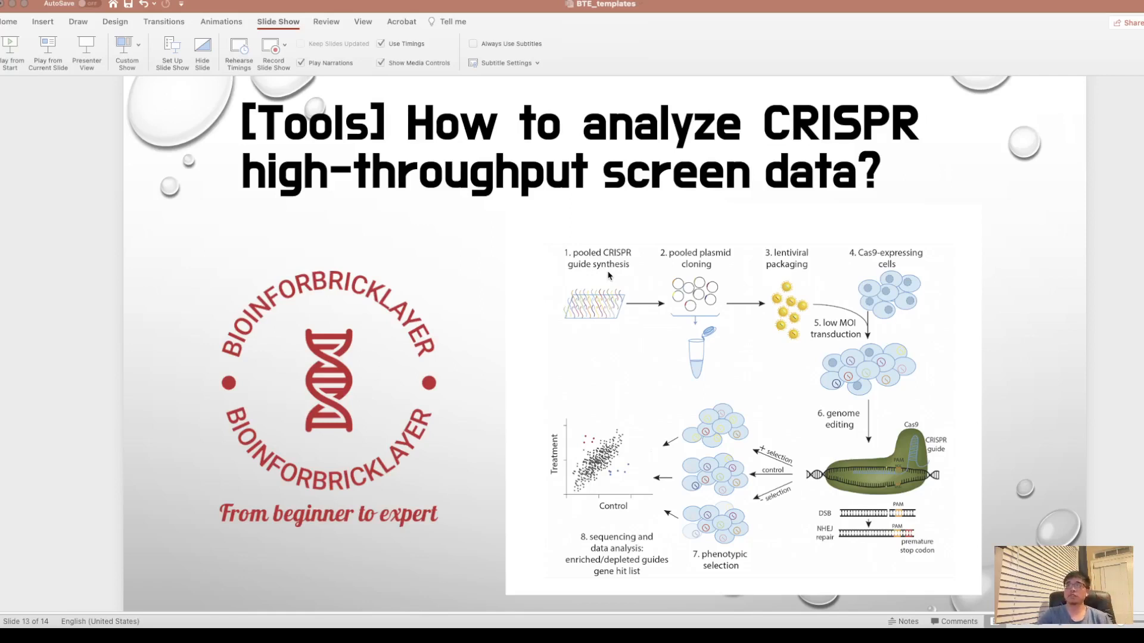
pyautogui.moveTo(579, 292)
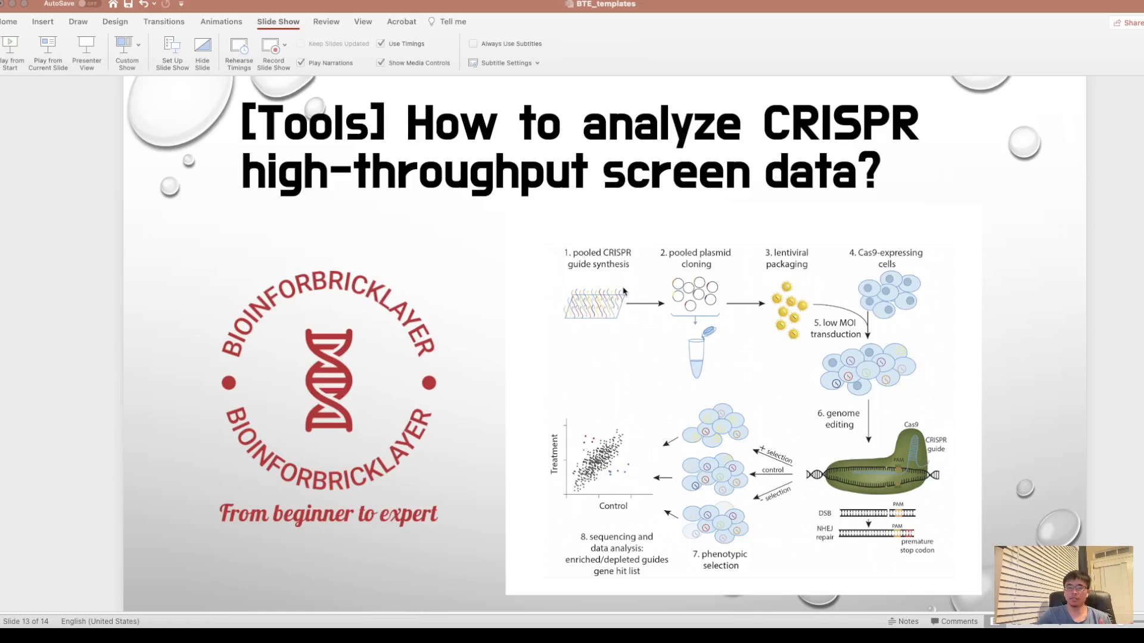
pyautogui.moveTo(658, 275)
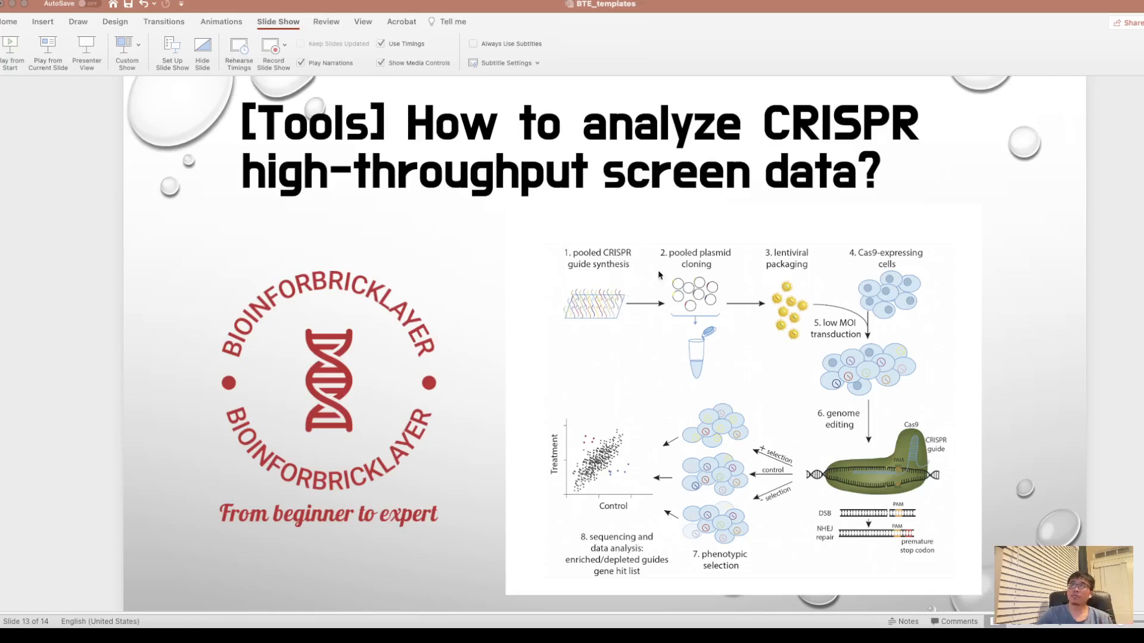
pyautogui.moveTo(776, 283)
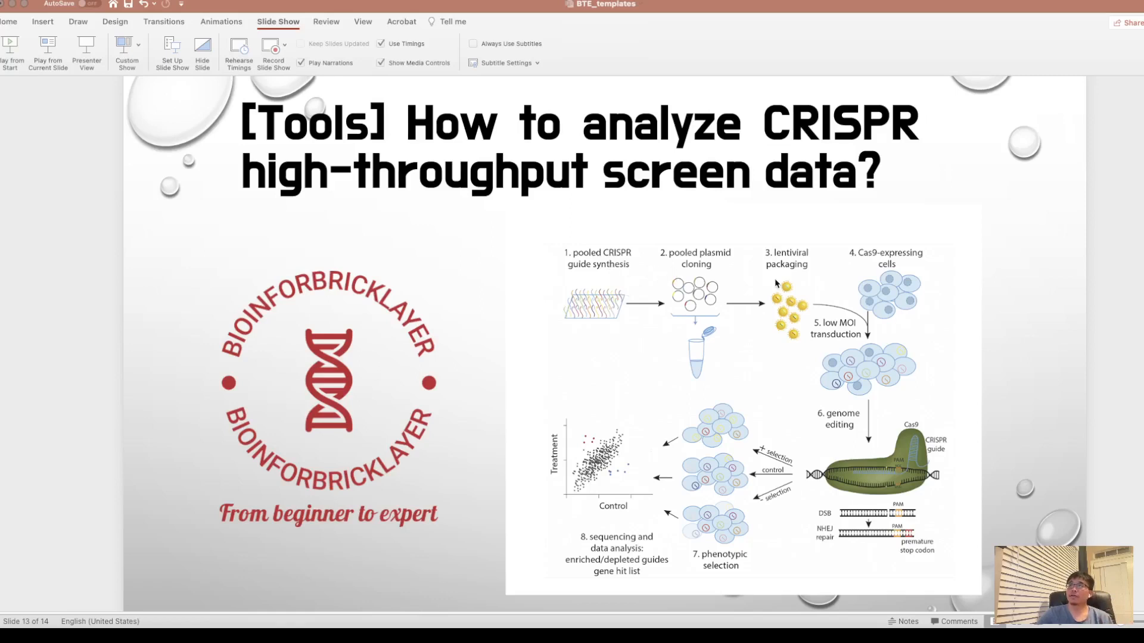
pyautogui.moveTo(791, 375)
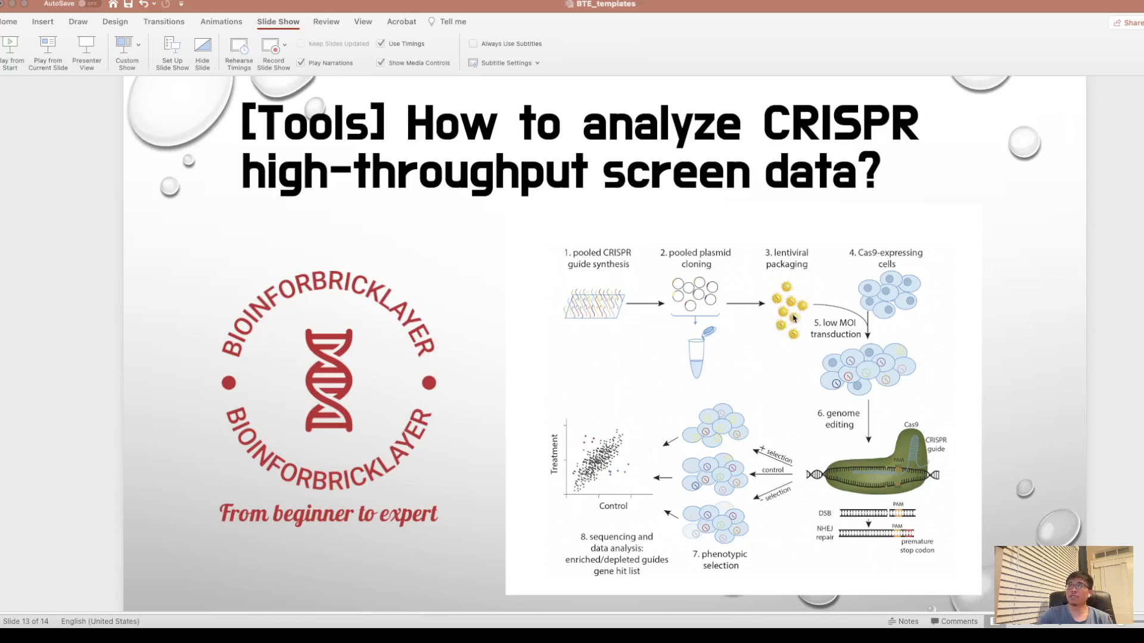
pyautogui.moveTo(877, 290)
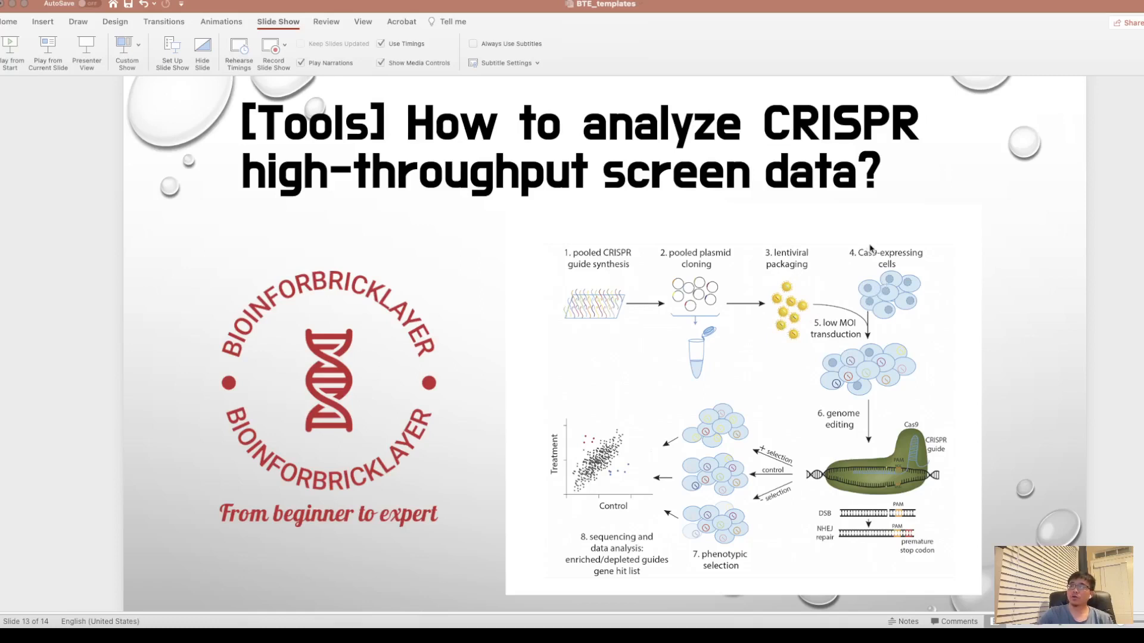
pyautogui.moveTo(899, 292)
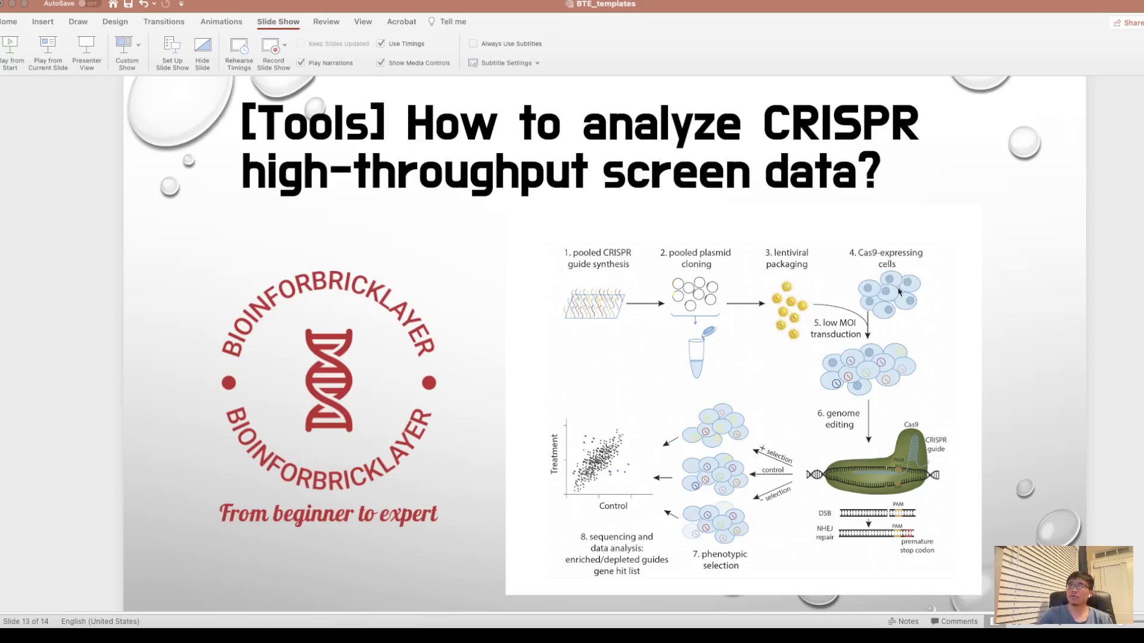
pyautogui.moveTo(907, 362)
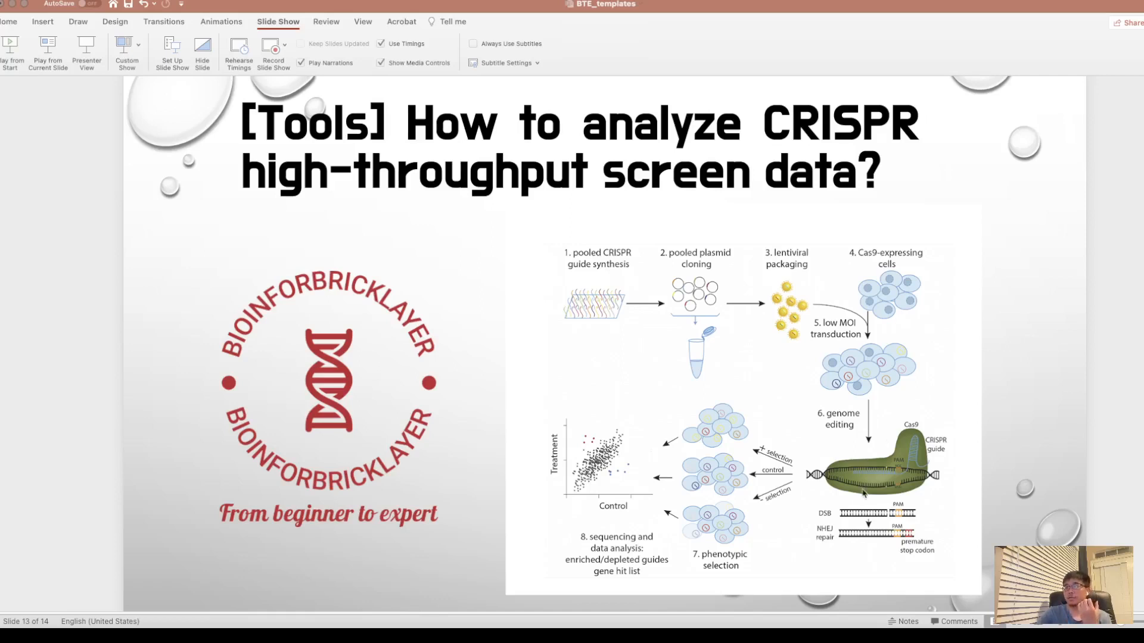
pyautogui.moveTo(860, 489)
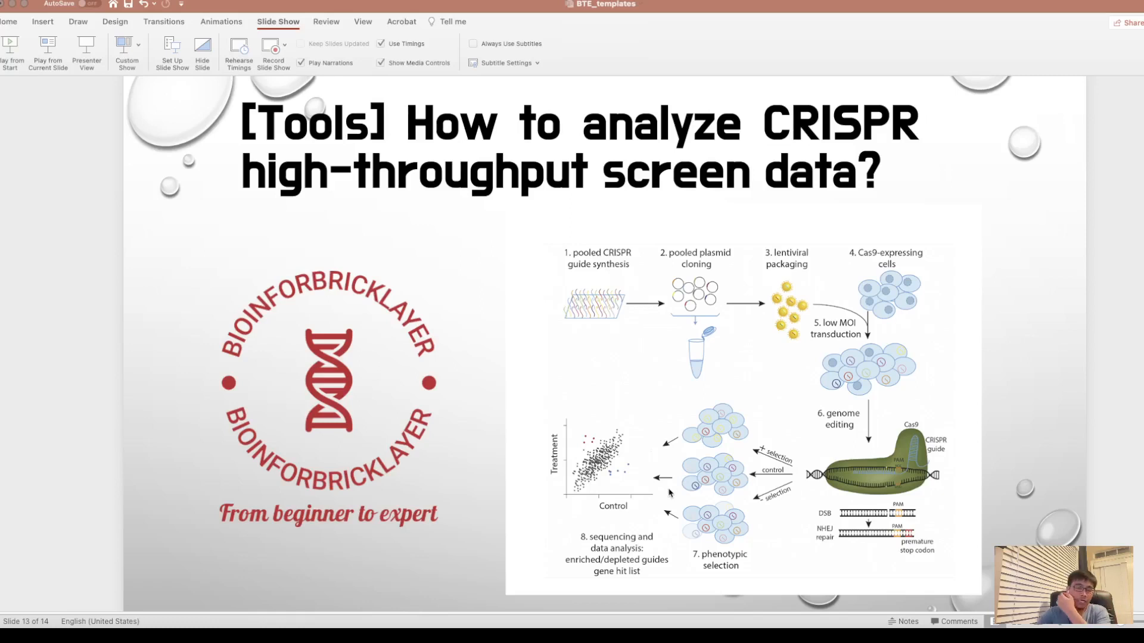
pyautogui.moveTo(755, 495)
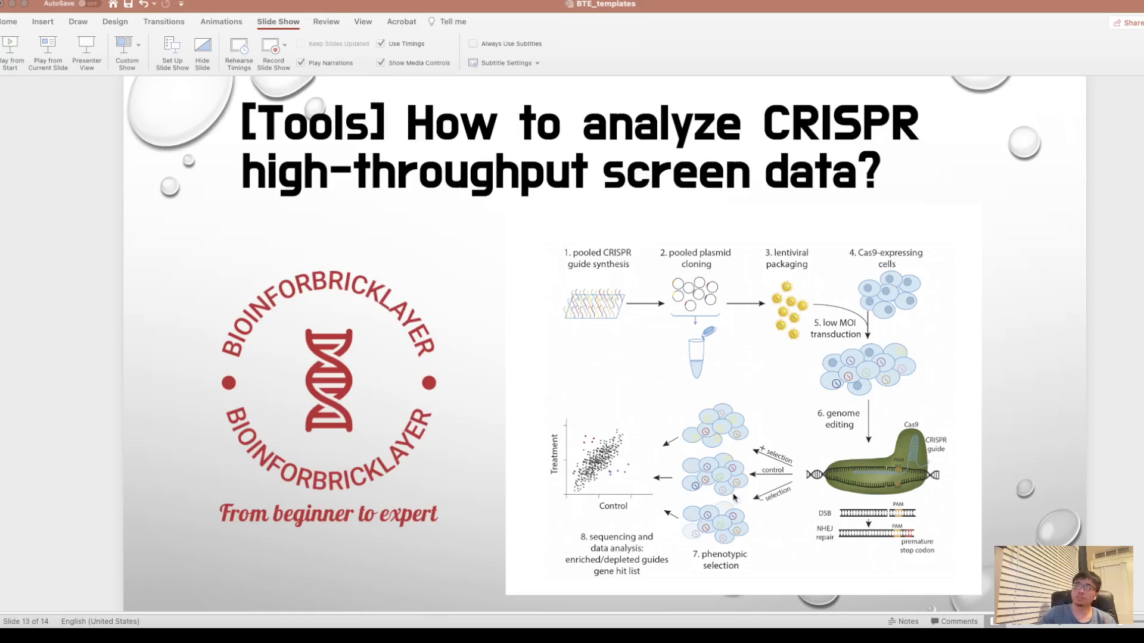
pyautogui.moveTo(643, 465)
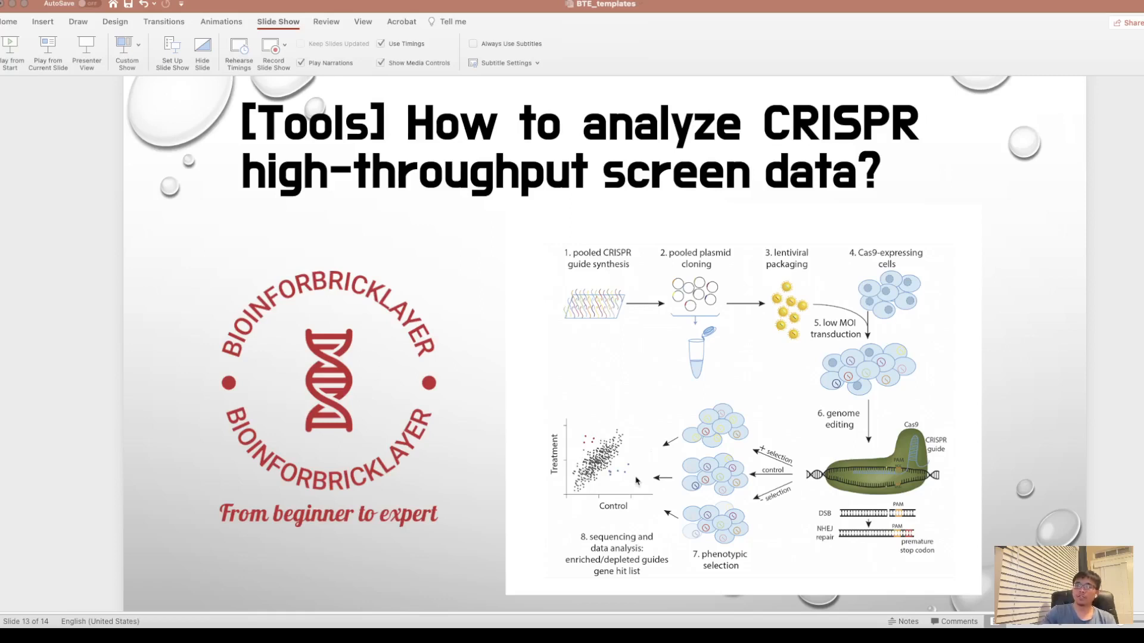
pyautogui.moveTo(678, 252)
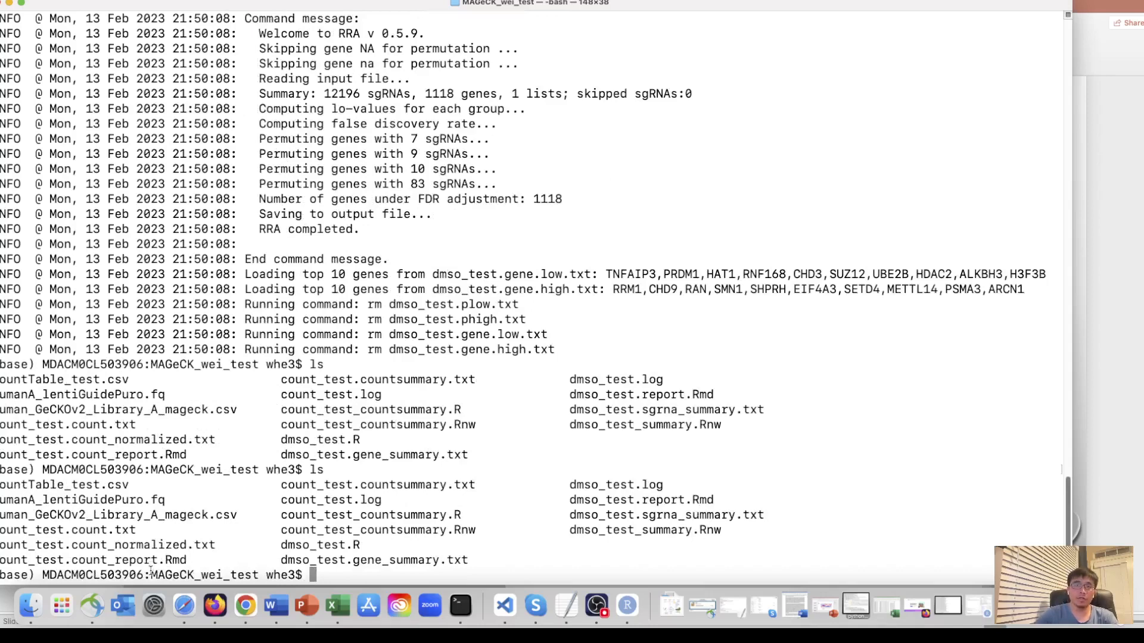
# - Page the HumanA_lentiGuidePuro.fq reads with less, fixing a wrong Tab-completed library name
pyautogui.doubleClick(195, 574)
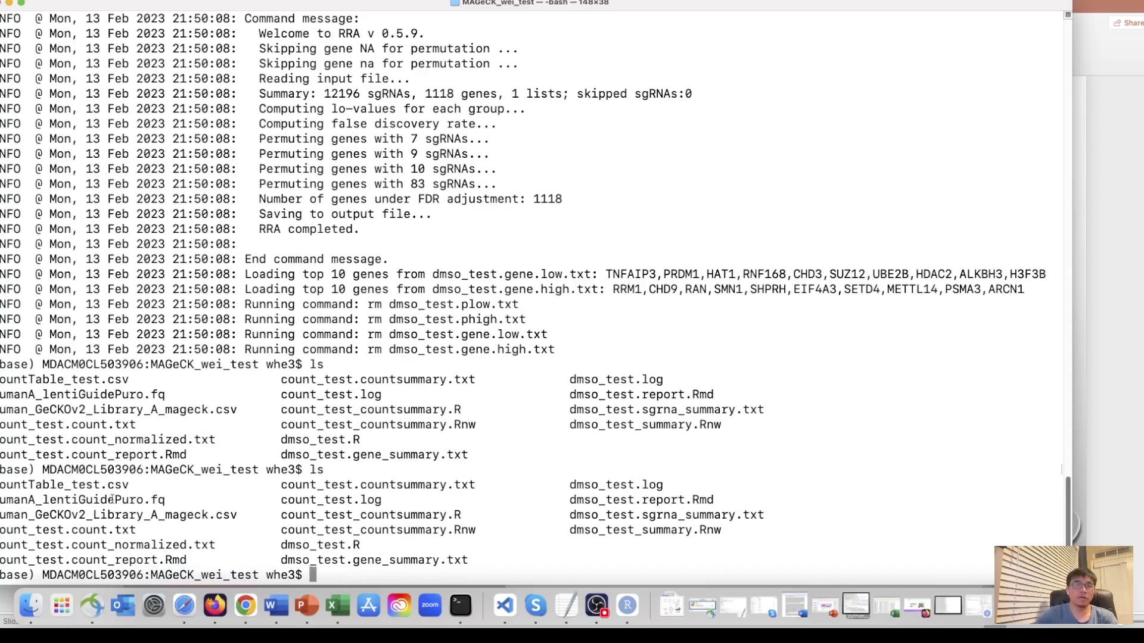
pyautogui.doubleClick(82, 499)
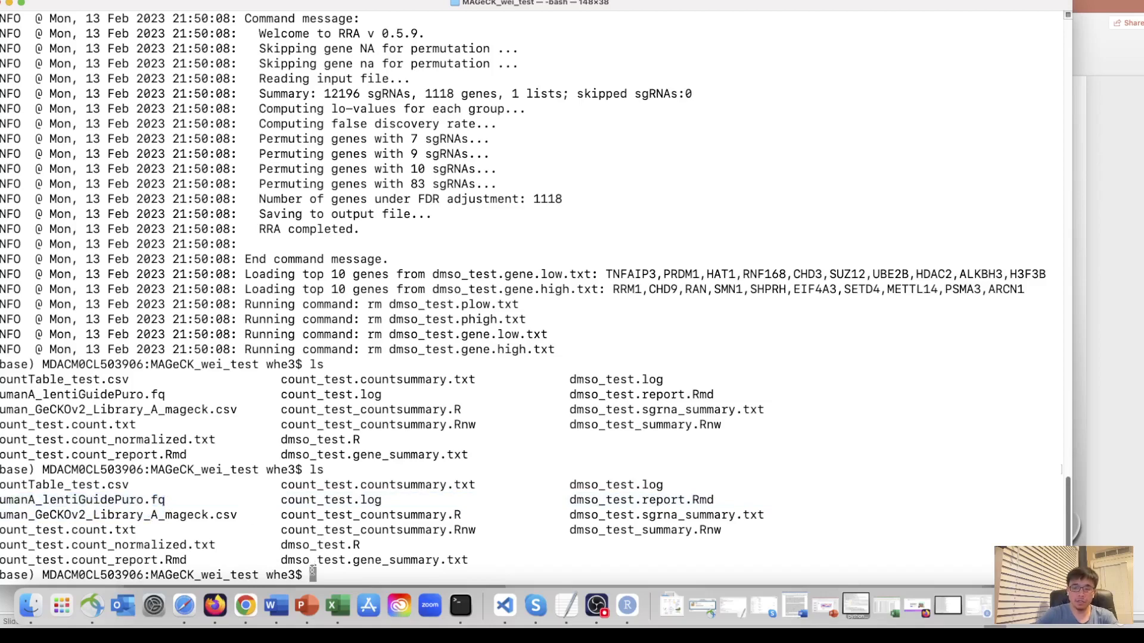
pyautogui.write('less')
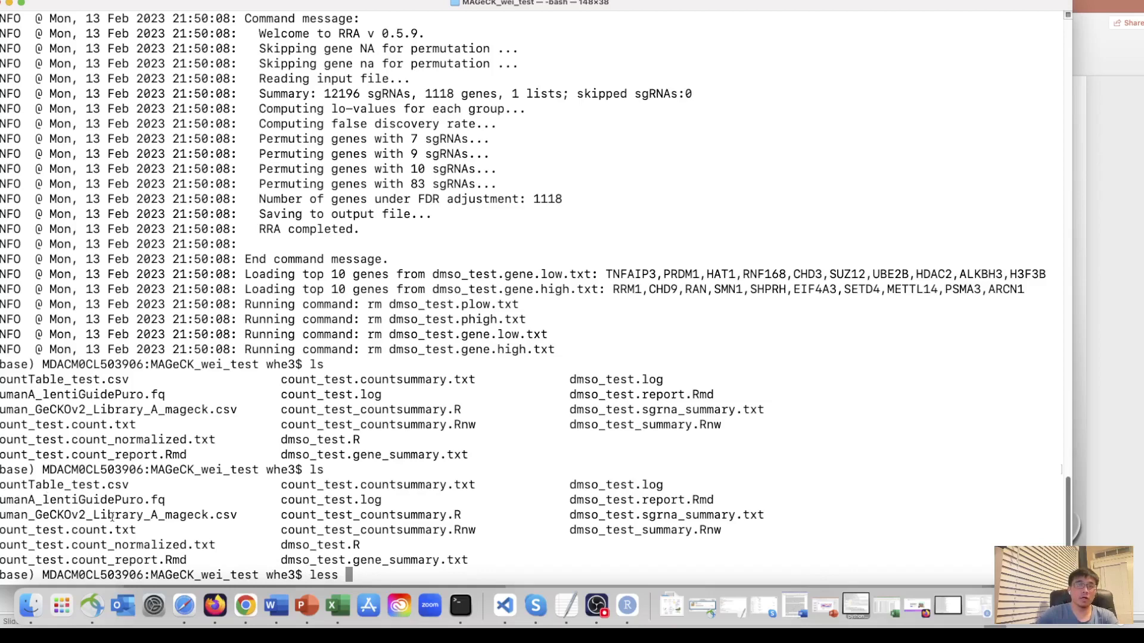
pyautogui.write('H')
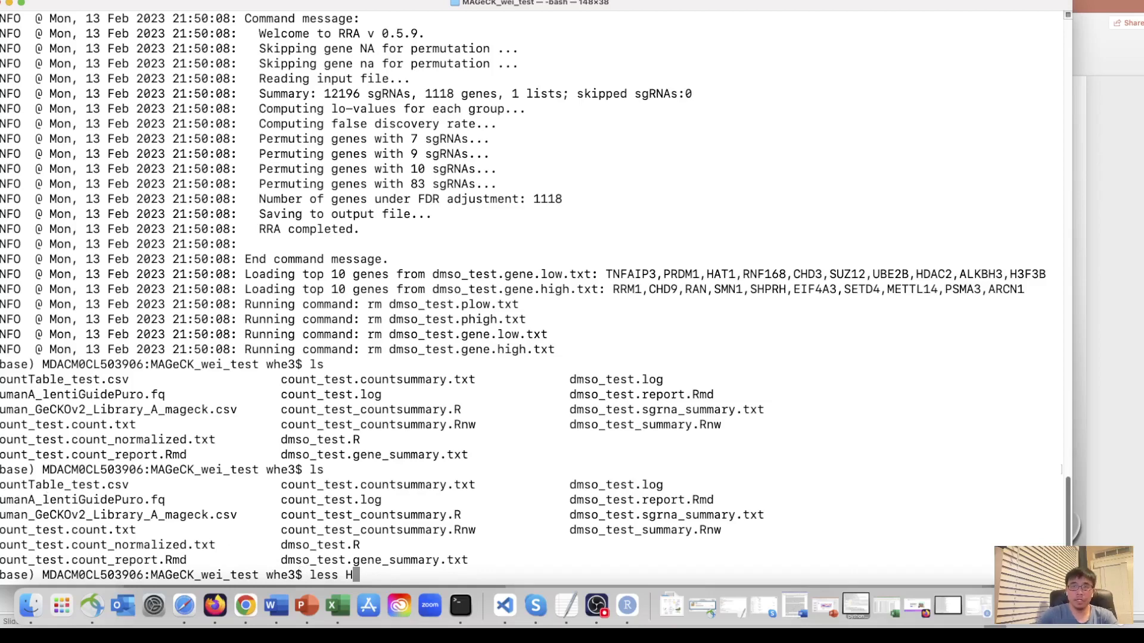
pyautogui.write('uman')
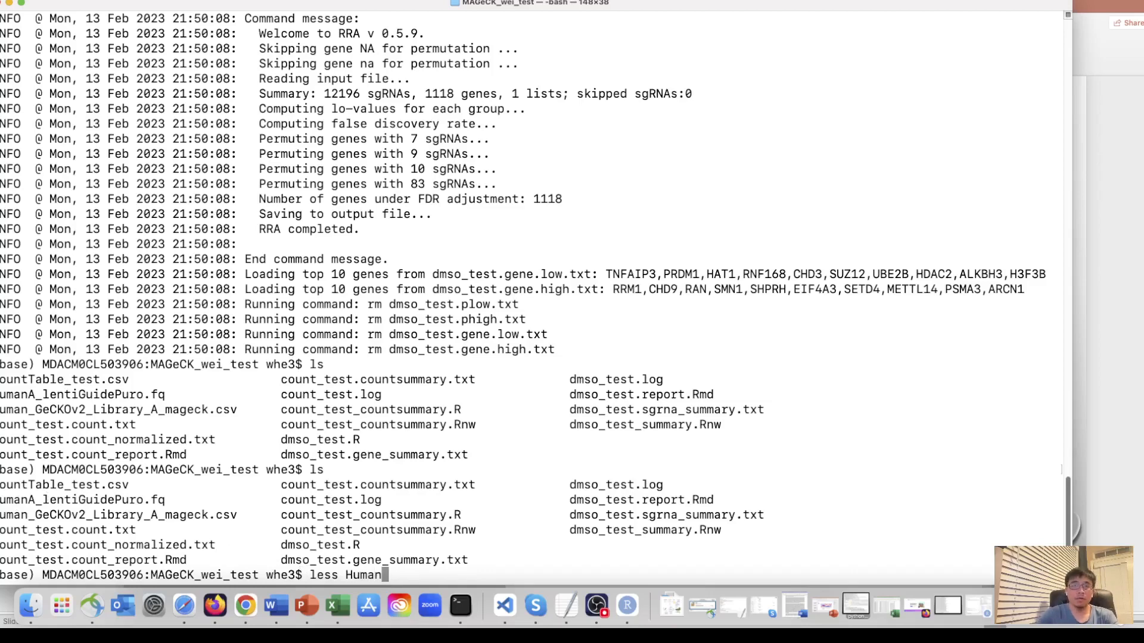
pyautogui.write('_GeCKOv2_Library_A_mageck.c')
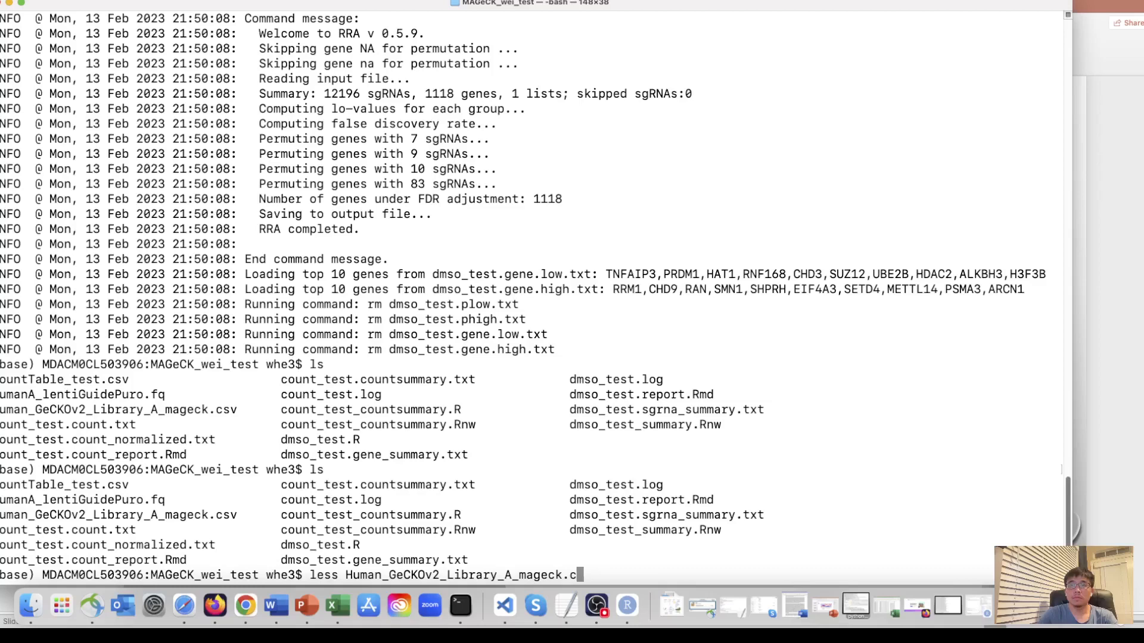
pyautogui.press('Backspace')
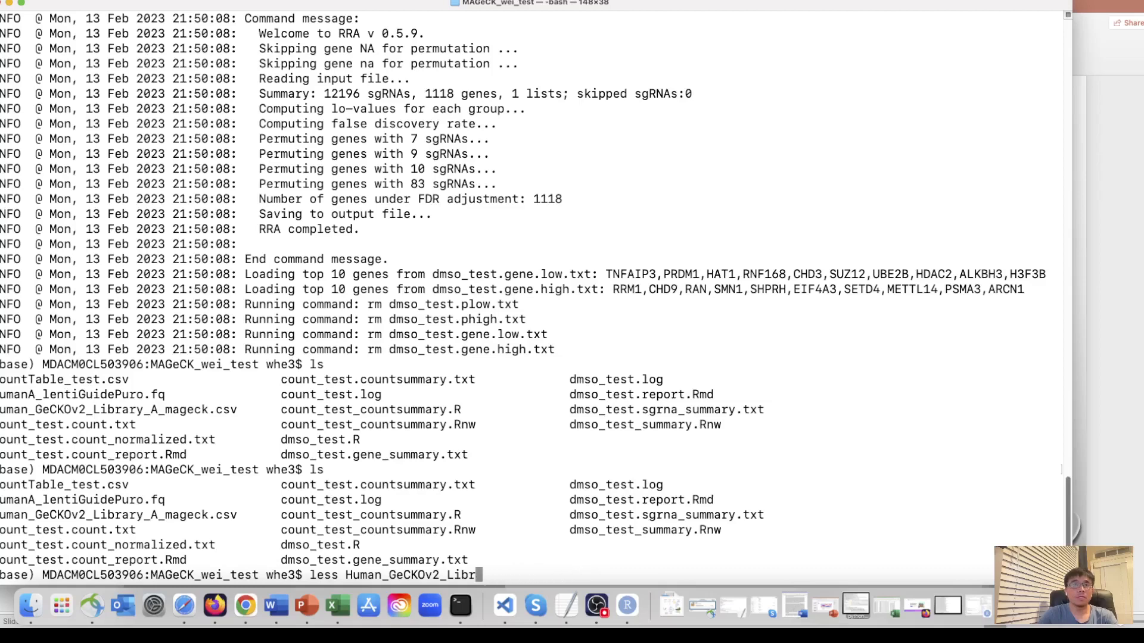
pyautogui.press('Backspace')
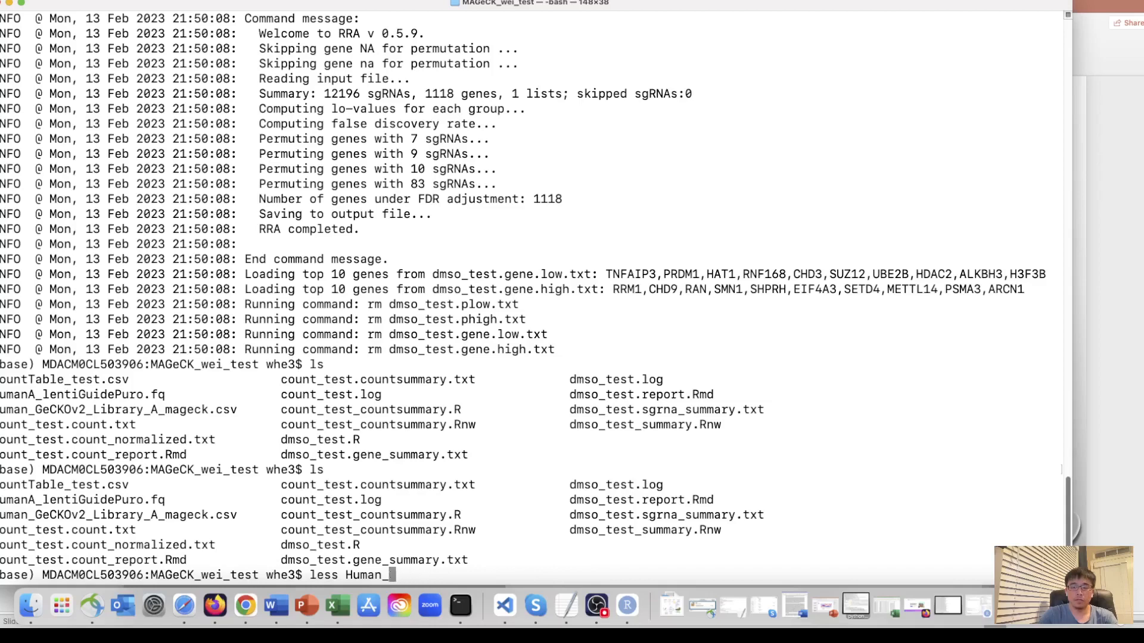
pyautogui.write('l')
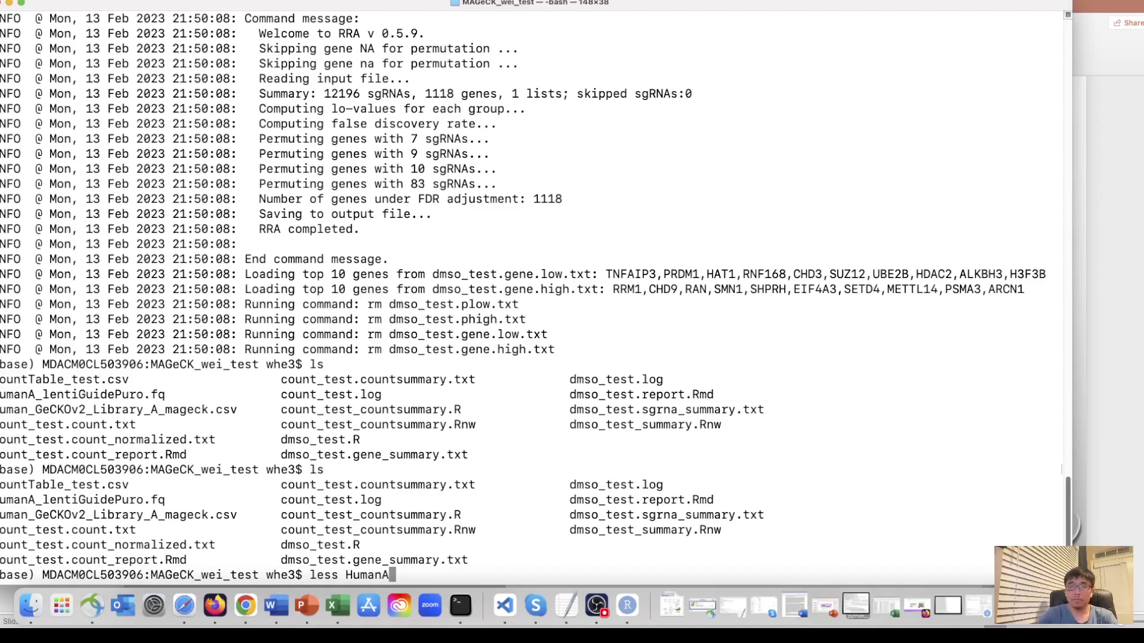
pyautogui.write('L')
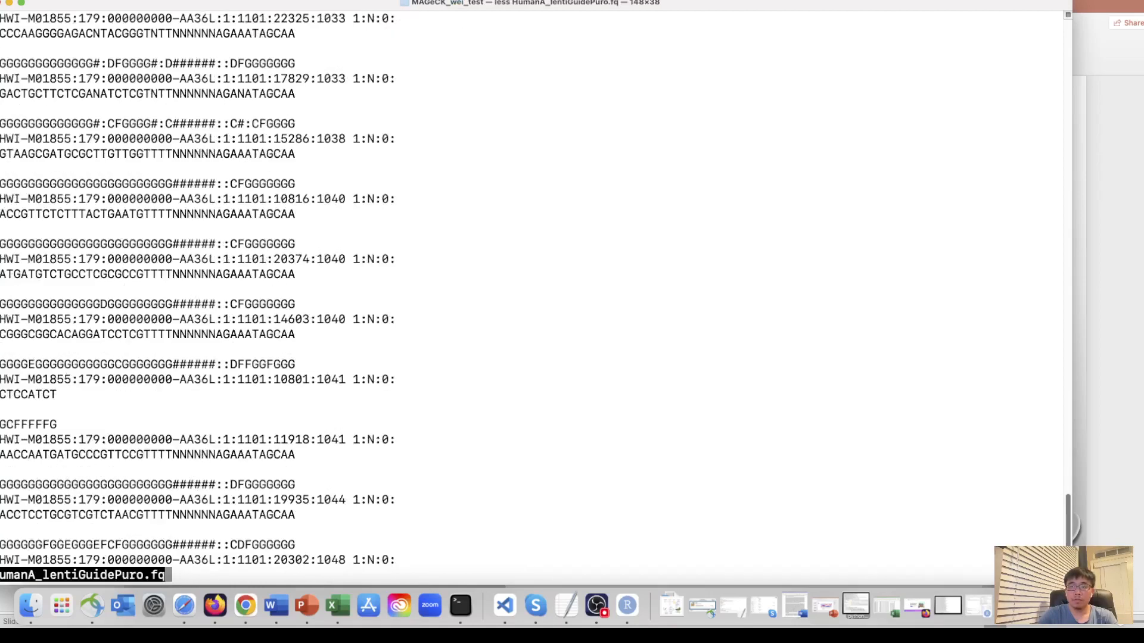
pyautogui.moveTo(279, 155)
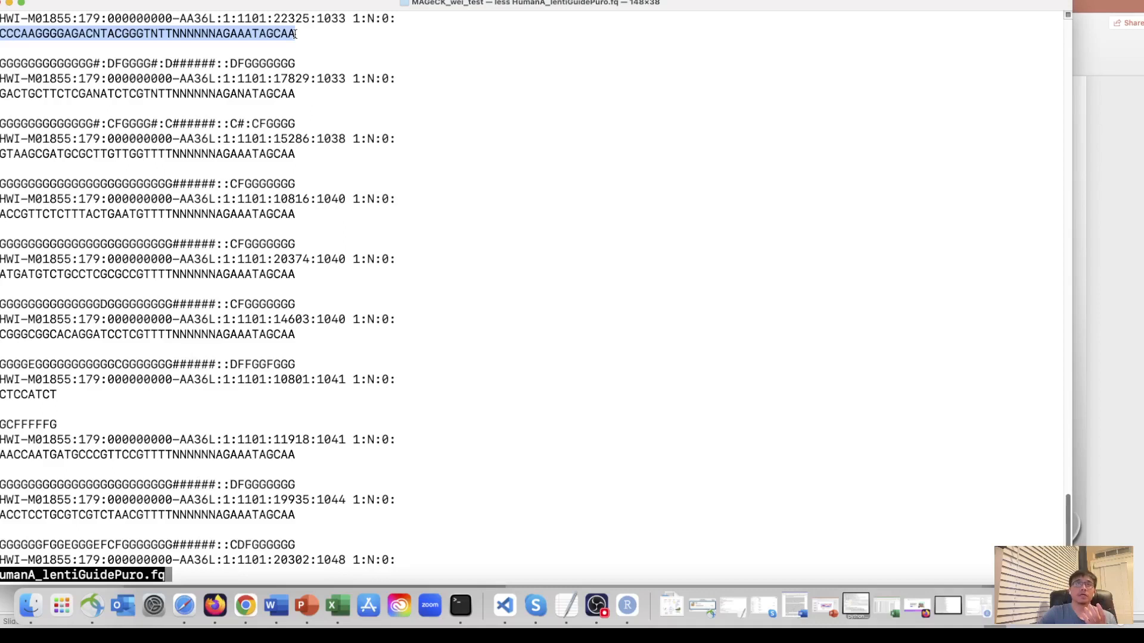
pyautogui.moveTo(343, 111)
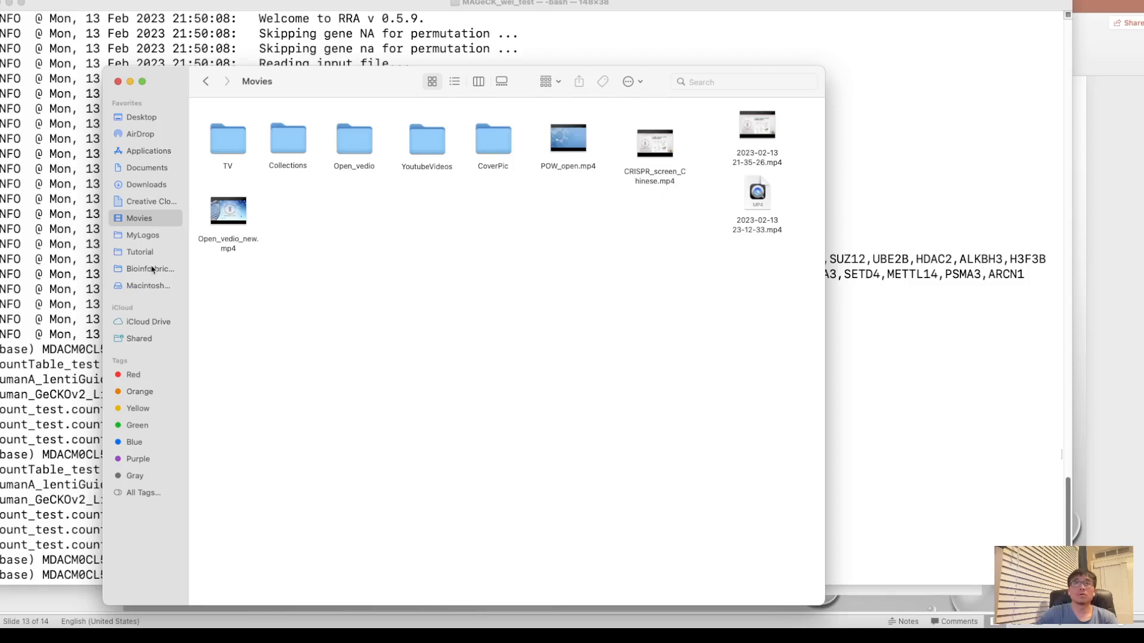
# - Browse to the MAGeCK_wei_test folder inside the whe3 home folder
pyautogui.click(148, 284)
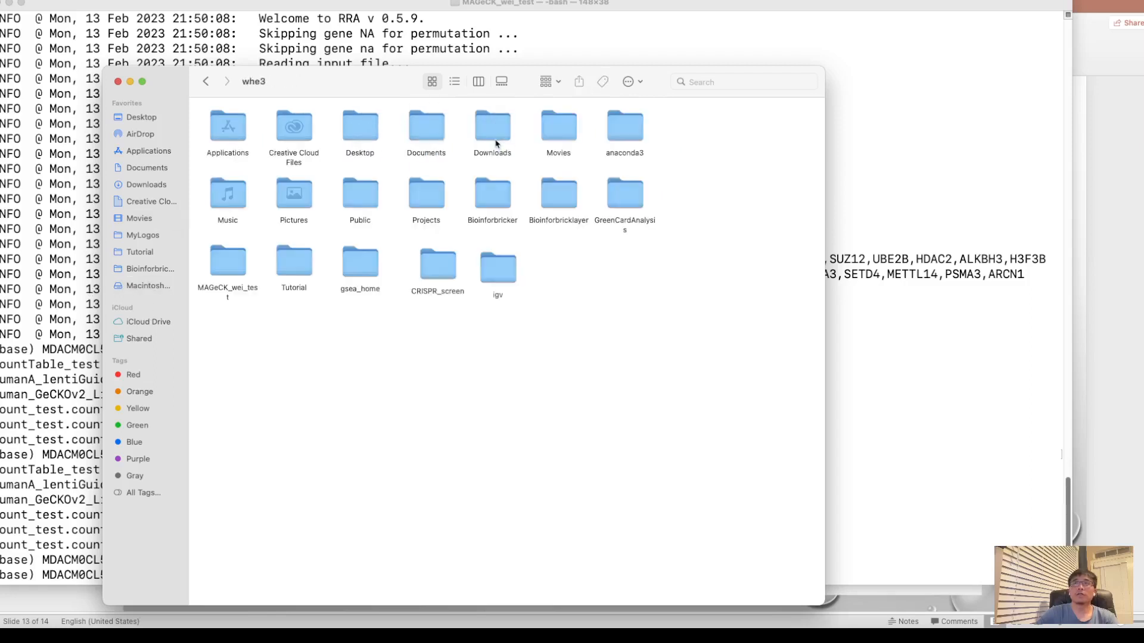
pyautogui.click(227, 262)
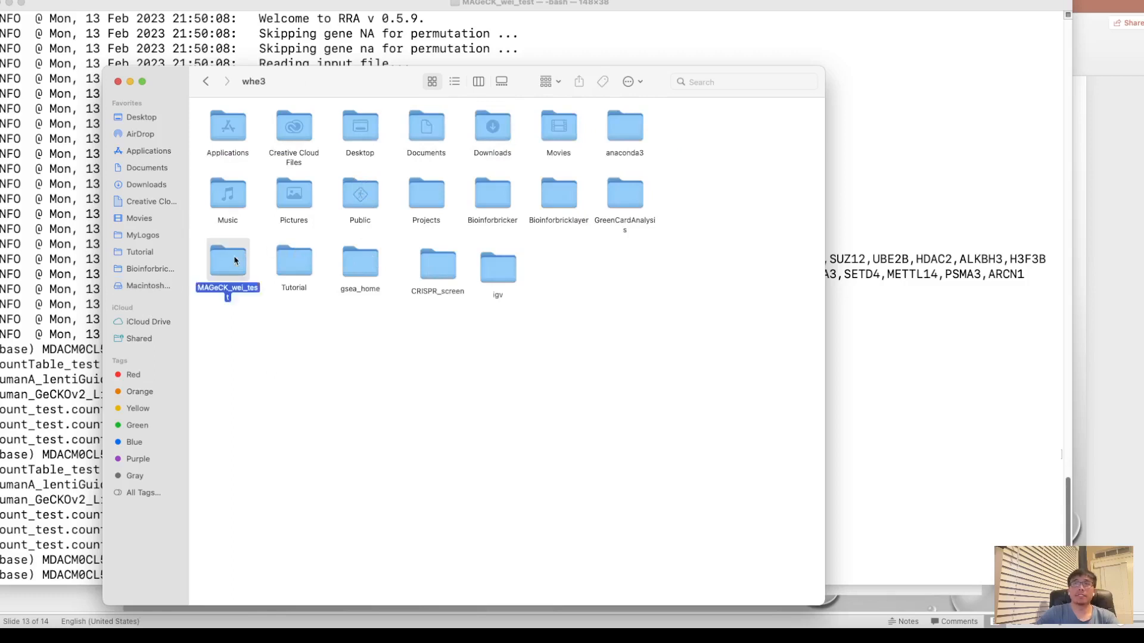
pyautogui.doubleClick(226, 259)
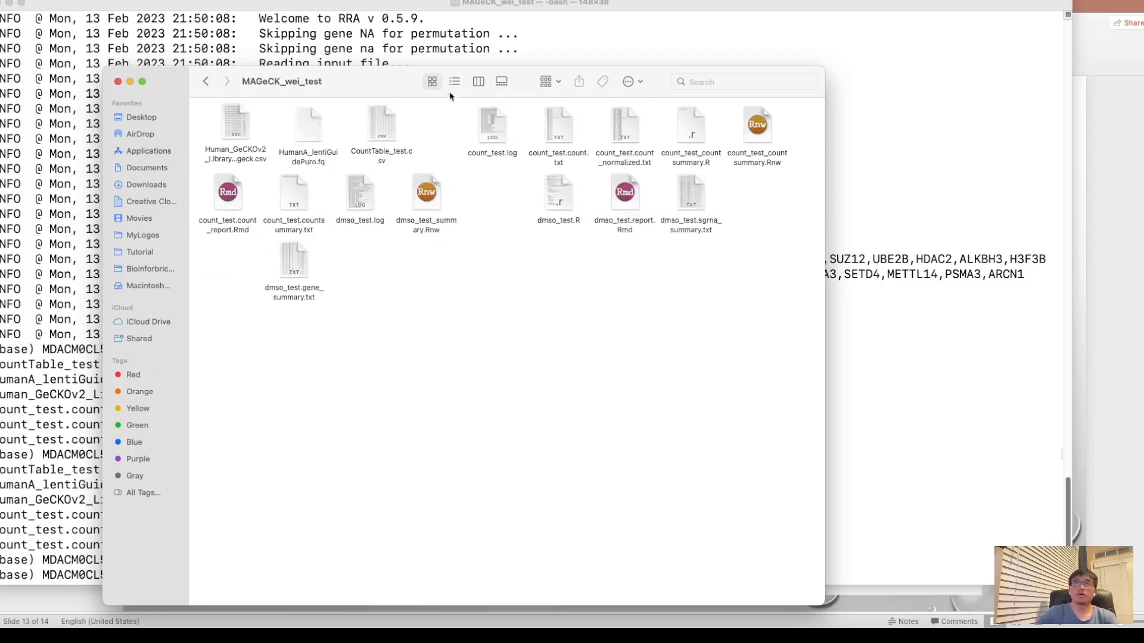
pyautogui.click(454, 81)
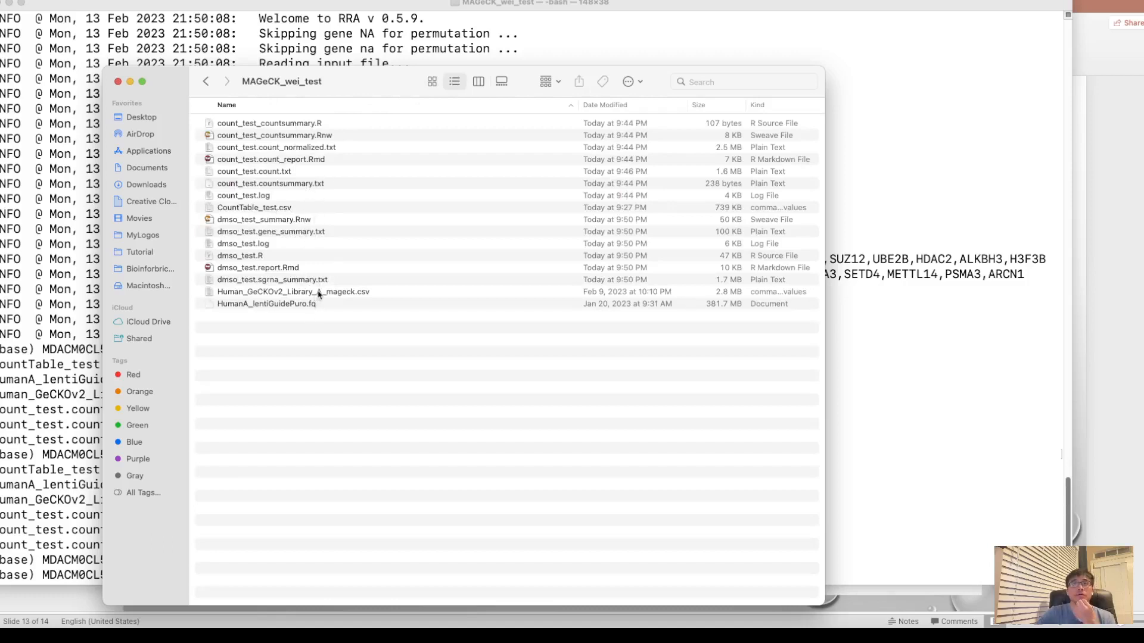
# - Open Human_GeCKOv2_Library_A_mageck.csv in Excel from Finder
pyautogui.rightClick(292, 291)
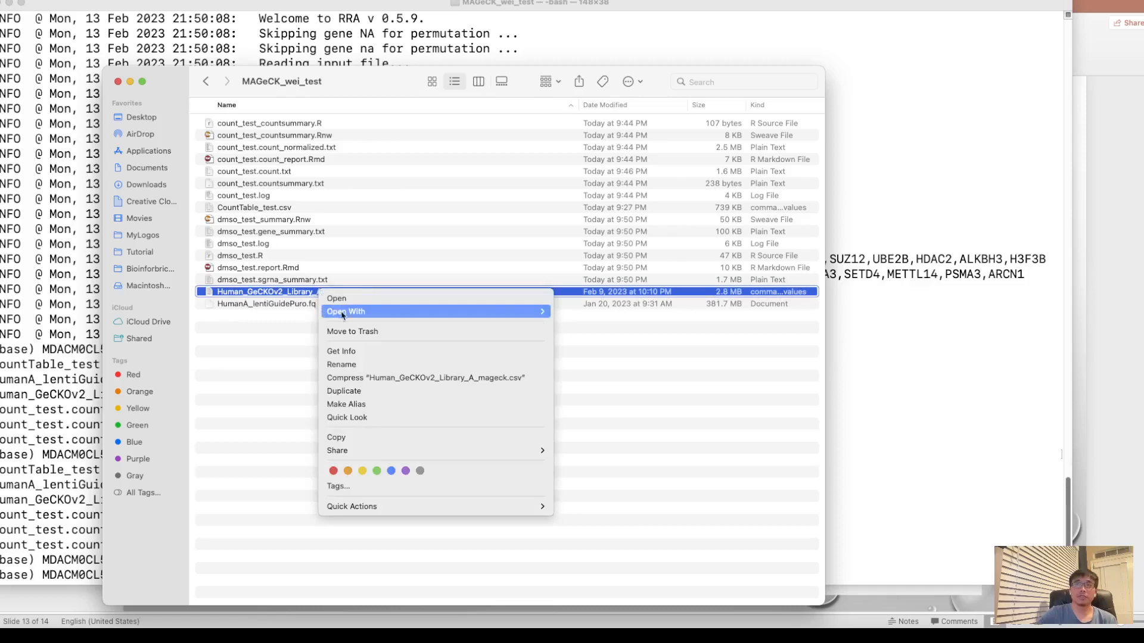
pyautogui.click(577, 316)
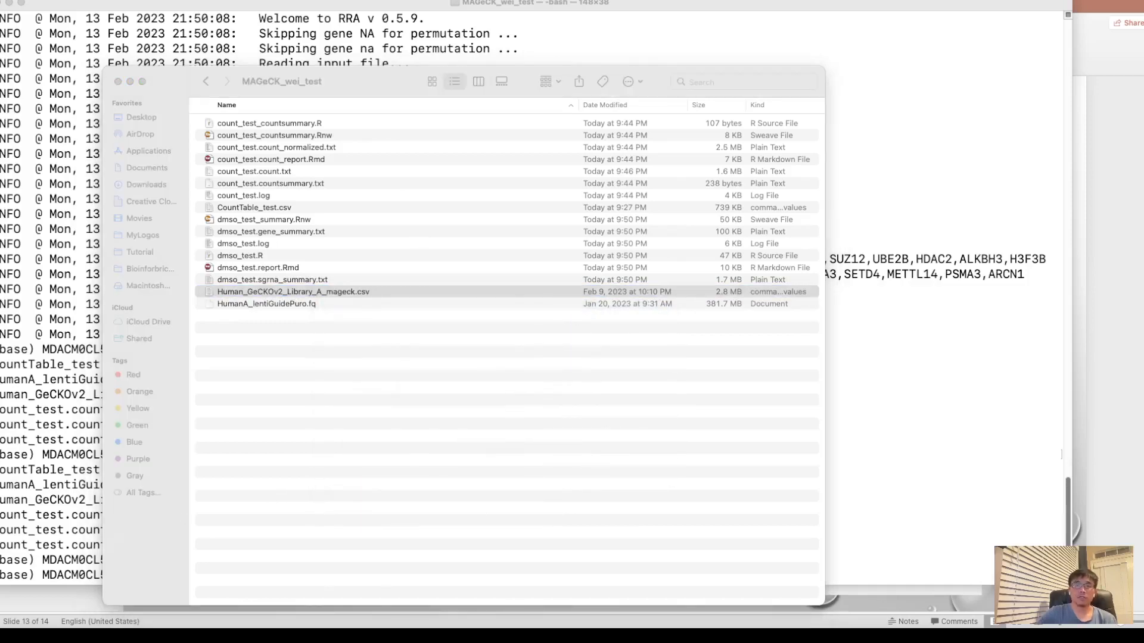
pyautogui.doubleClick(293, 290)
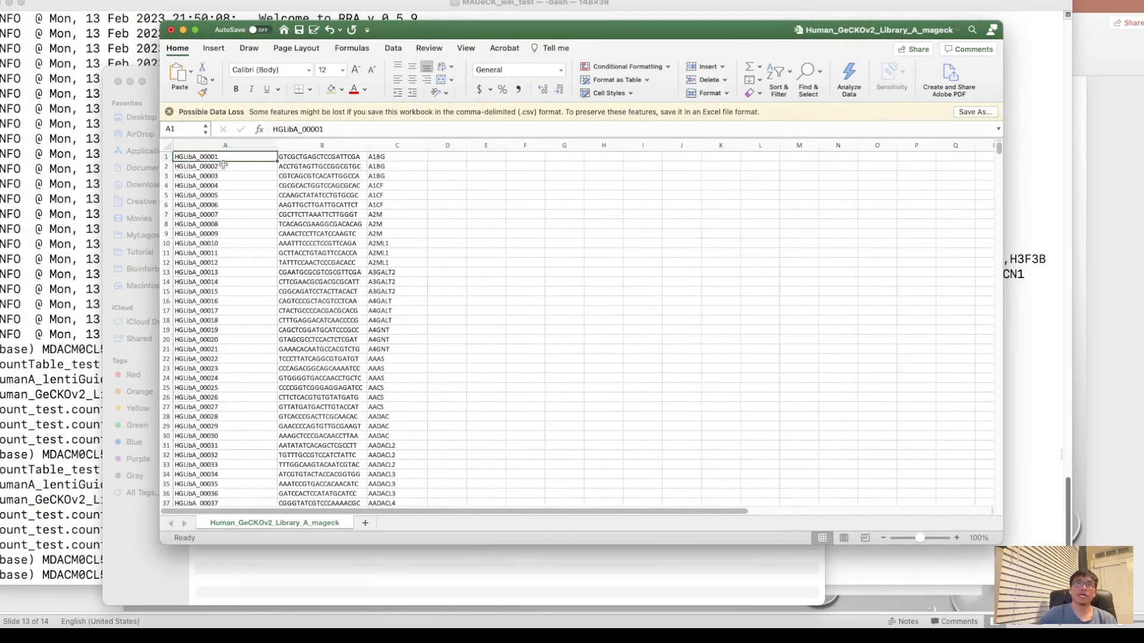
pyautogui.click(225, 166)
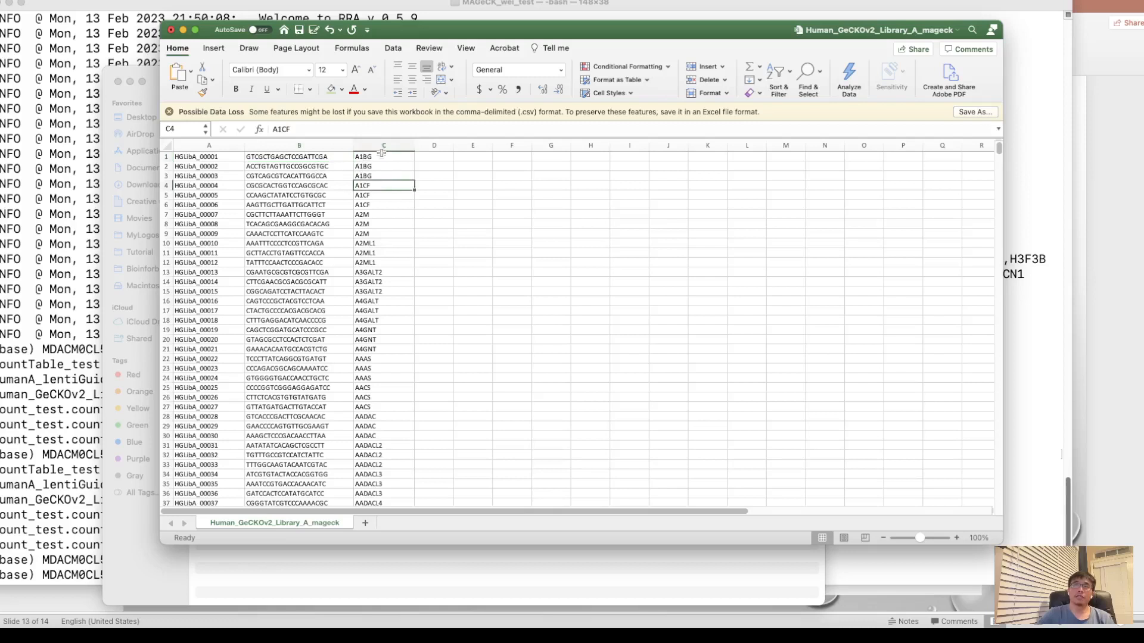
pyautogui.click(383, 157)
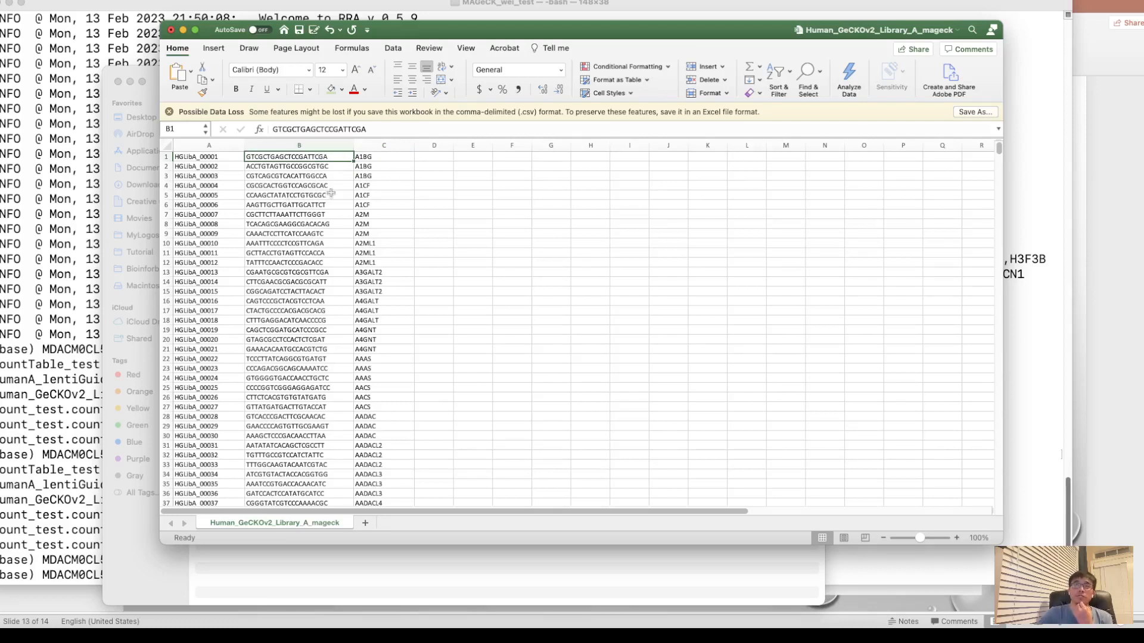
pyautogui.moveTo(271, 311)
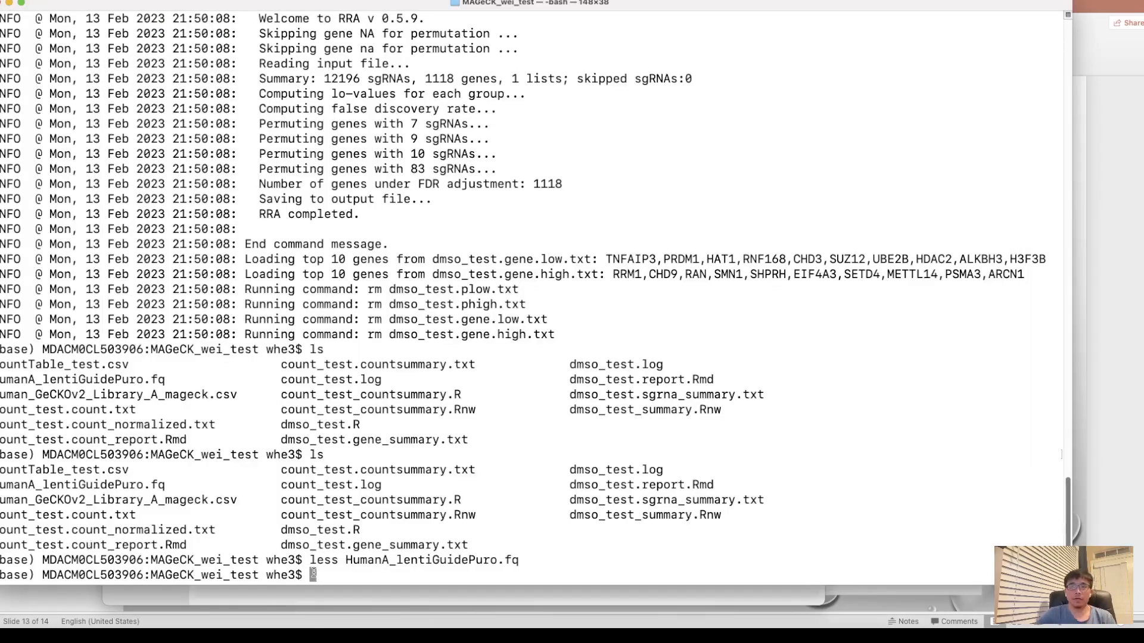
# - Run mageck with no arguments to list the count, test, pathway, plot and mle subcommands
pyautogui.write('mag')
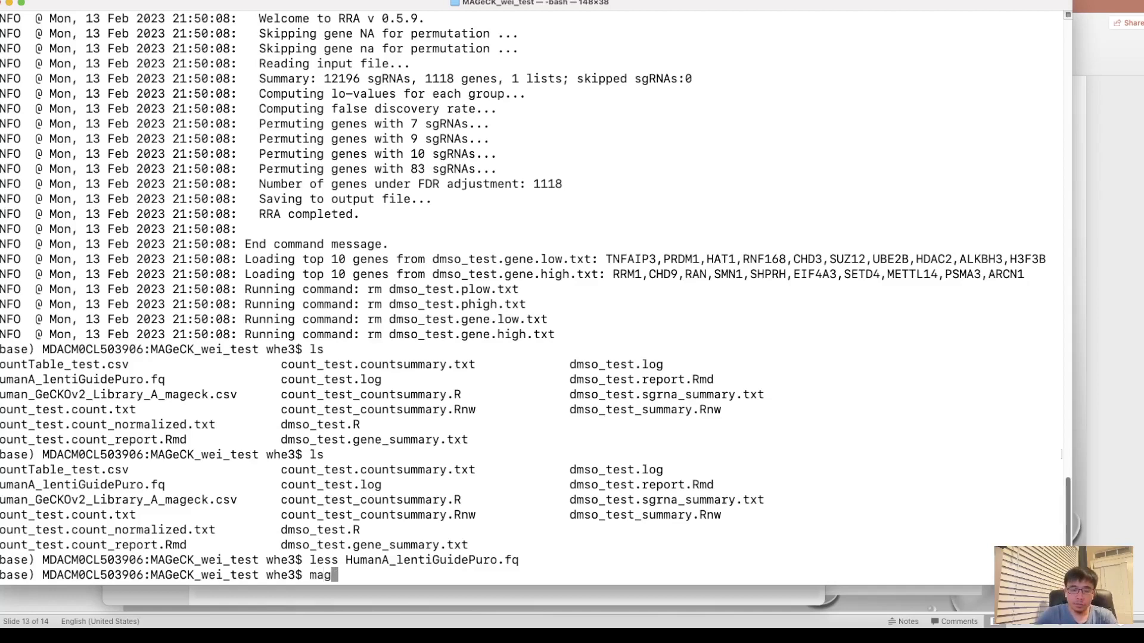
pyautogui.write('eck')
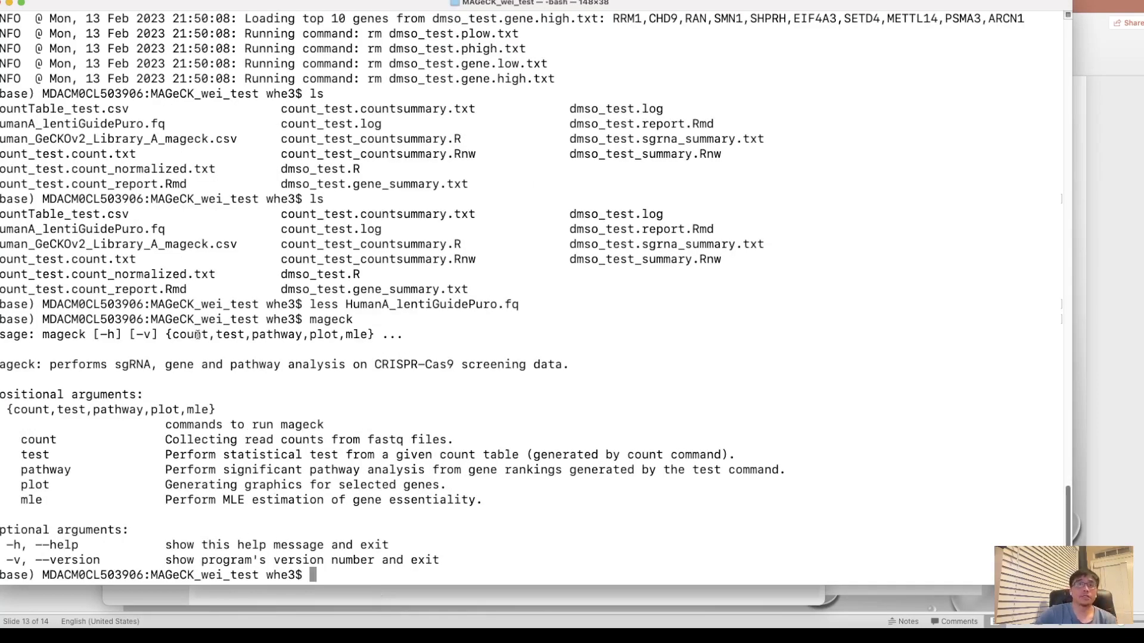
pyautogui.moveTo(49, 364); pyautogui.dragTo(180, 365)
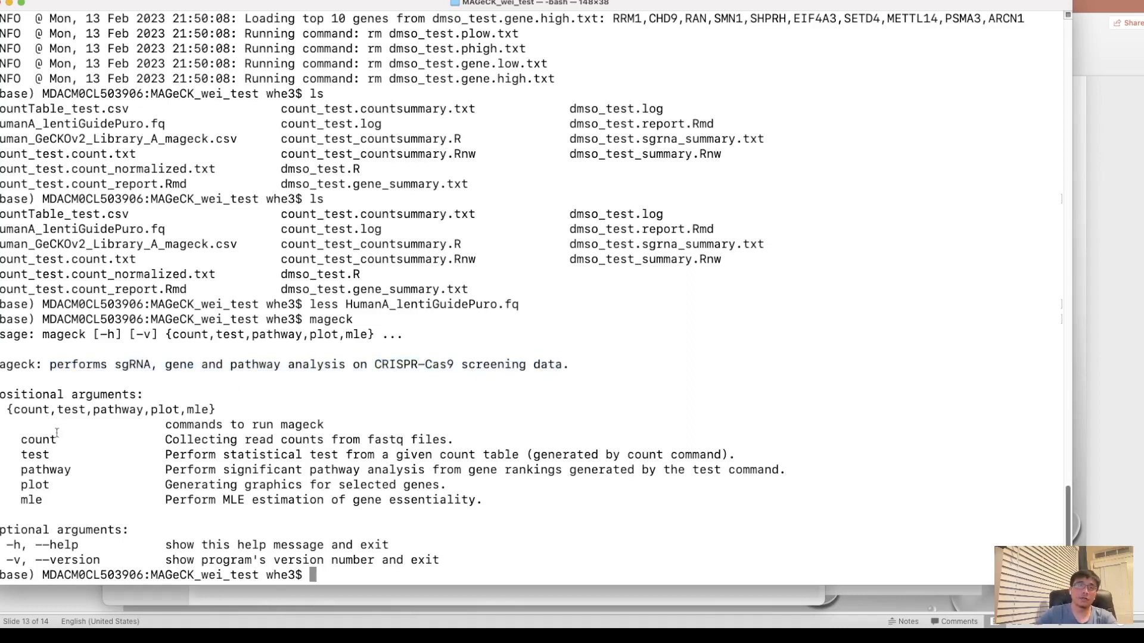
pyautogui.moveTo(294, 563)
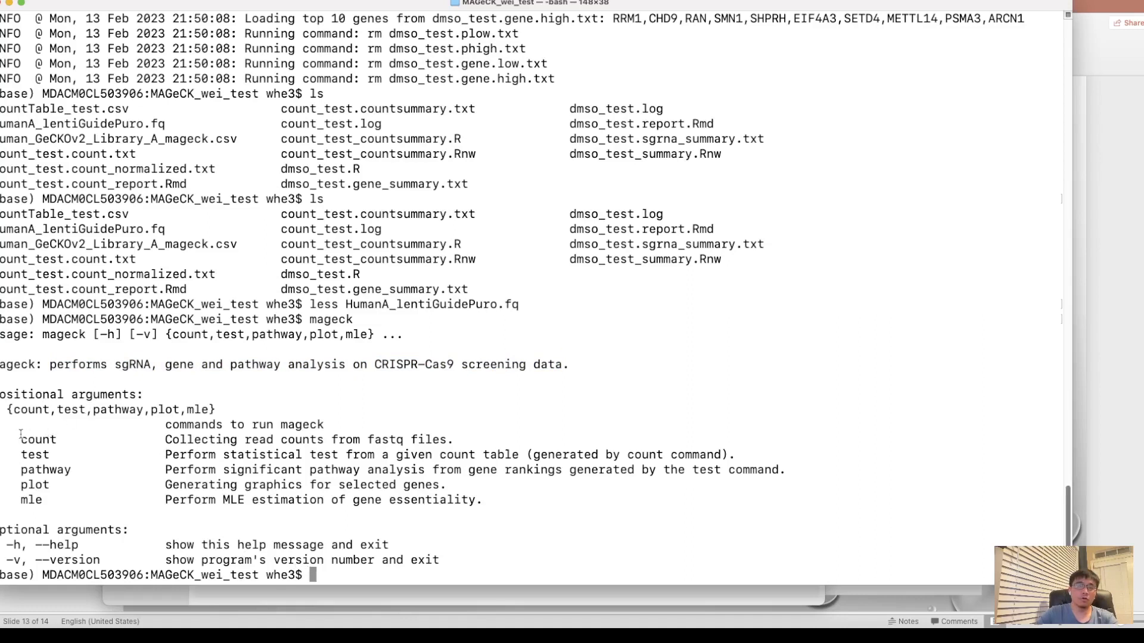
pyautogui.doubleClick(34, 454)
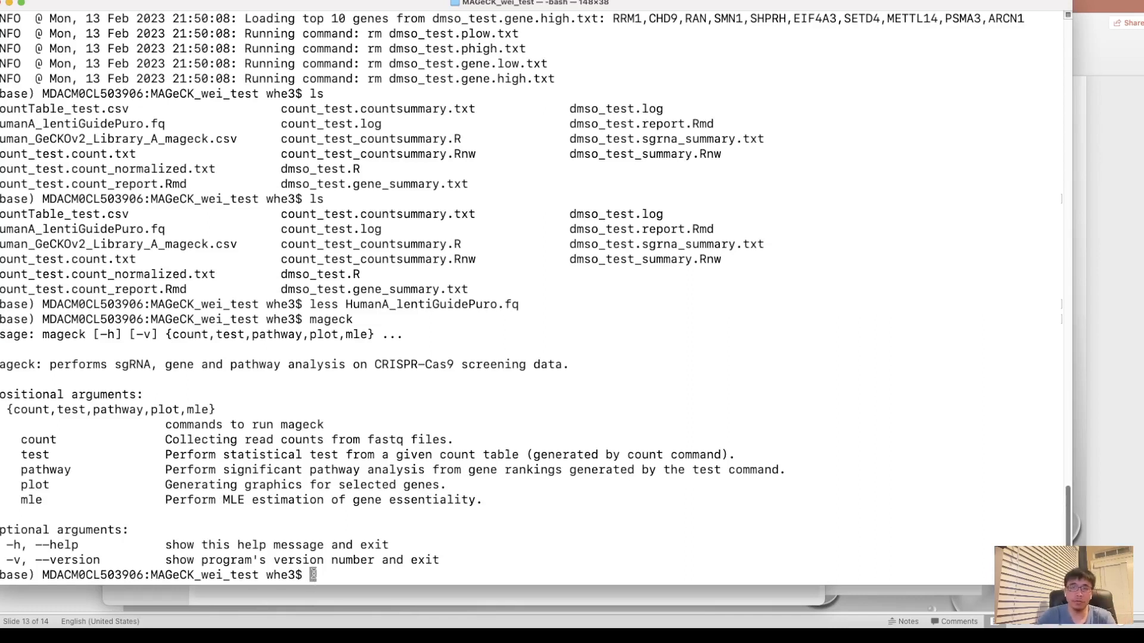
# - Show mageck count options, then begin a count command with -l Human_GeCKOv2_Library_A_mageck.csv
pyautogui.write('mageck')
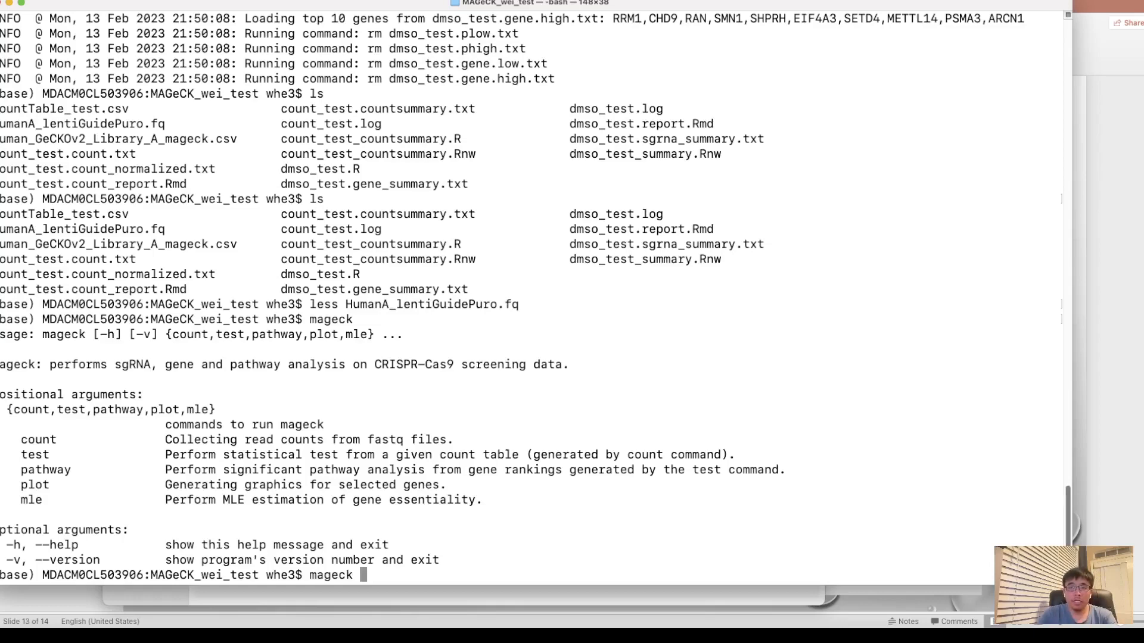
pyautogui.write('count')
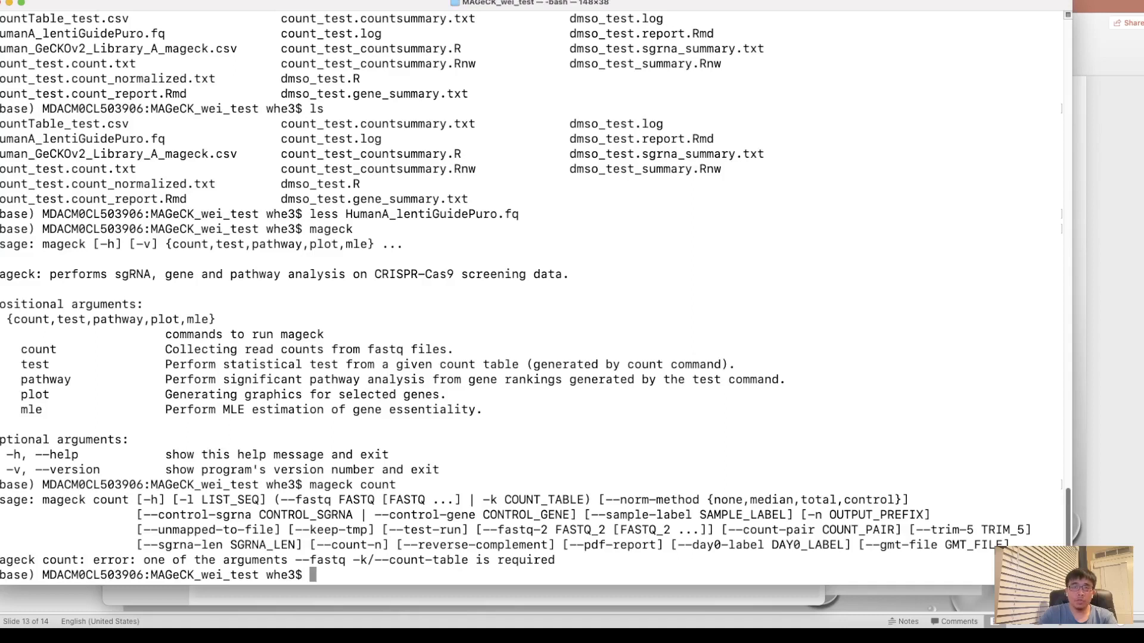
pyautogui.write('mageck count')
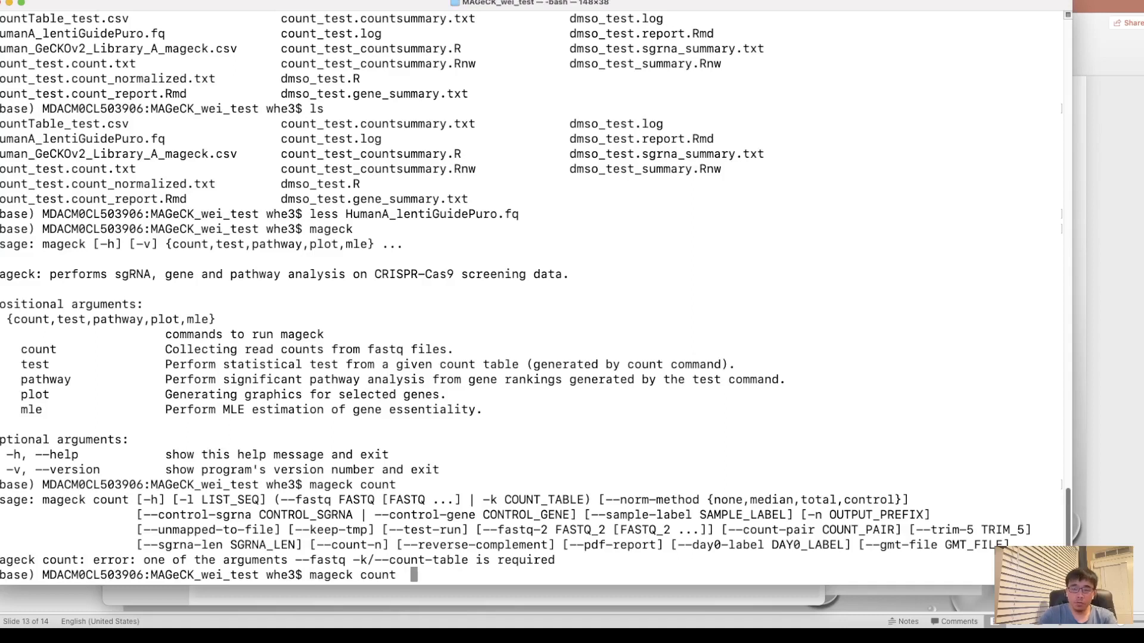
pyautogui.write('-l')
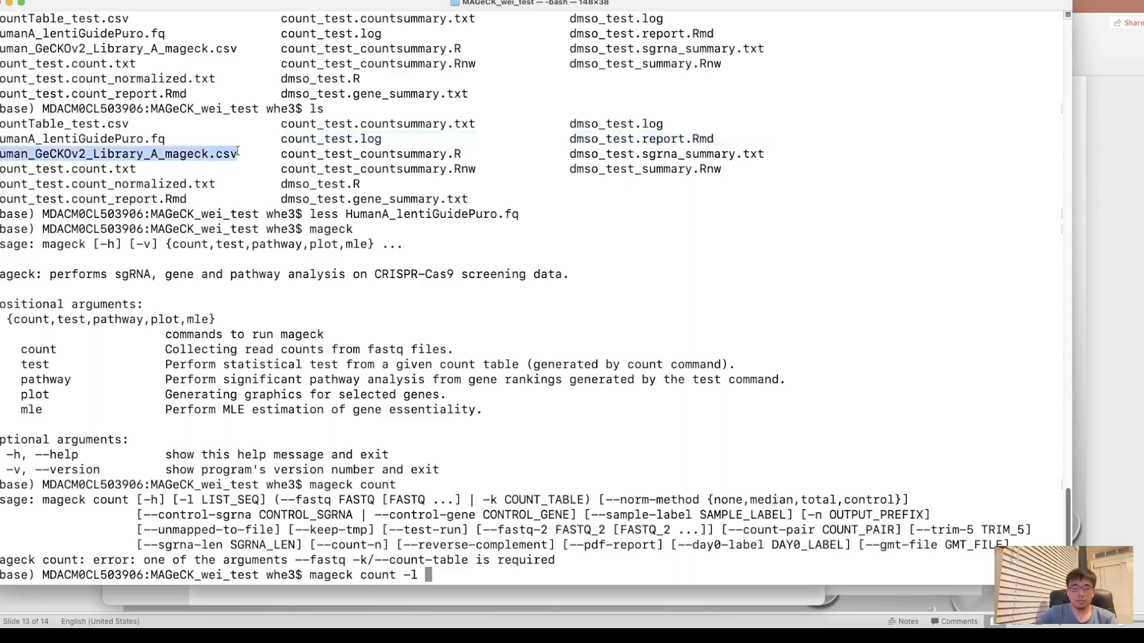
pyautogui.write('Human_GeCKOv2_Library_A_mageck.csv')
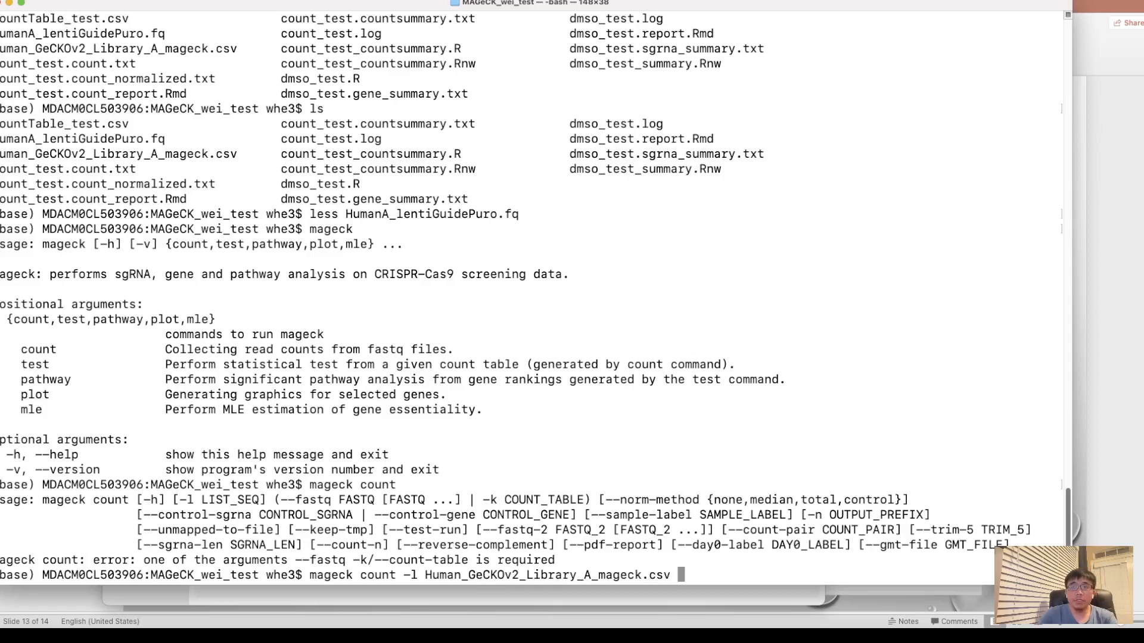
pyautogui.write('--fastq')
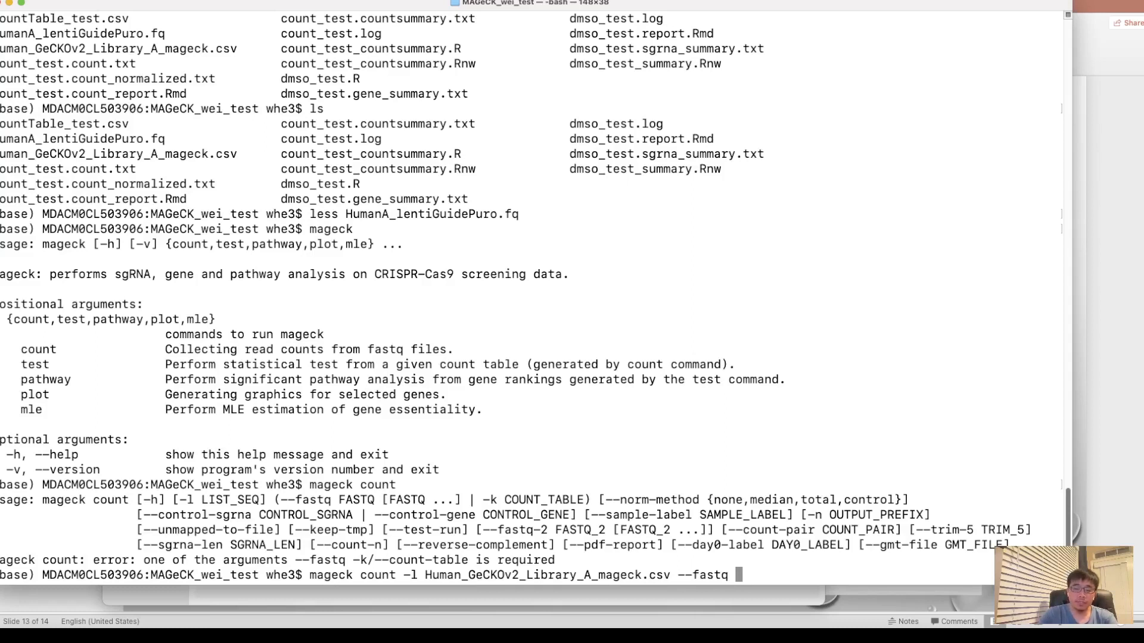
# - Add --fastq HumanA_lentiGuidePuro.fq and -n count_test to the count command
pyautogui.write('Human')
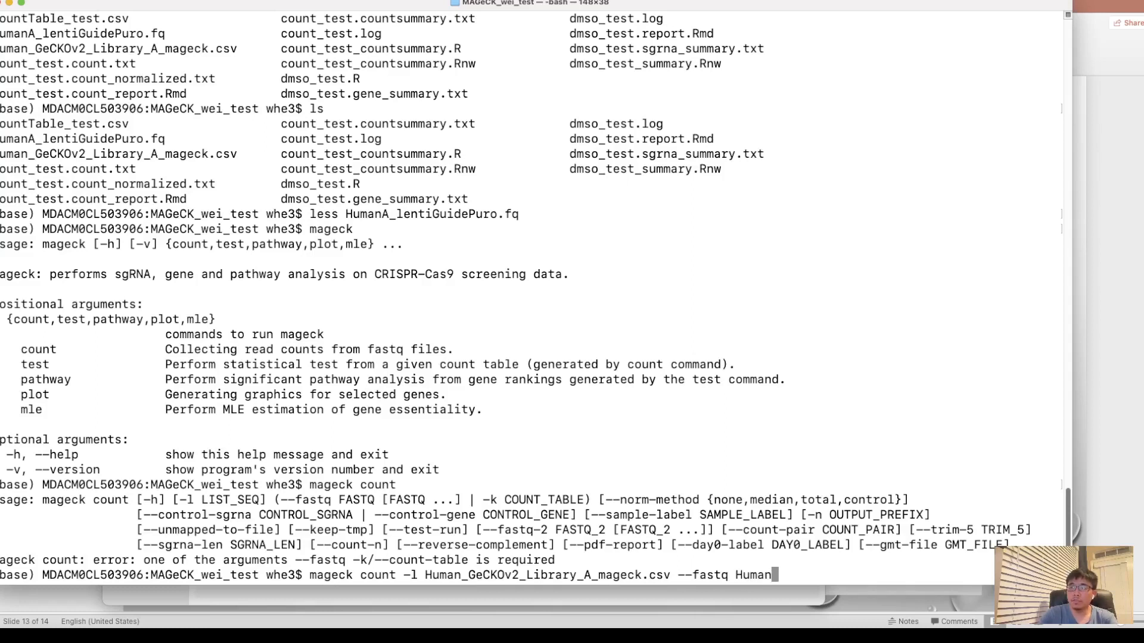
pyautogui.write('A')
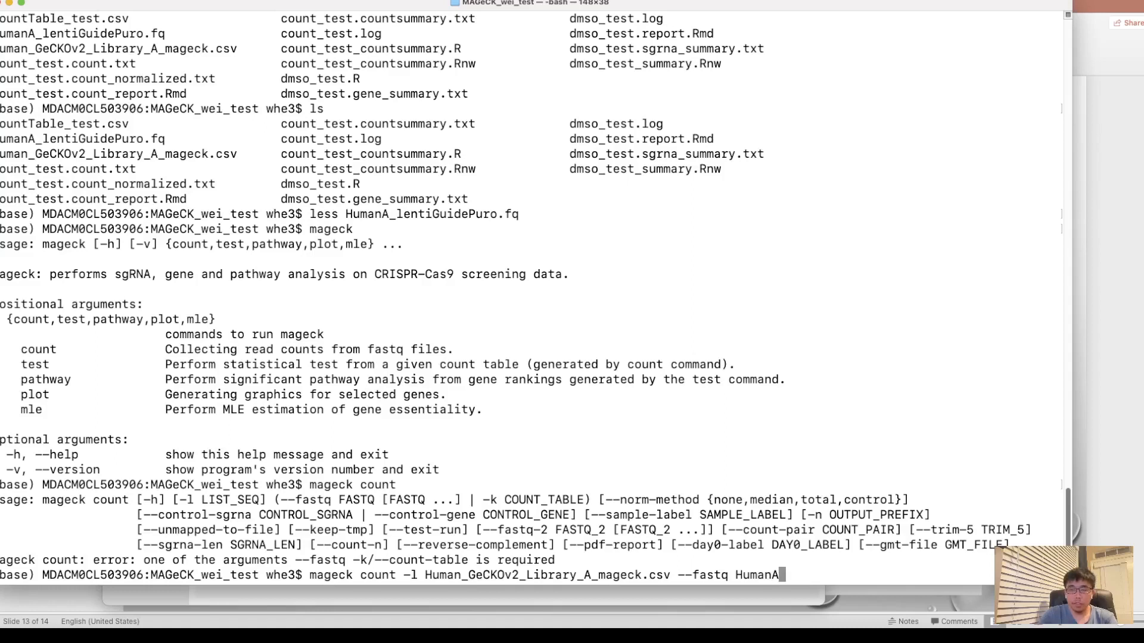
pyautogui.write('_lentiGuidePuro.fq')
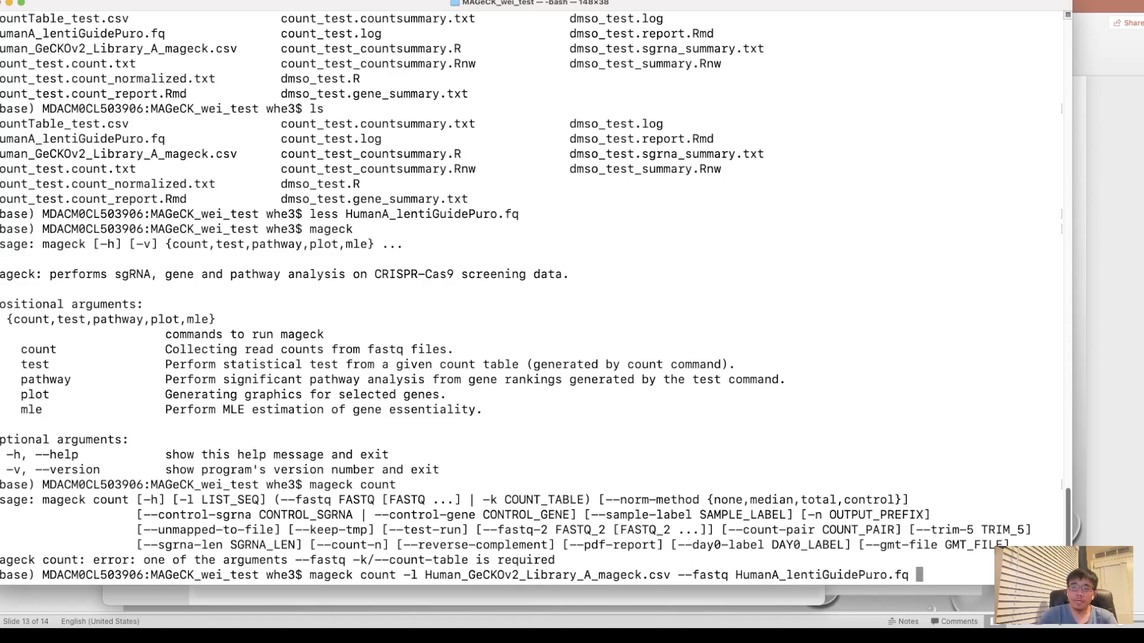
pyautogui.write('-N')
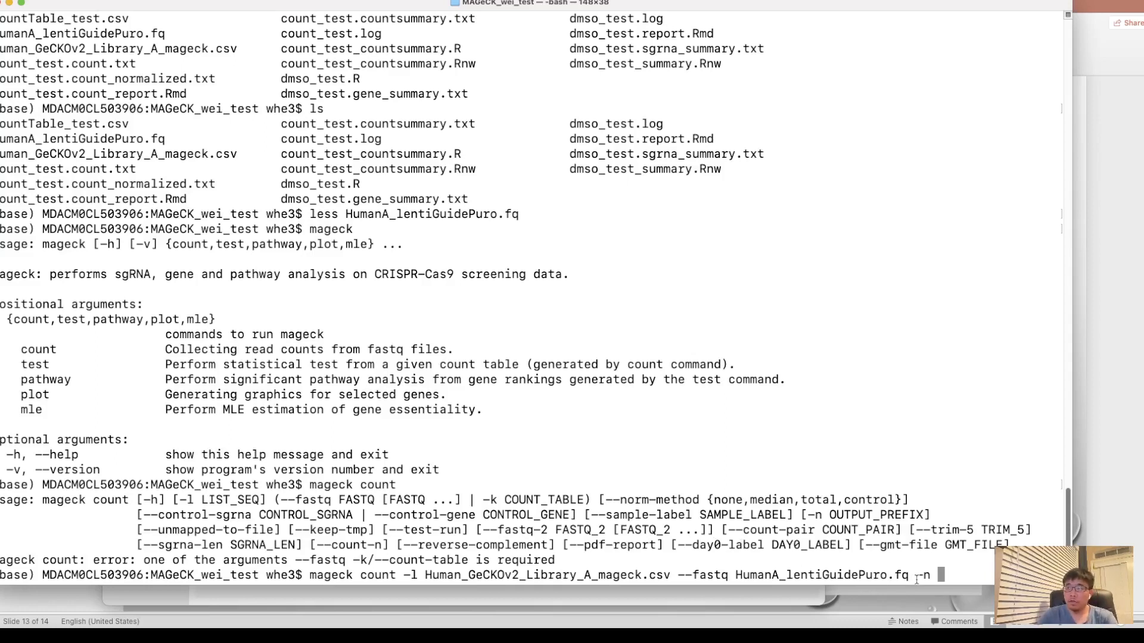
pyautogui.write('count')
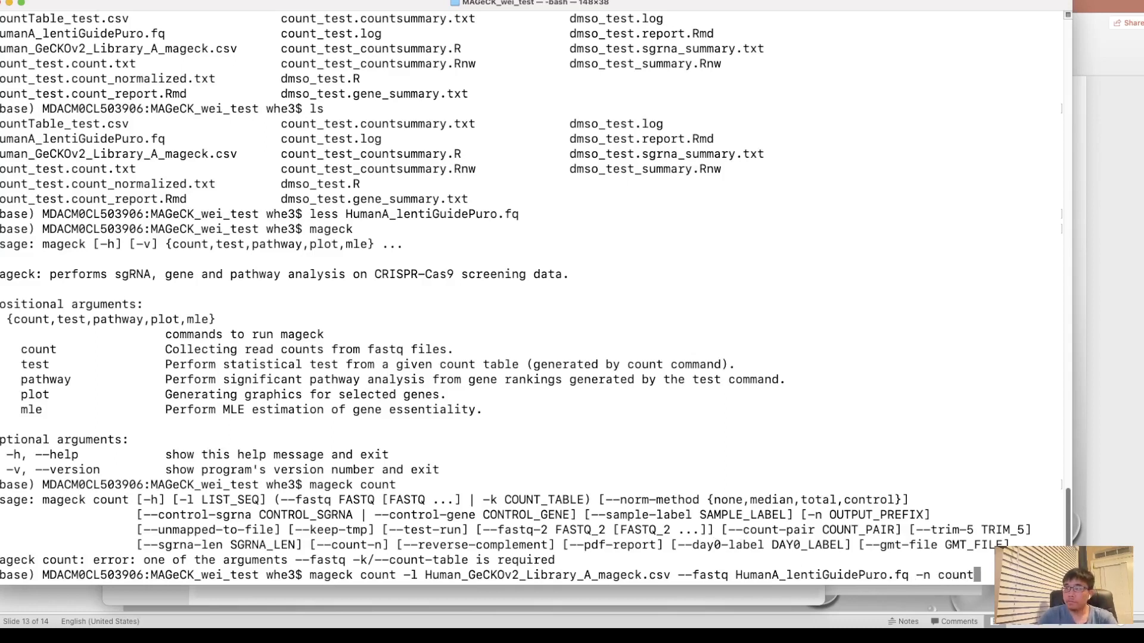
pyautogui.write('te')
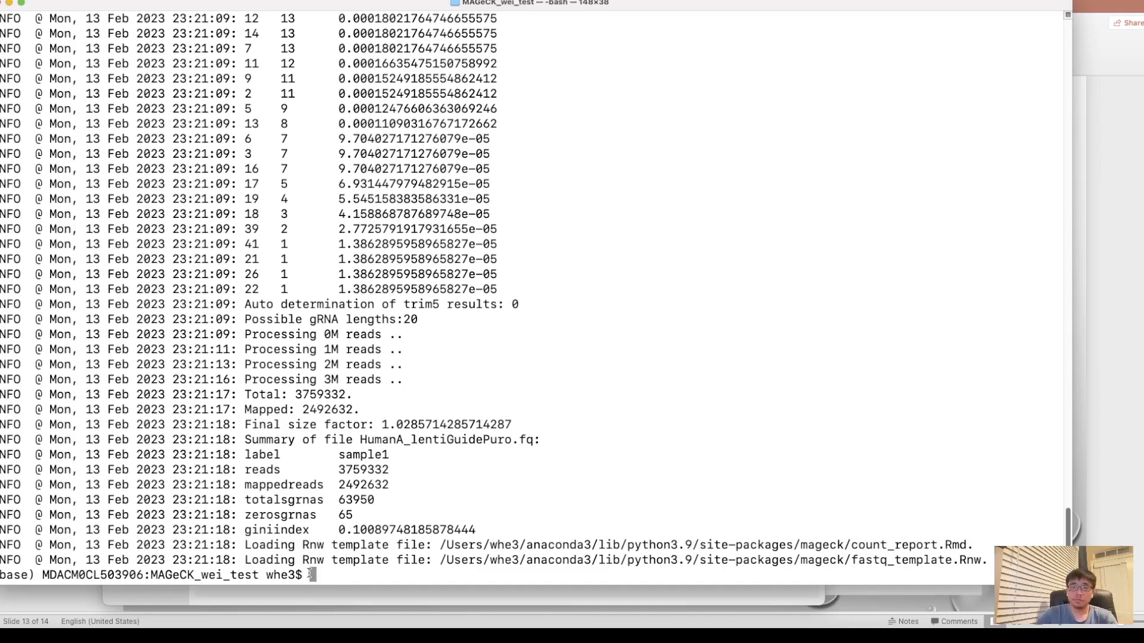
# - List the folder with ls after the count run to see the output files
pyautogui.write('ls')
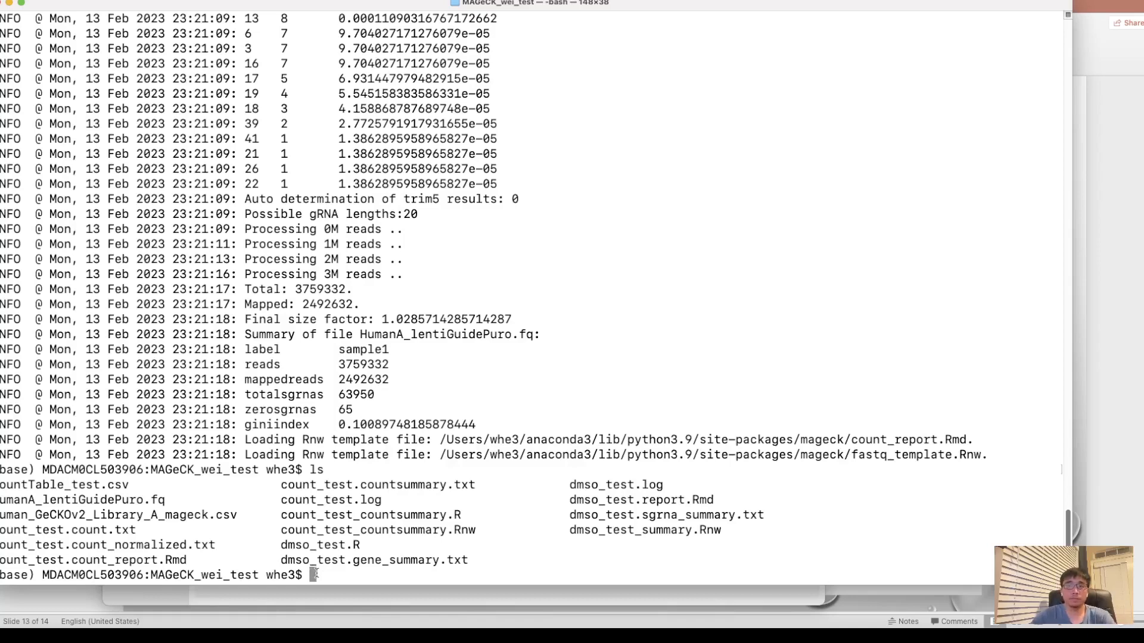
# - View count_test.count.txt in less, check the sample1 header, and quit back to the prompt
pyautogui.write('less')
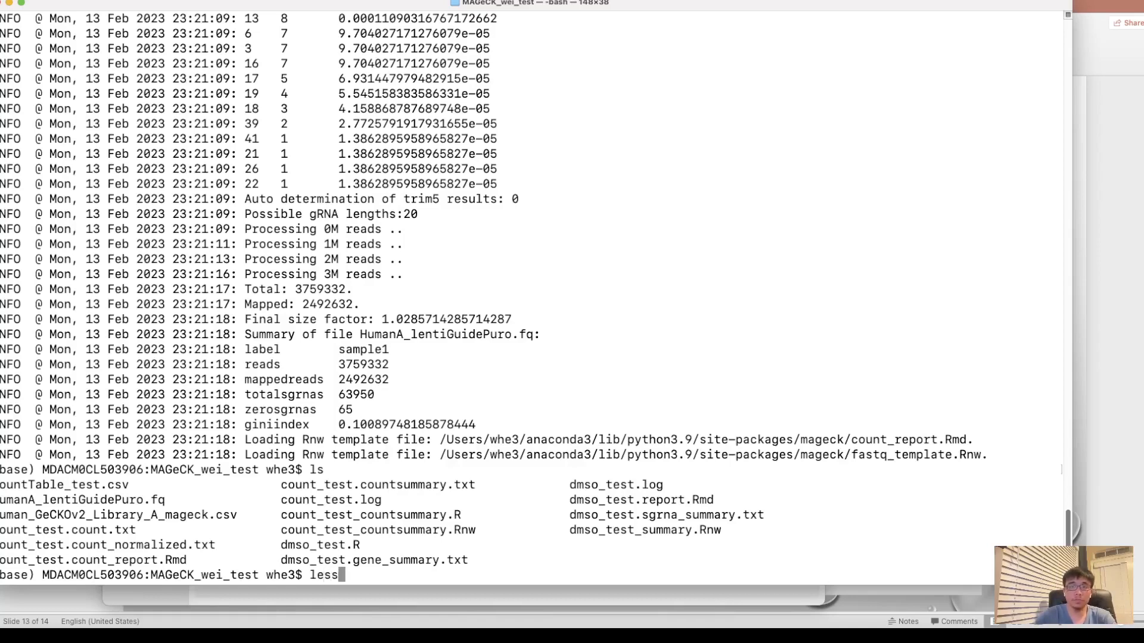
pyautogui.write('count_test')
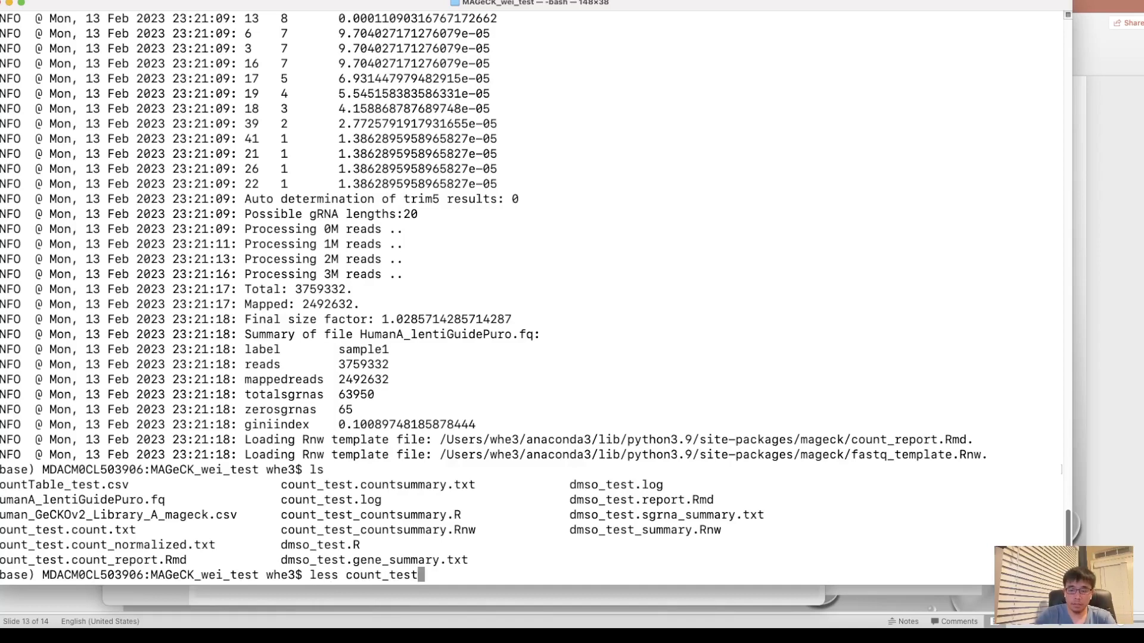
pyautogui.write('.count')
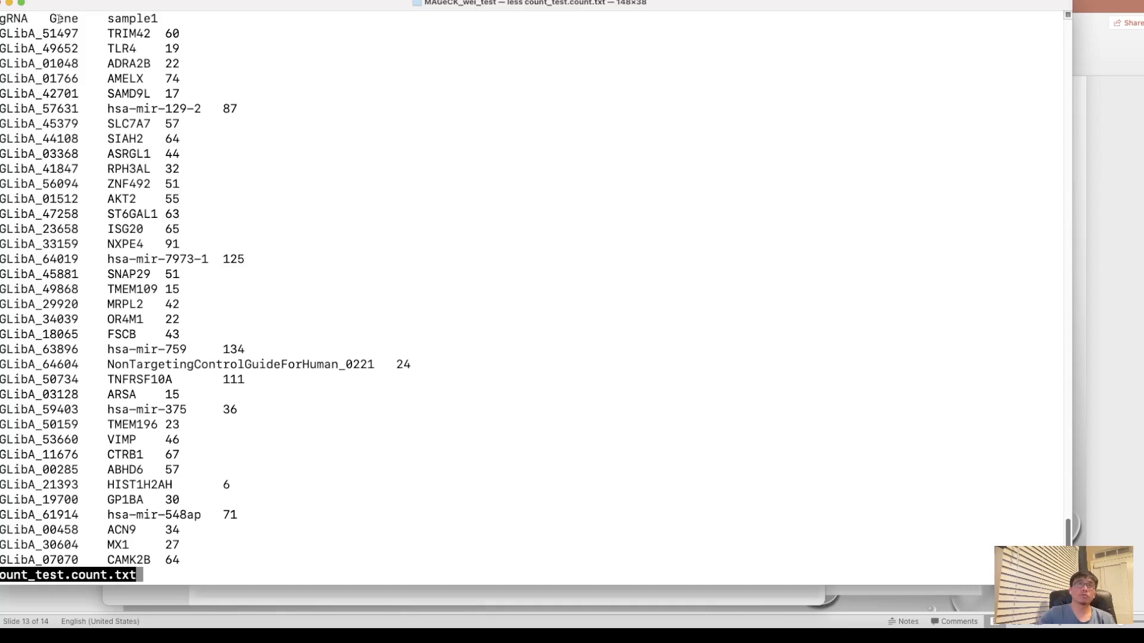
pyautogui.doubleClick(63, 18)
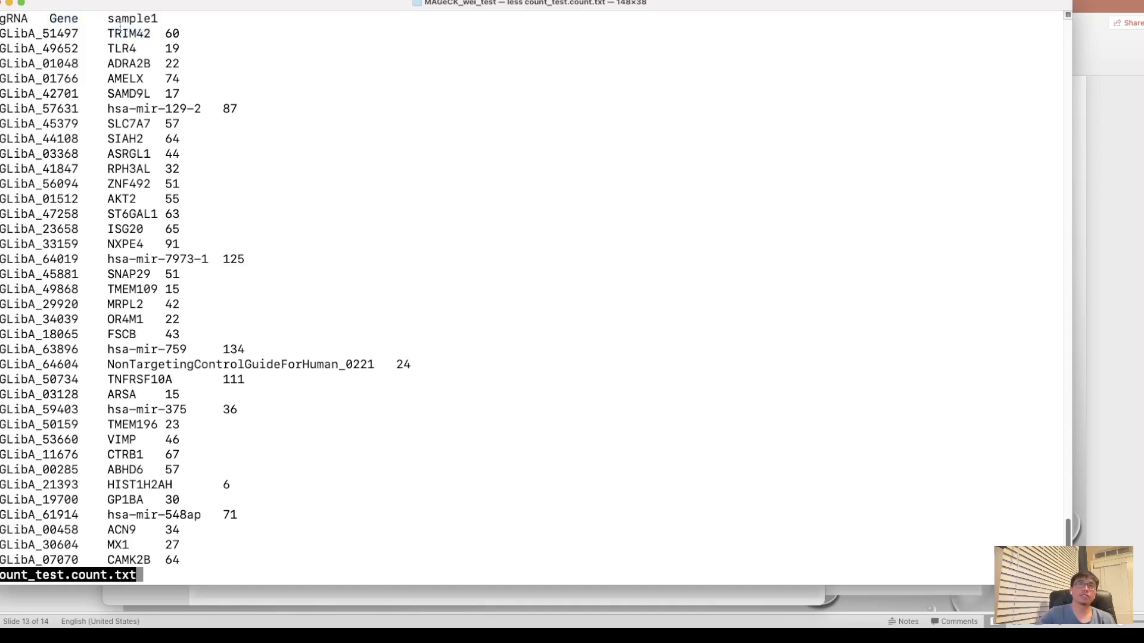
pyautogui.doubleClick(172, 34)
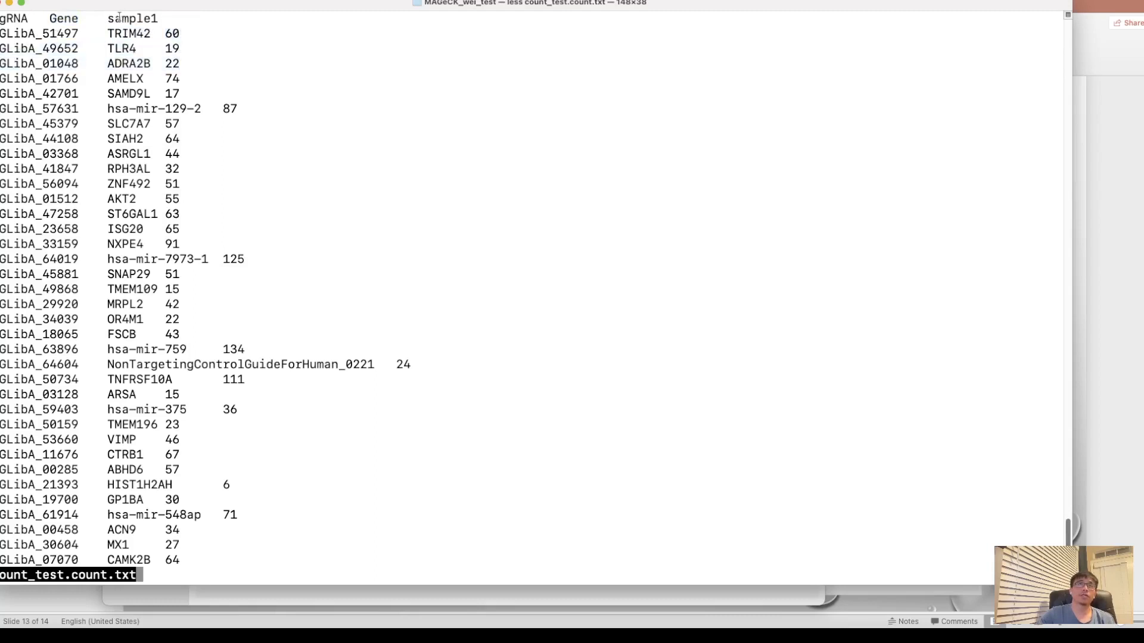
pyautogui.doubleClick(133, 18)
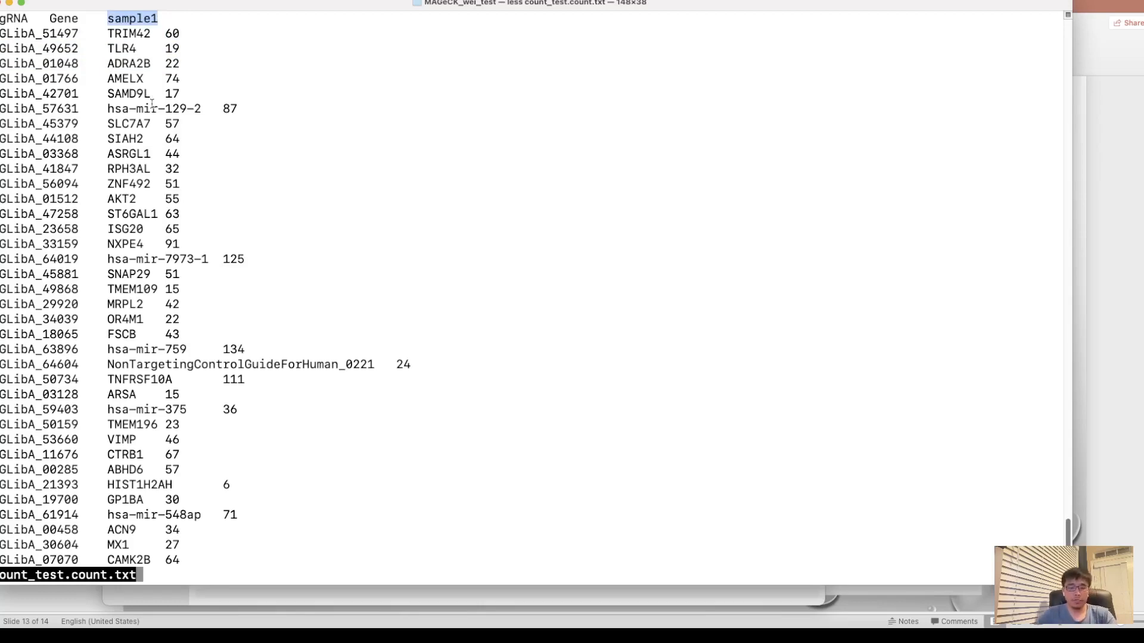
pyautogui.press('q')
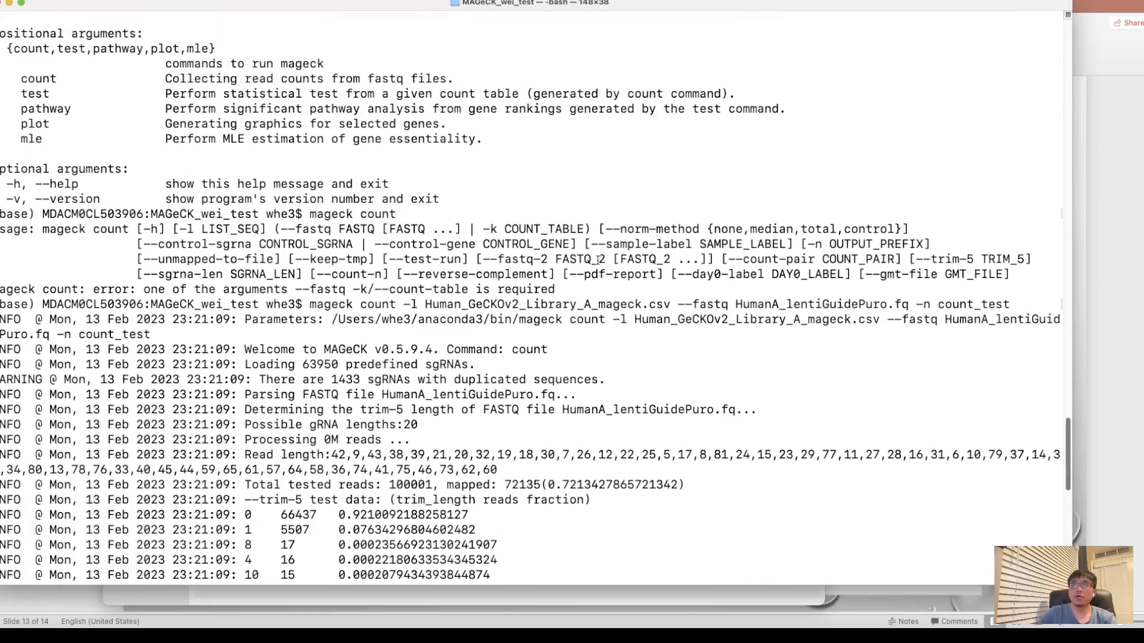
pyautogui.doubleClick(640, 243)
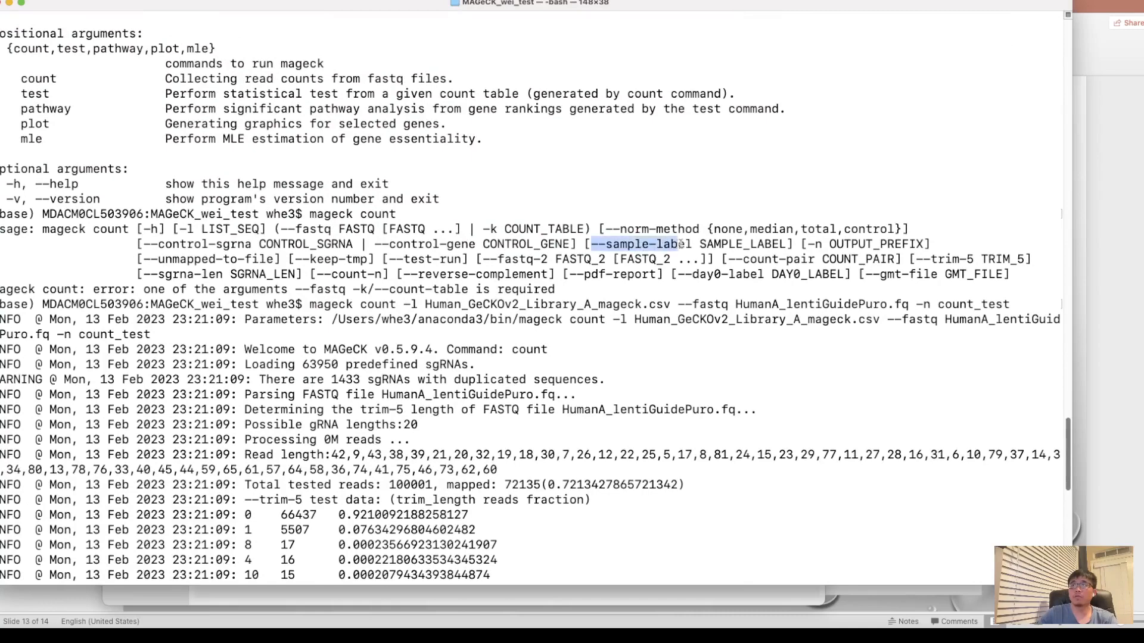
pyautogui.scroll(-3)
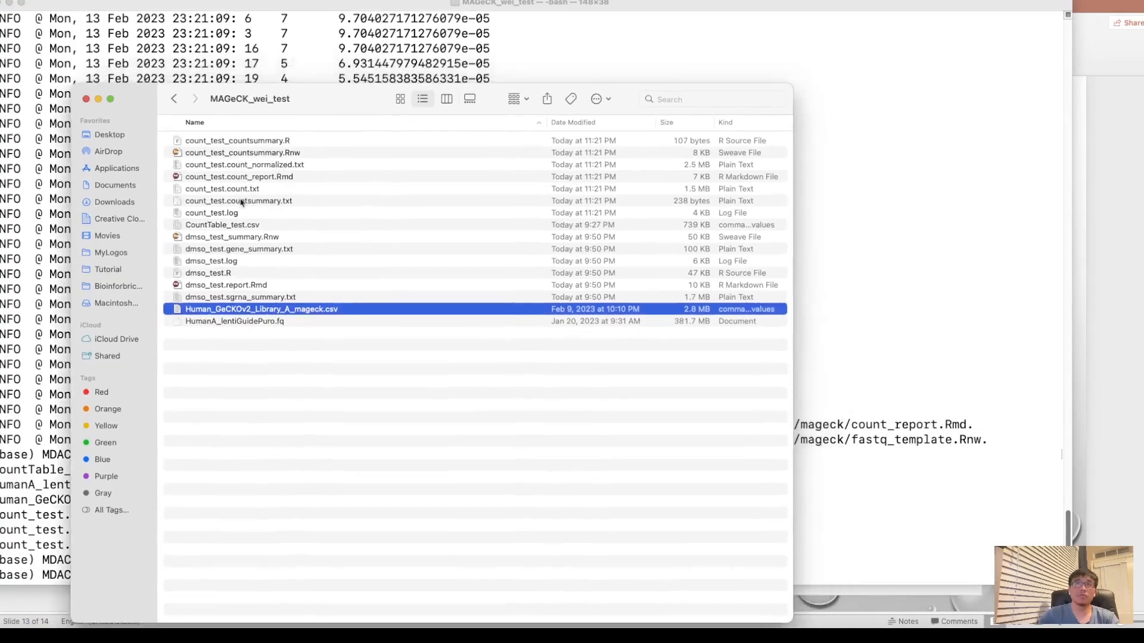
# - Open CountTable_test.csv from Finder with Microsoft Excel
pyautogui.click(238, 200)
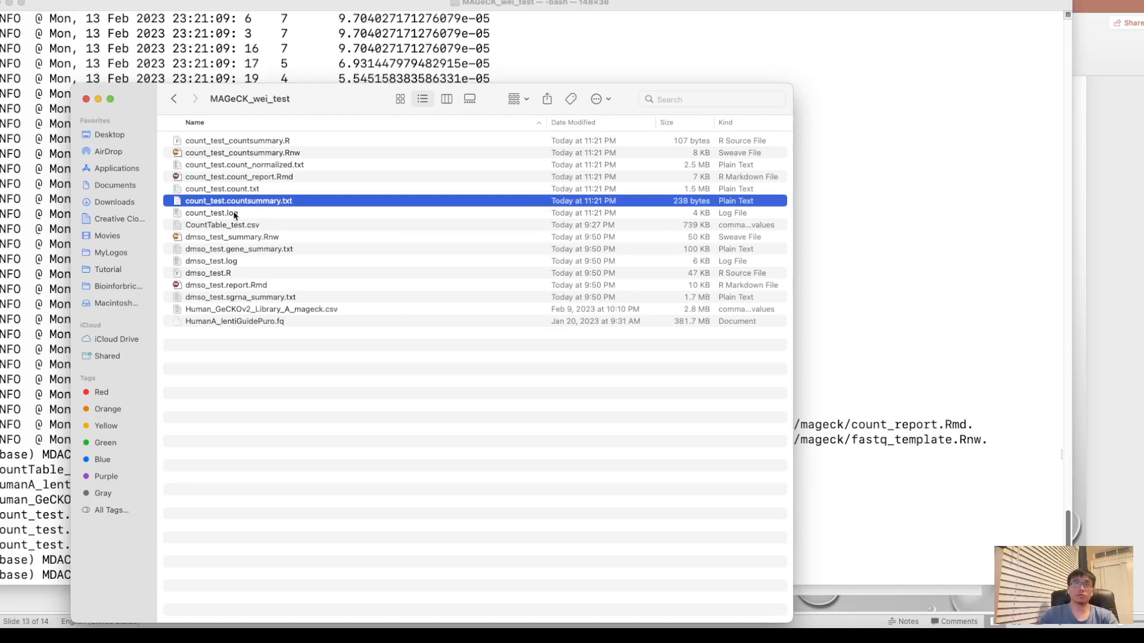
pyautogui.click(221, 225)
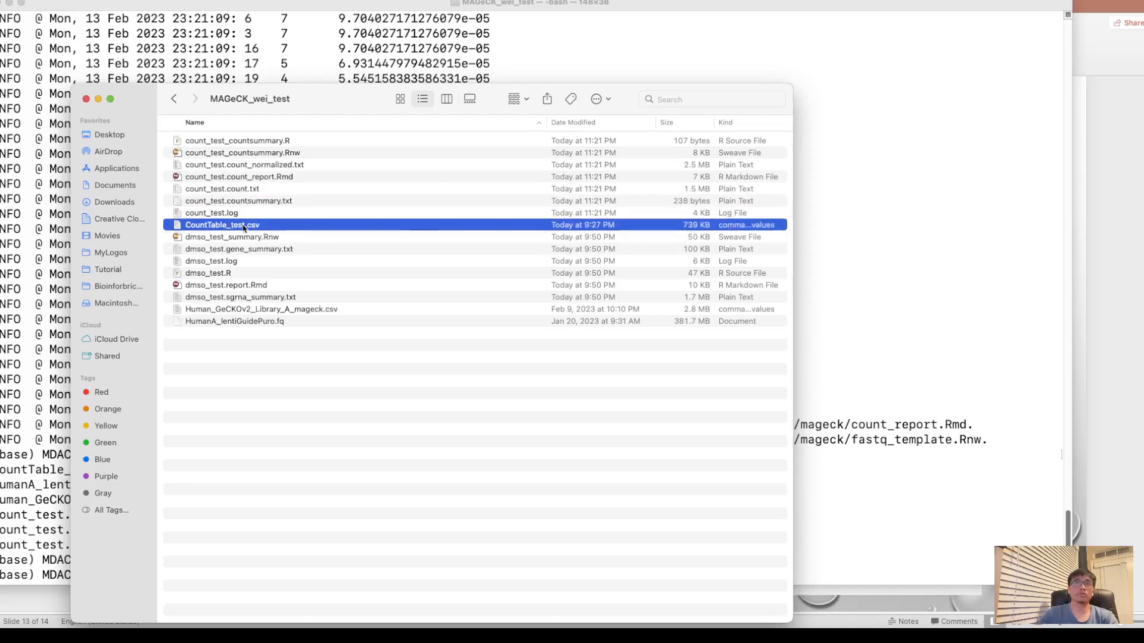
pyautogui.rightClick(221, 225)
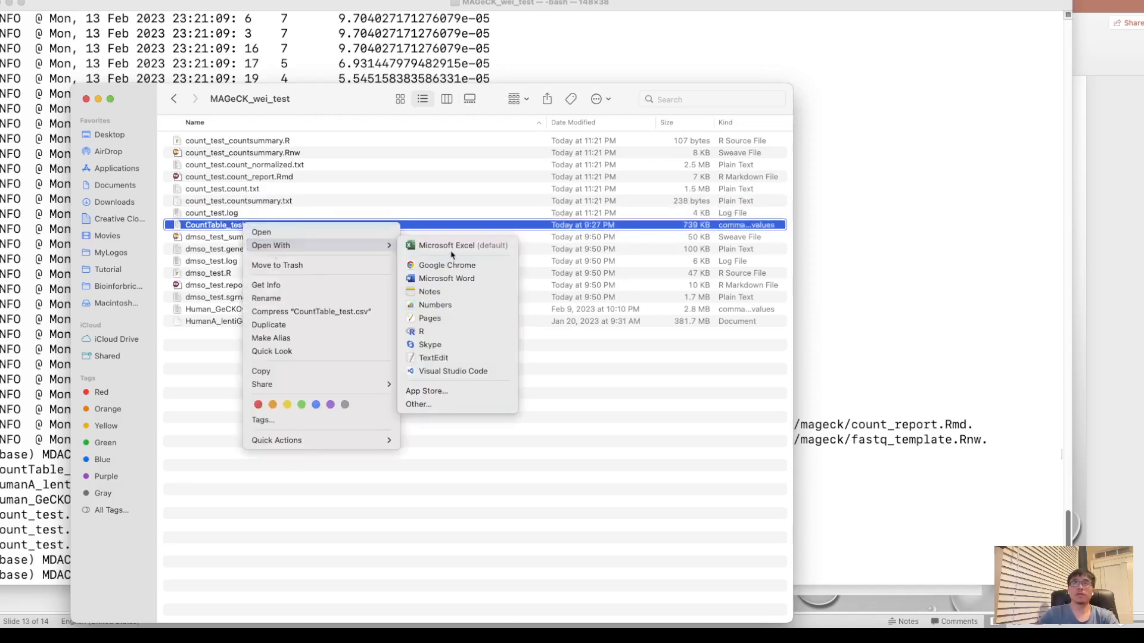
pyautogui.moveTo(457, 245)
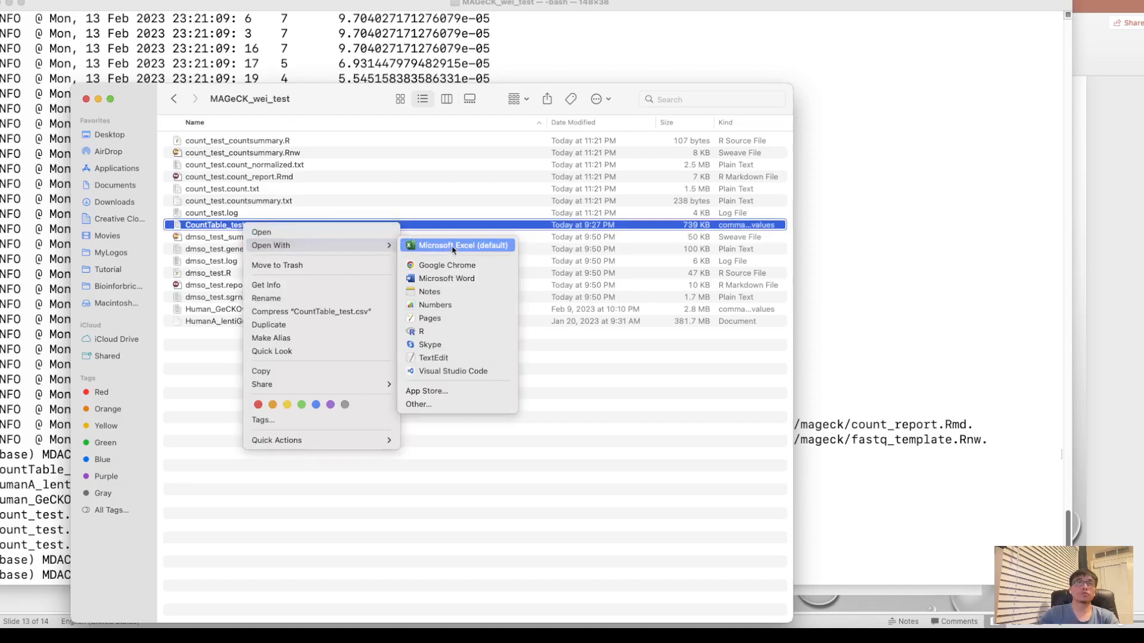
pyautogui.click(458, 244)
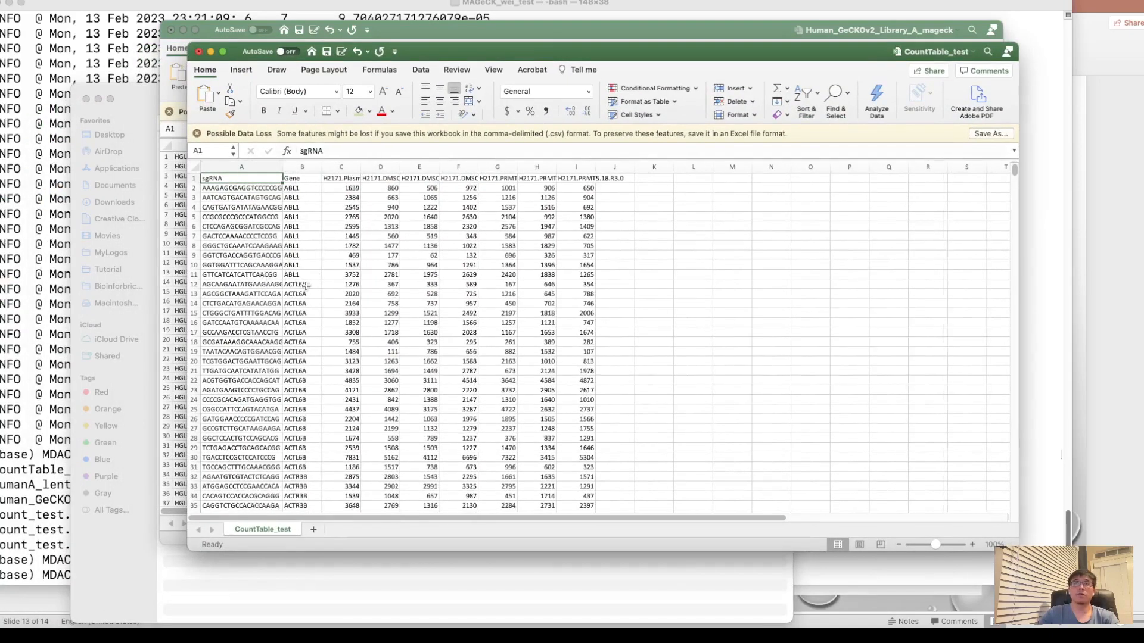
# - Widen the sgRNA, plasmid, DMSO and remaining sample columns so full headers are readable
pyautogui.moveTo(284, 167); pyautogui.dragTo(264, 167)
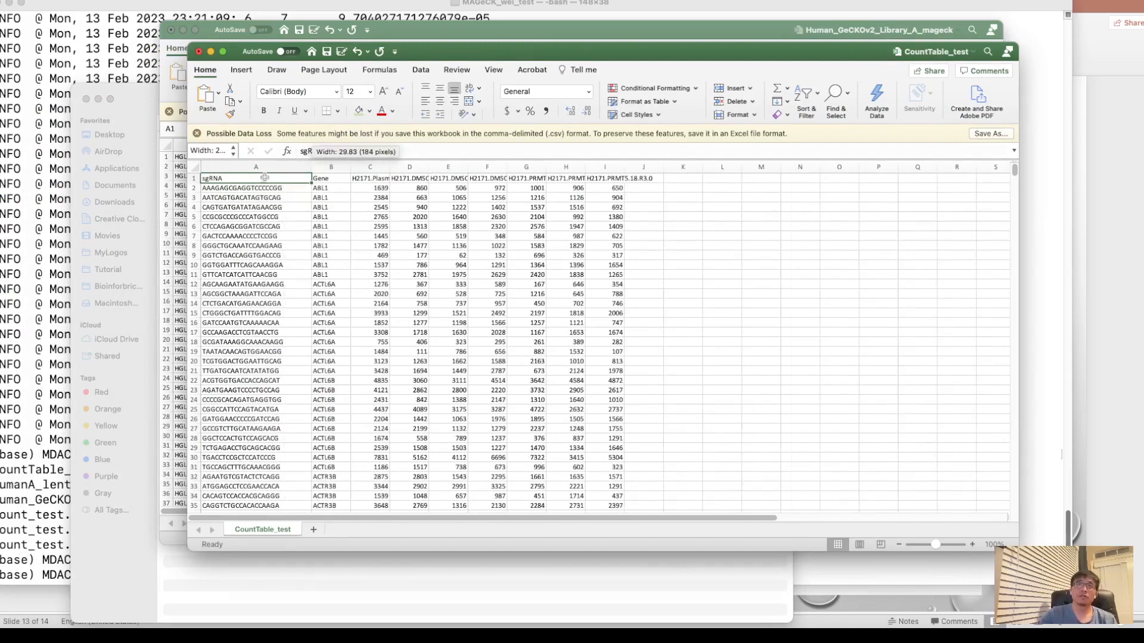
pyautogui.click(255, 167)
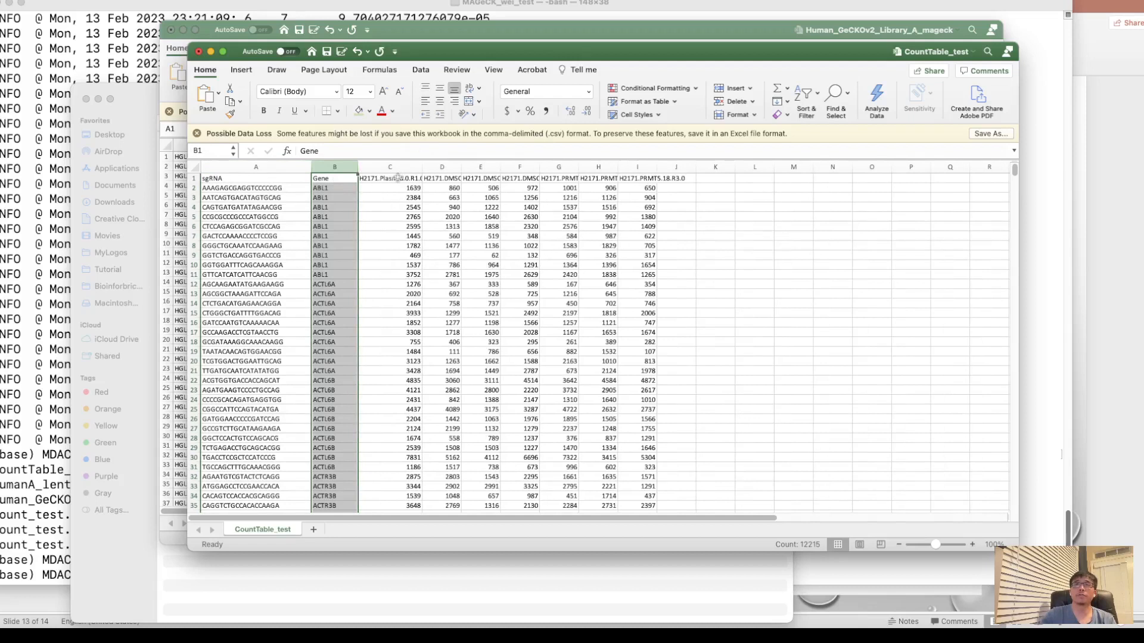
pyautogui.click(390, 178)
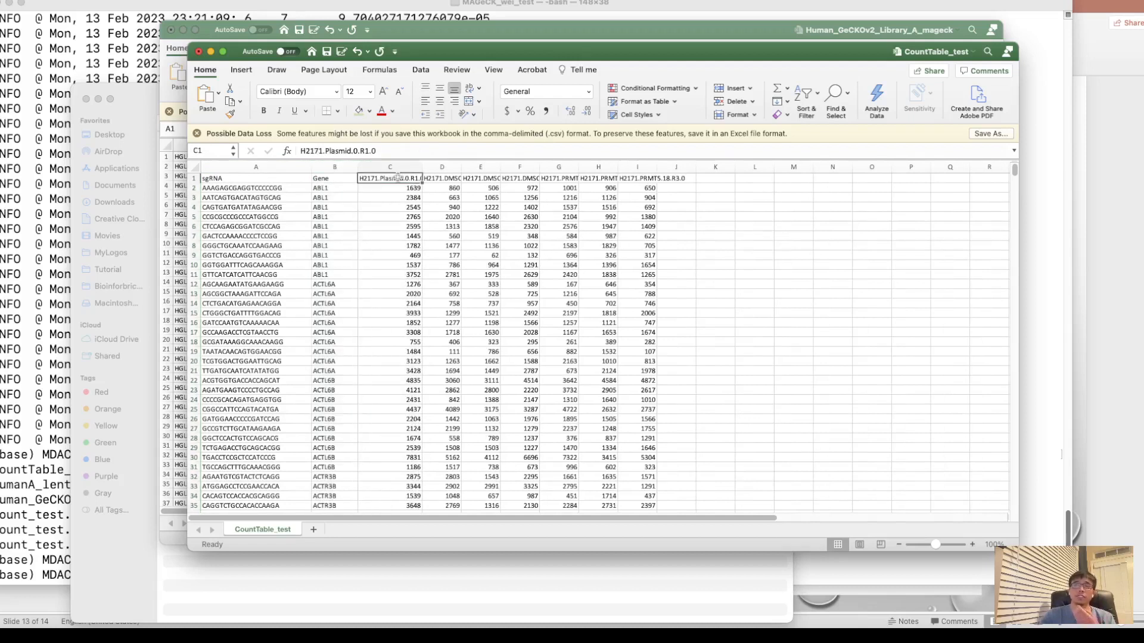
pyautogui.moveTo(419, 166); pyautogui.dragTo(430, 167)
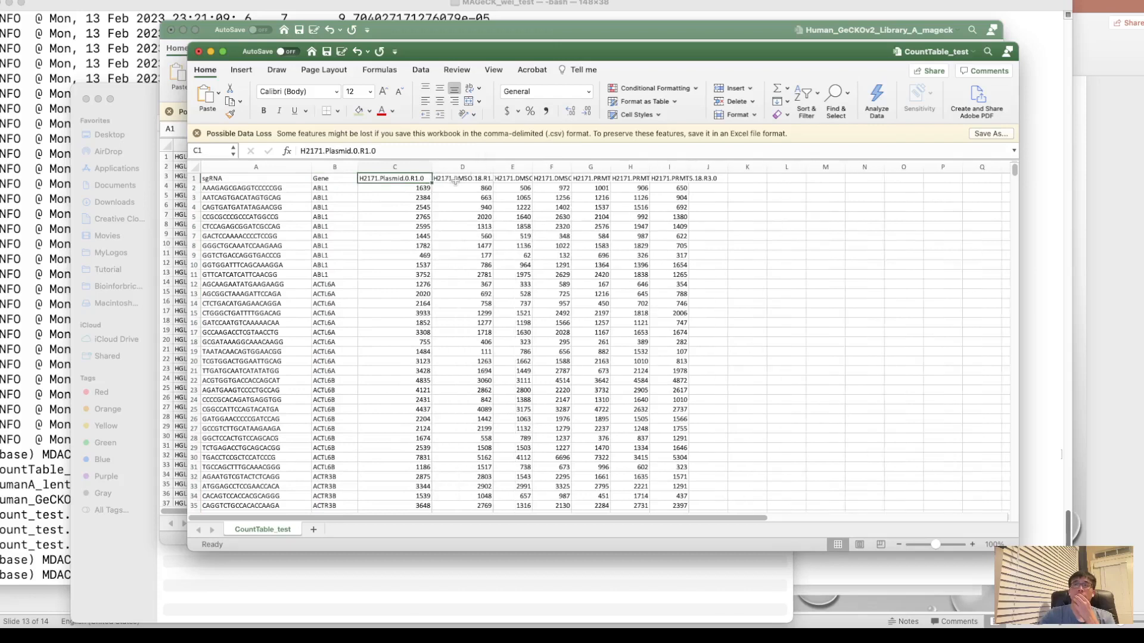
pyautogui.click(462, 177)
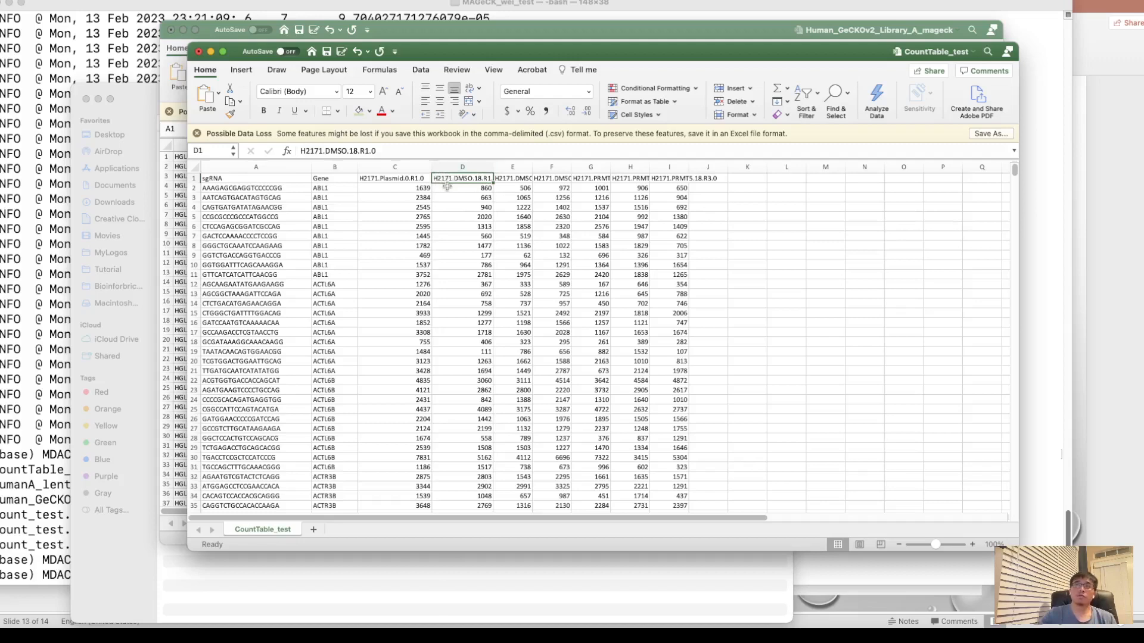
pyautogui.moveTo(492, 167); pyautogui.dragTo(545, 167)
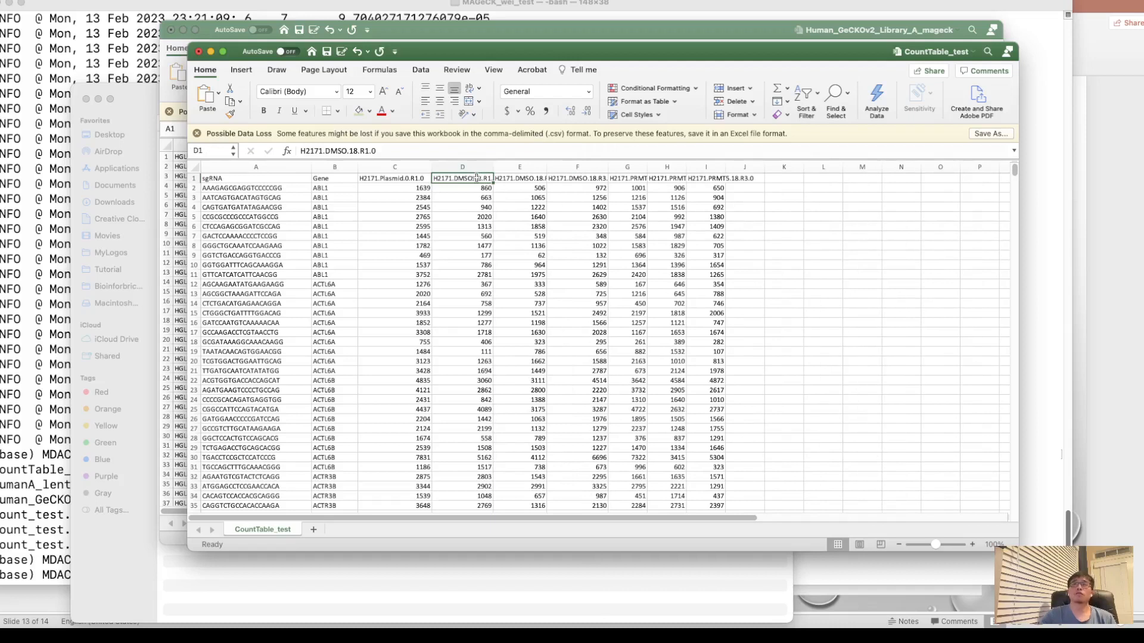
pyautogui.moveTo(550, 213)
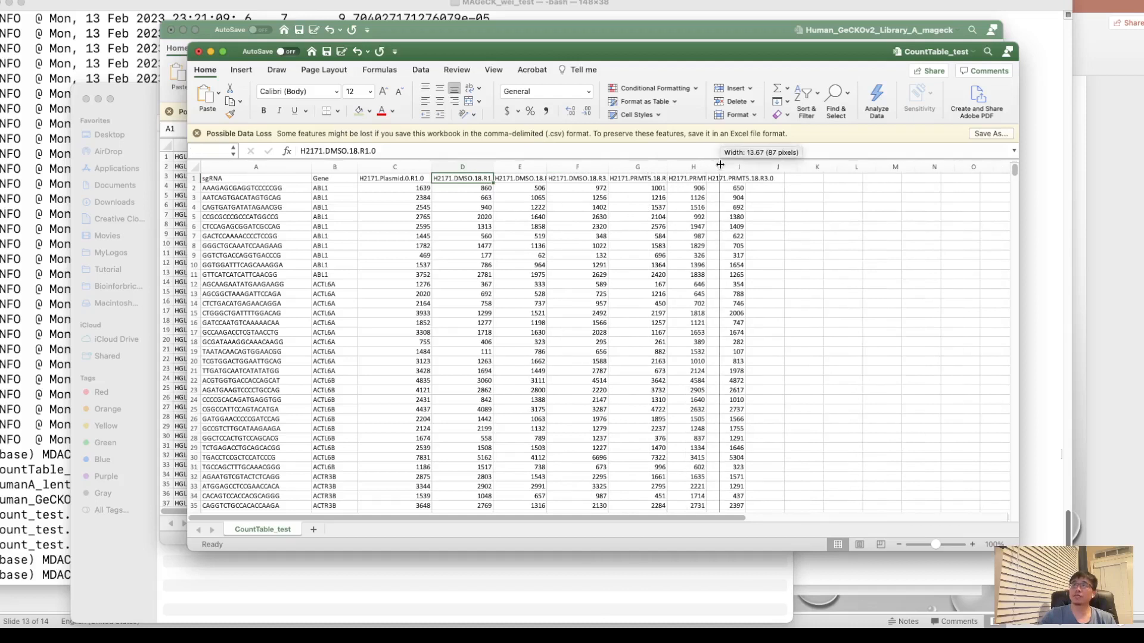
pyautogui.moveTo(739, 166); pyautogui.dragTo(795, 167)
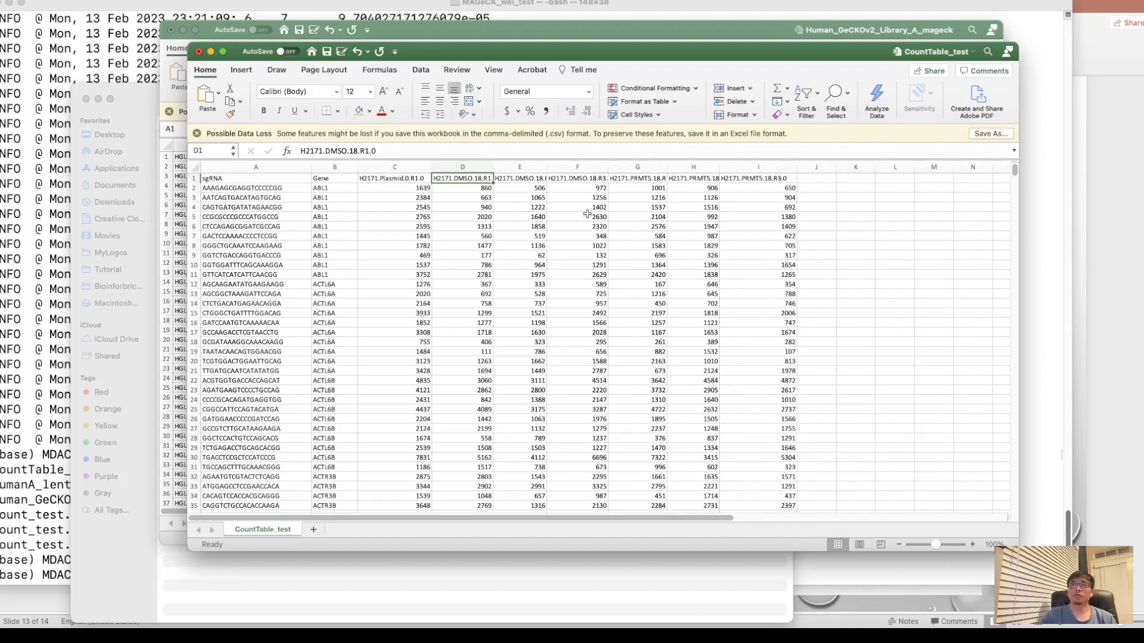
pyautogui.moveTo(525, 237)
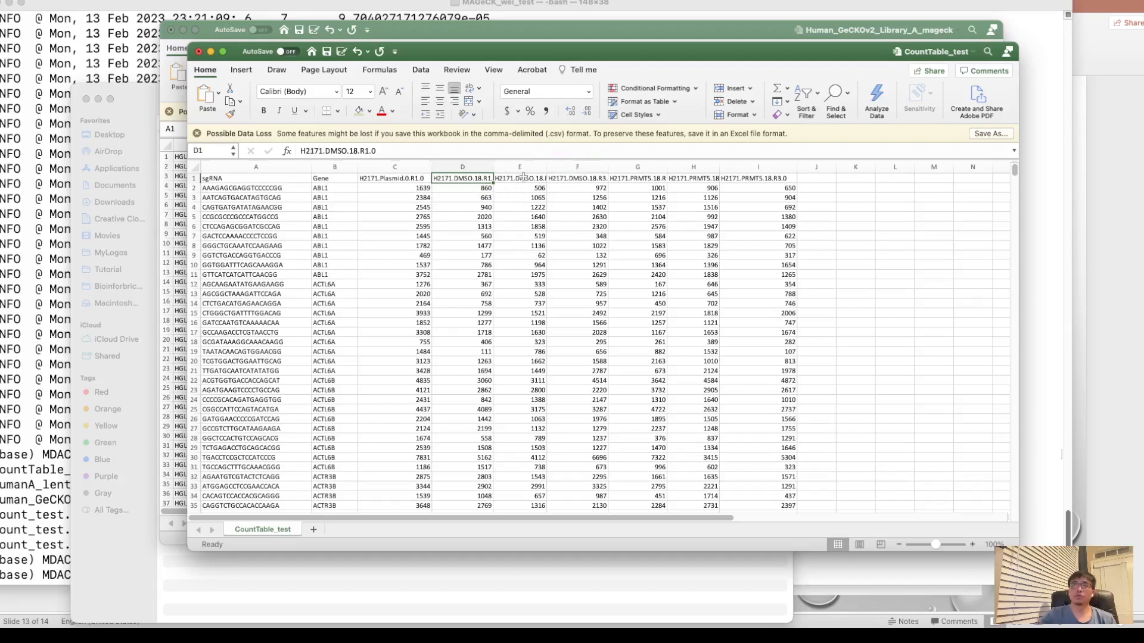
pyautogui.moveTo(281, 591)
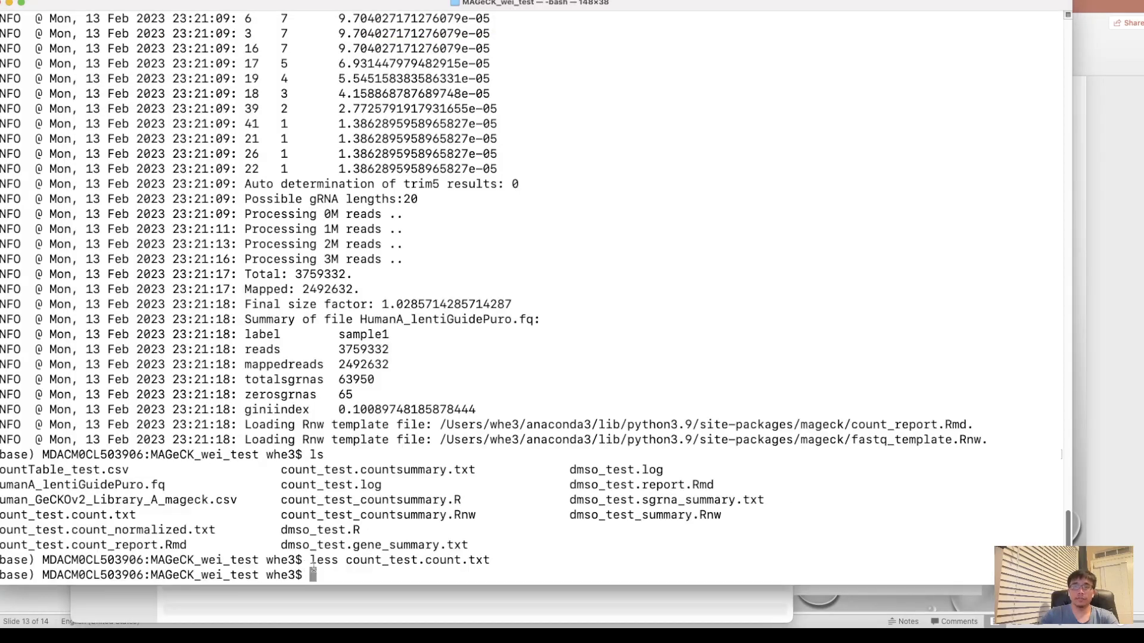
# - Show mageck test usage, then start mageck test -k CountTable_test.csv -t
pyautogui.write('ma')
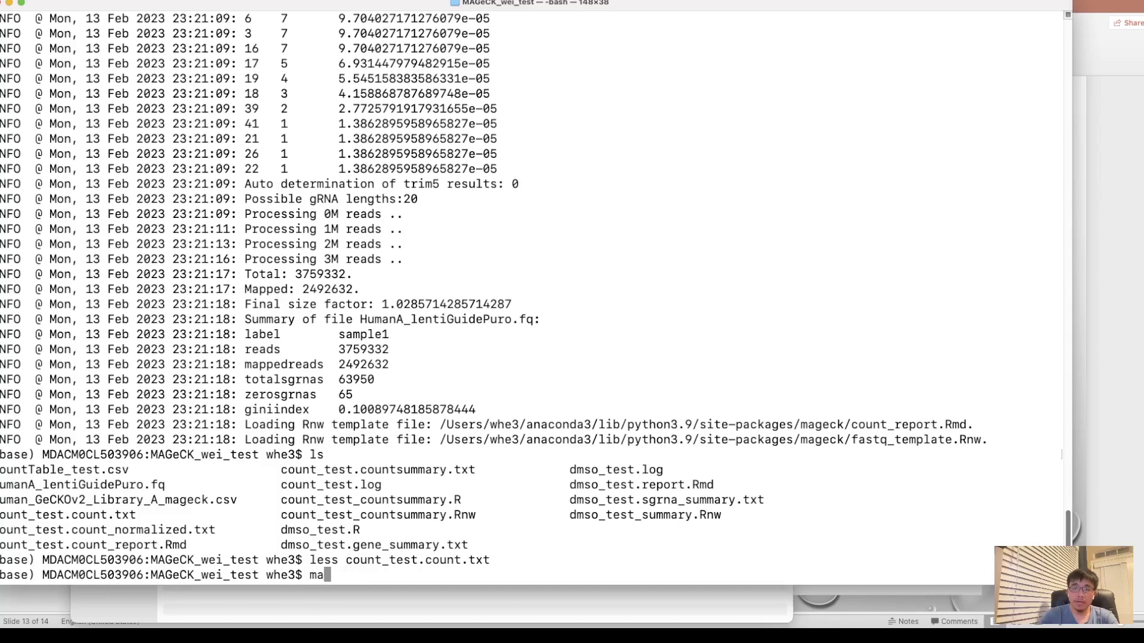
pyautogui.write('gec')
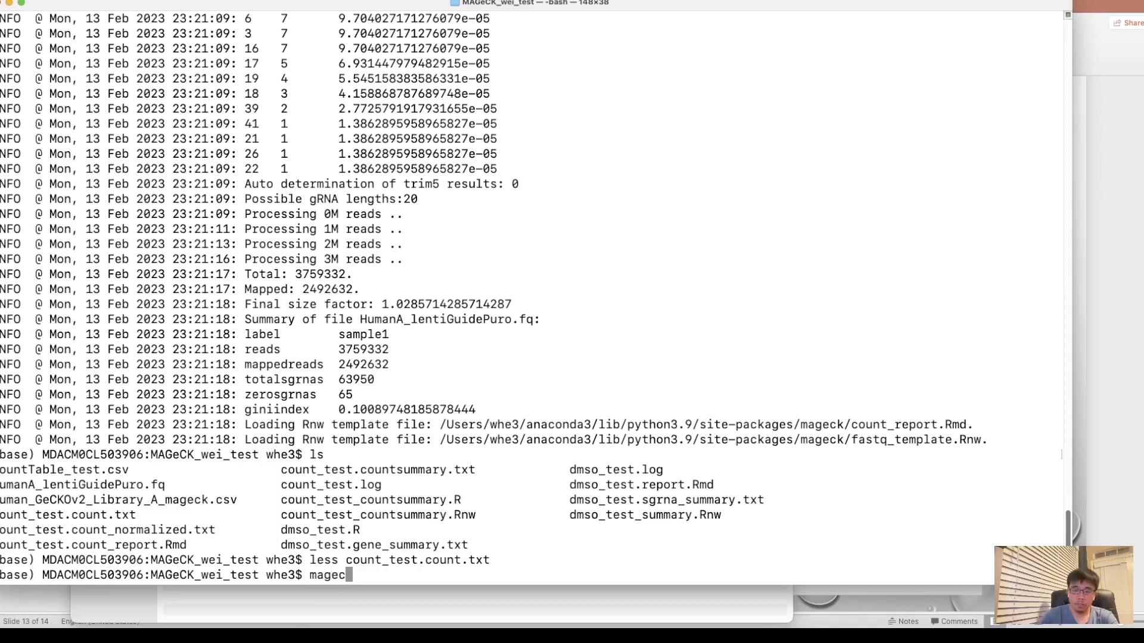
pyautogui.write('test')
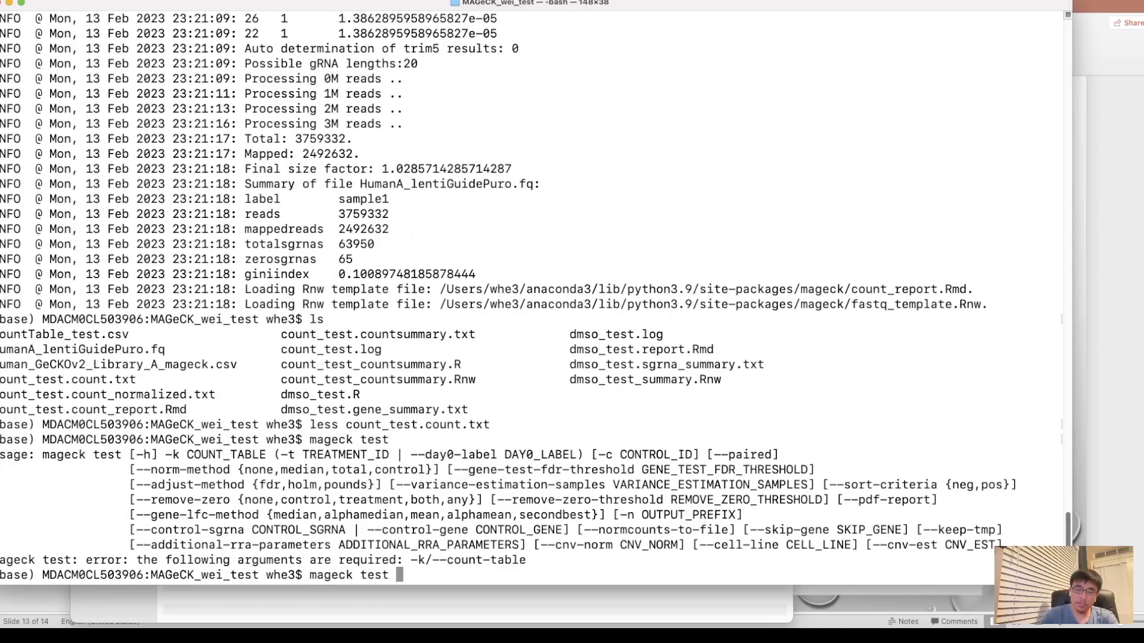
pyautogui.write('-')
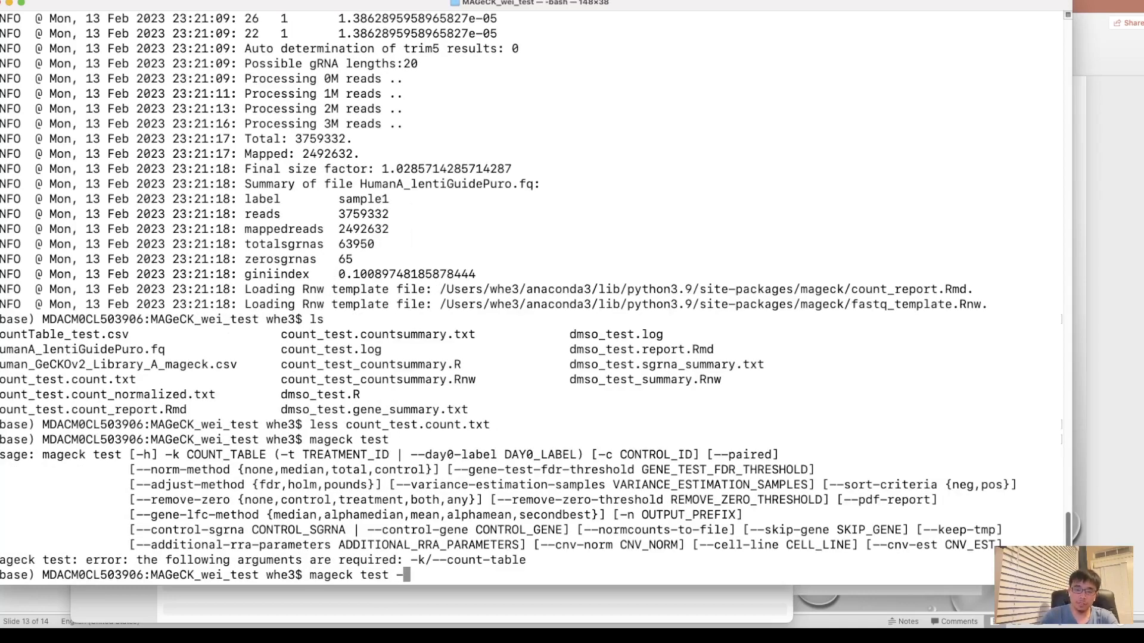
pyautogui.write('k')
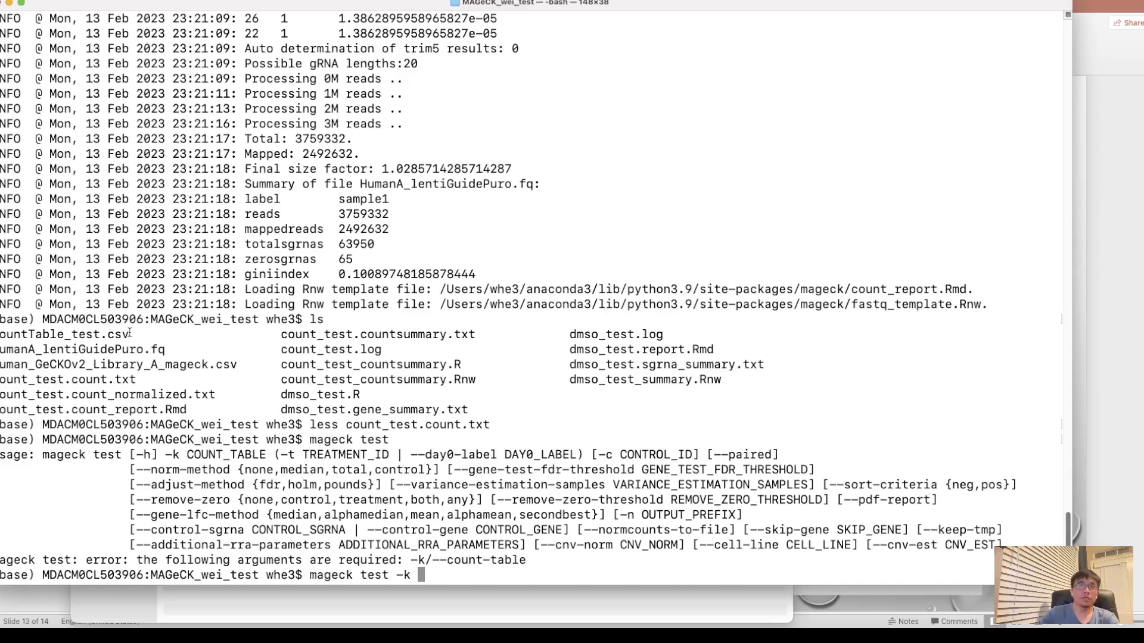
pyautogui.doubleClick(64, 333)
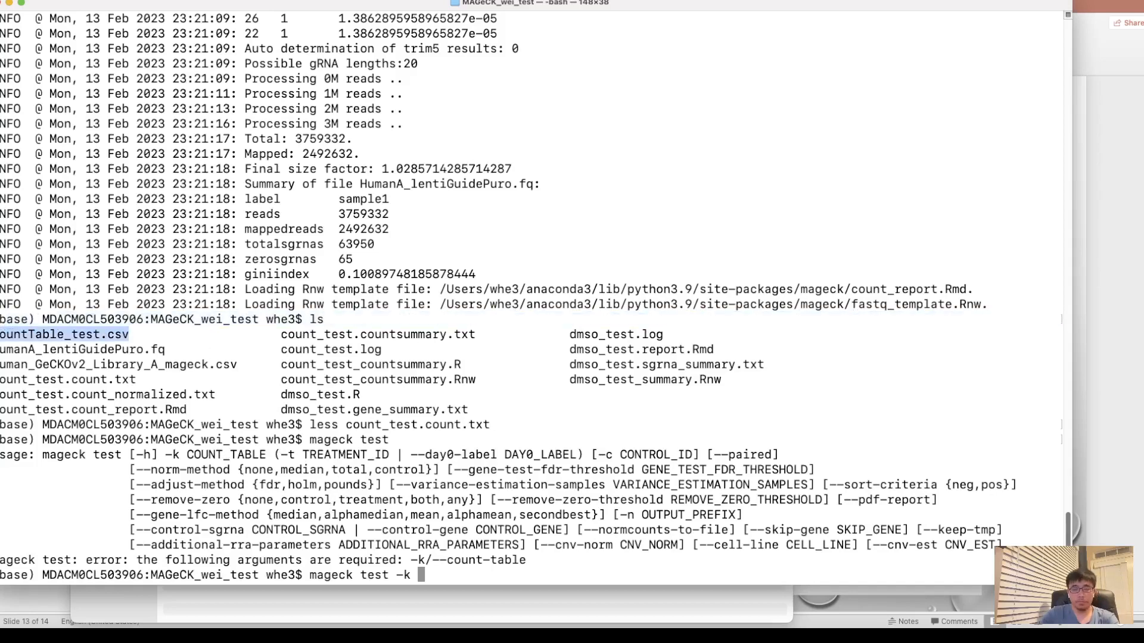
pyautogui.write('countTable_test.csv')
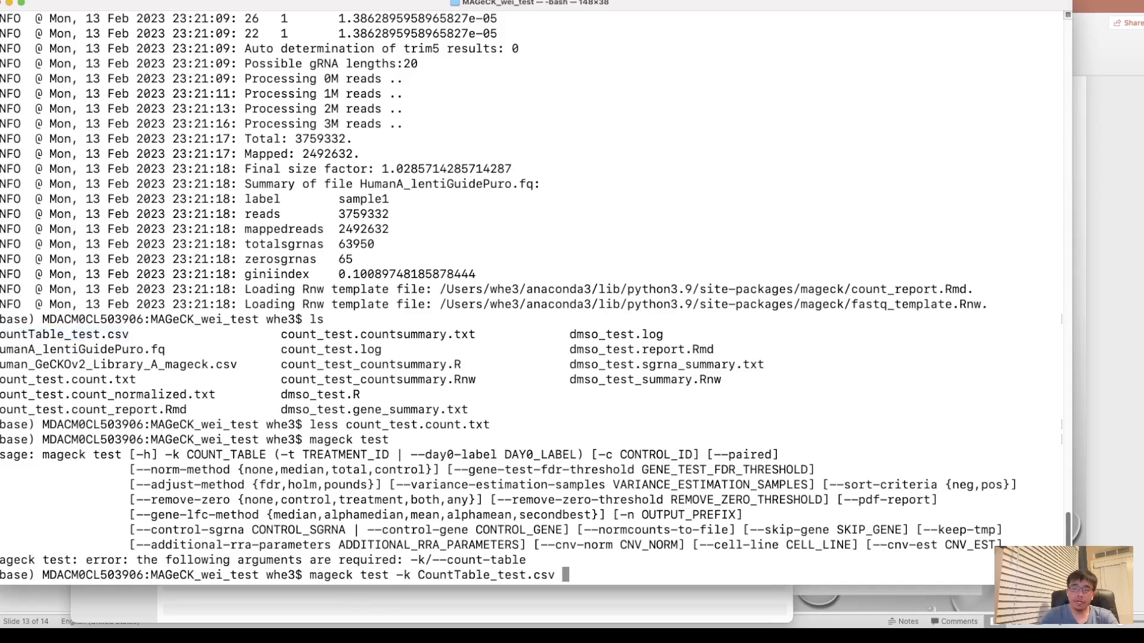
pyautogui.write('-t')
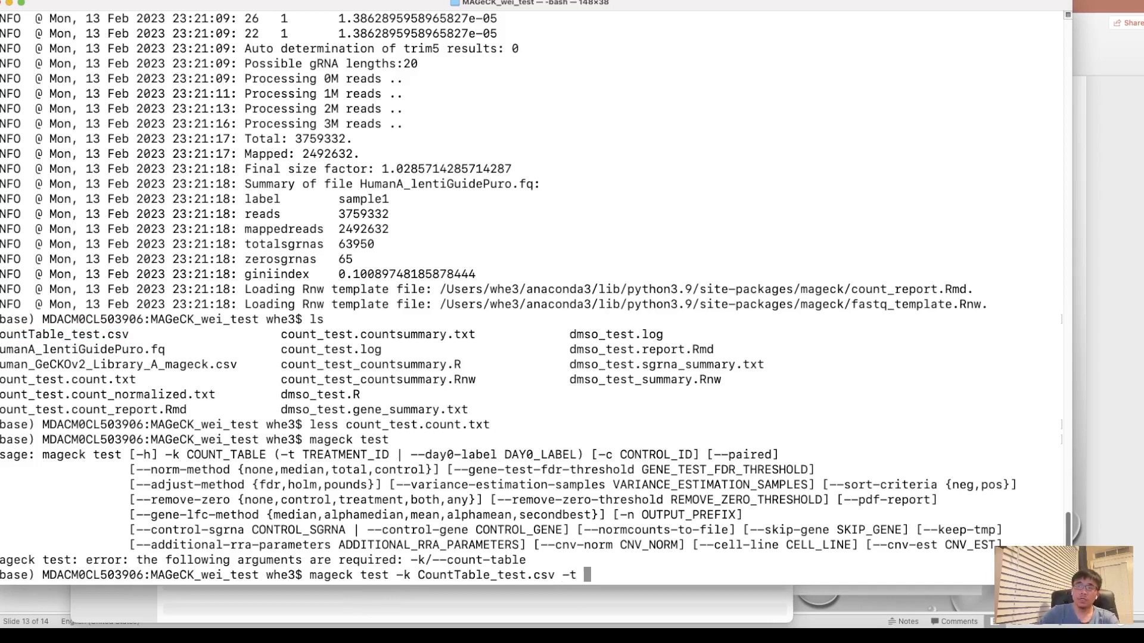
pyautogui.moveTo(572, 591)
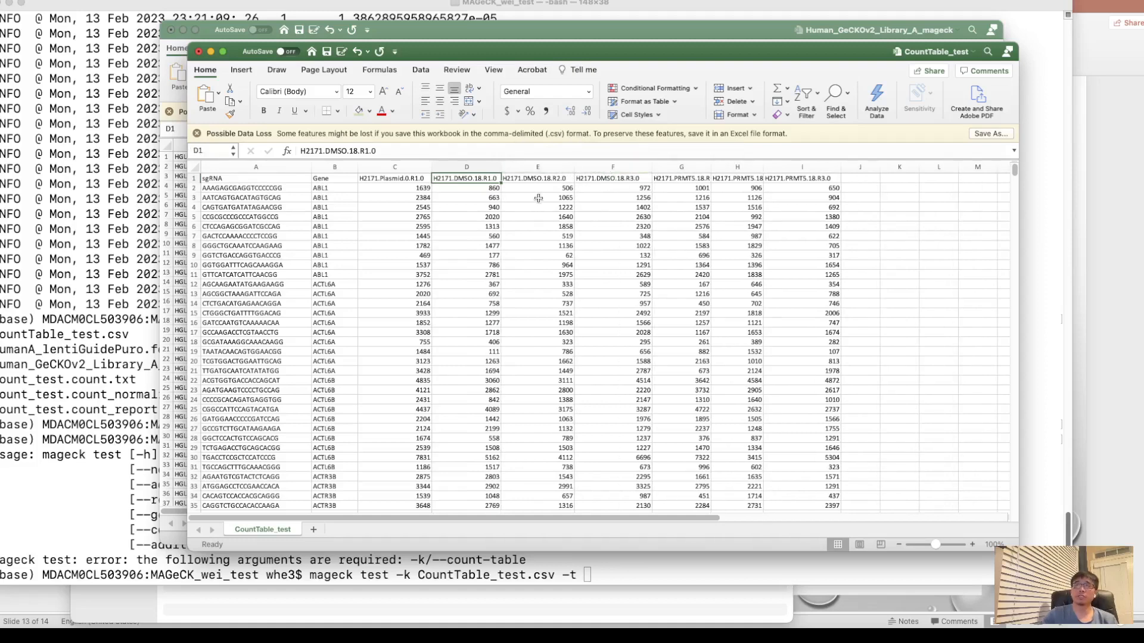
pyautogui.moveTo(481, 198)
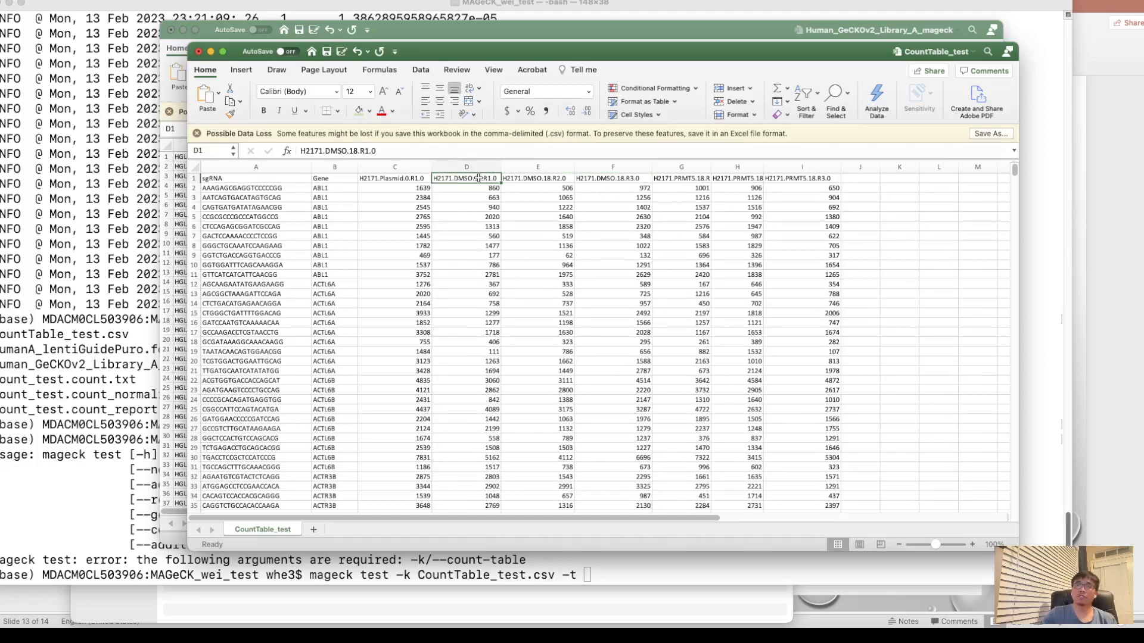
pyautogui.moveTo(453, 193)
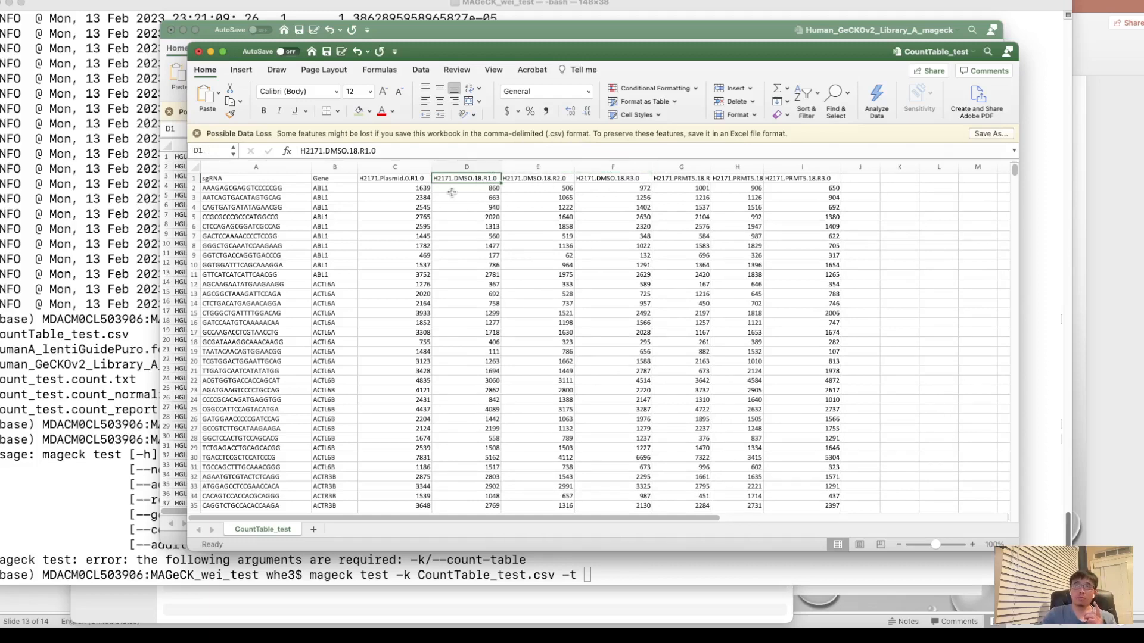
pyautogui.click(466, 167)
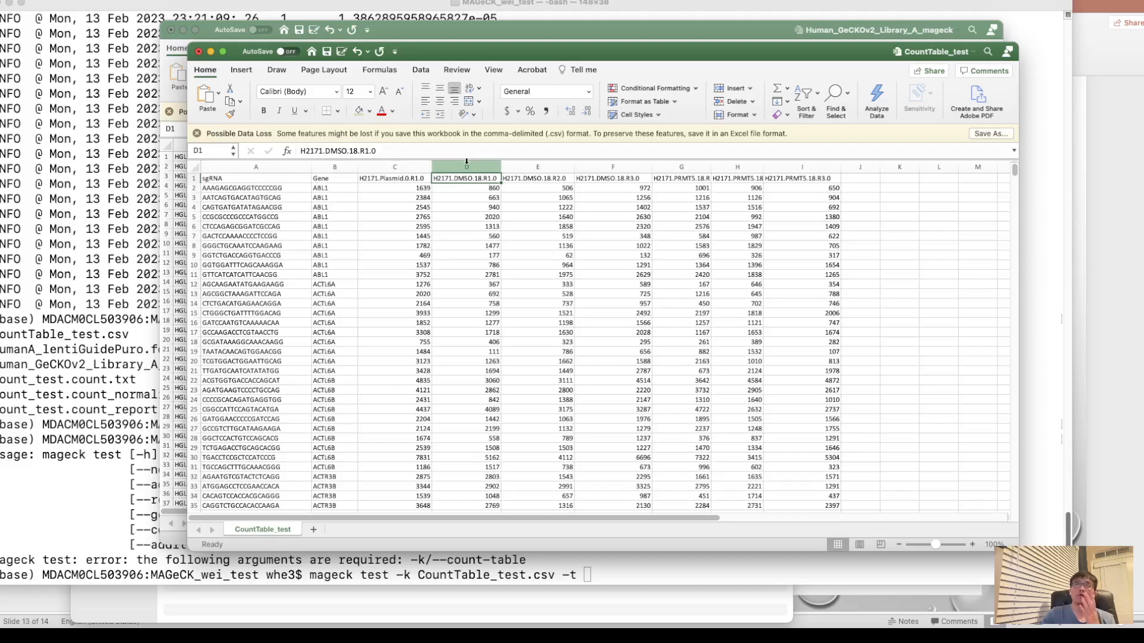
pyautogui.click(255, 167)
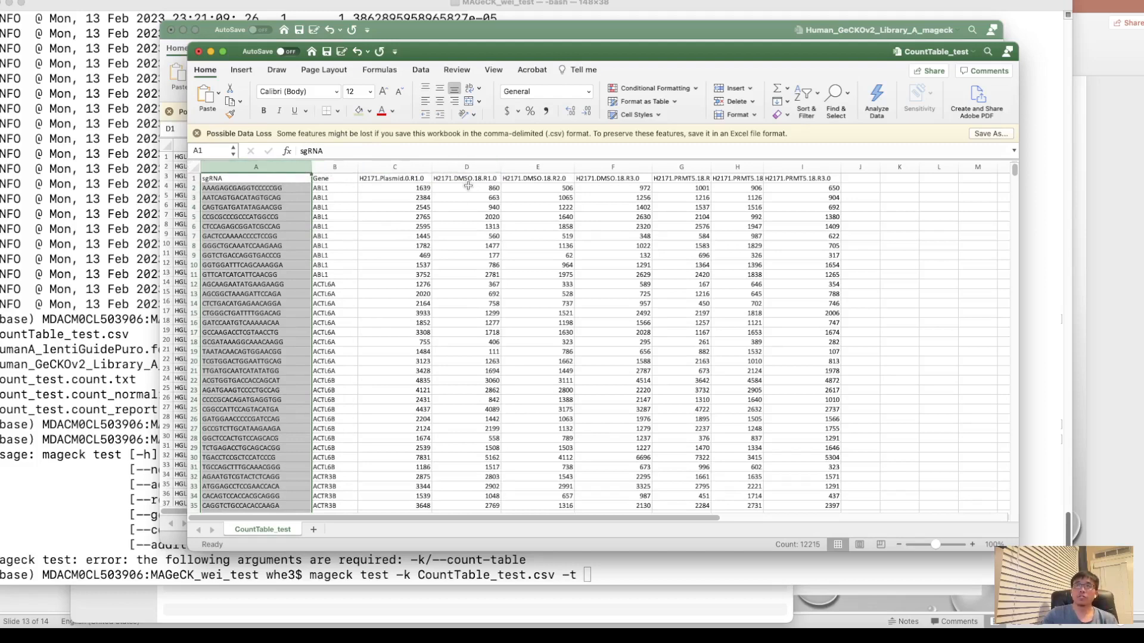
pyautogui.moveTo(593, 206)
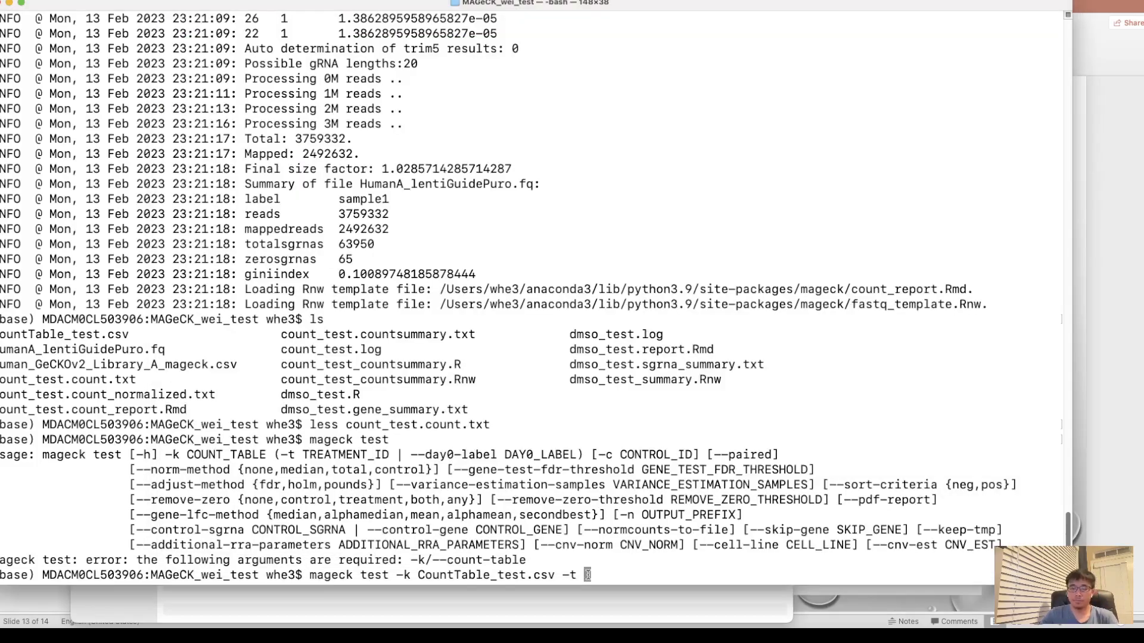
# - Complete and run the test with -t 3,4,5 -c 2 -n dmso_test
pyautogui.write('3,4,5')
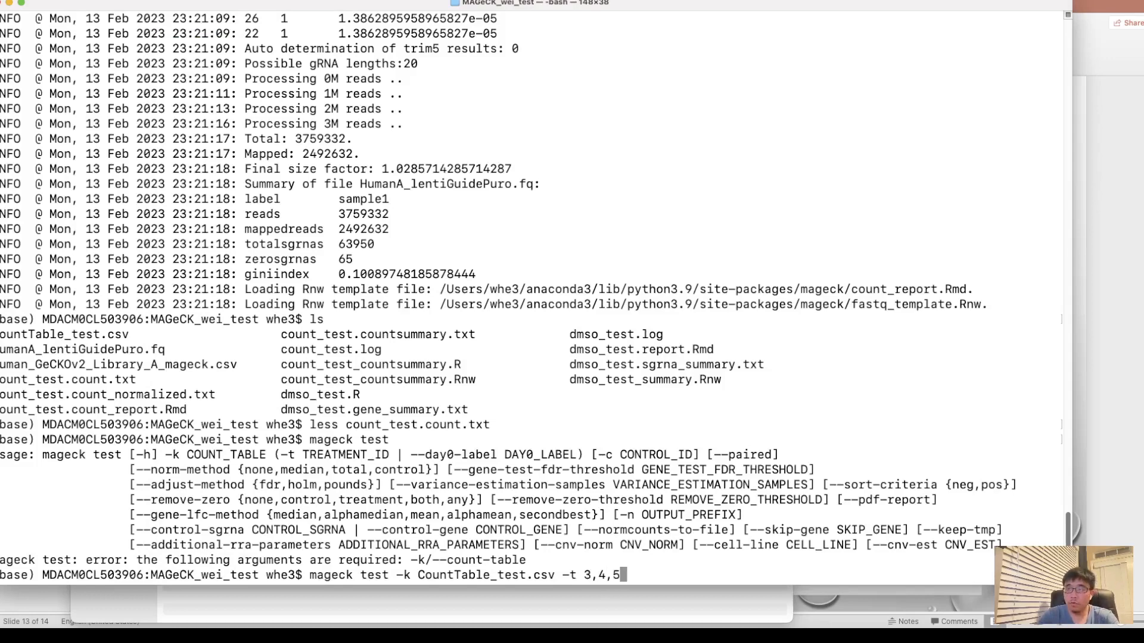
pyautogui.write('-c')
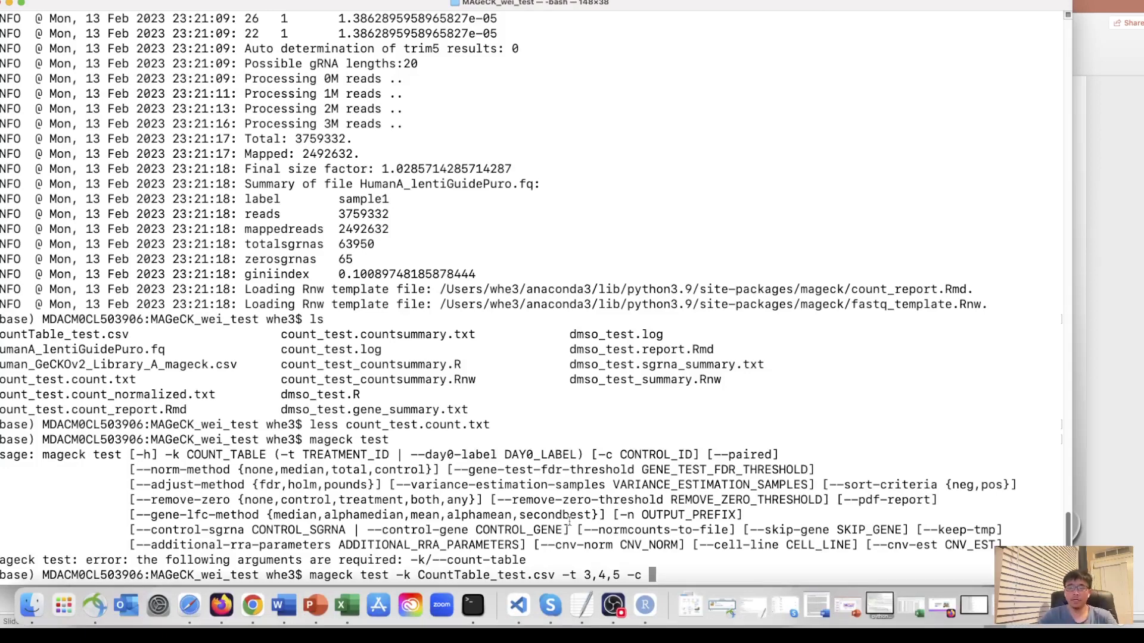
pyautogui.write('2')
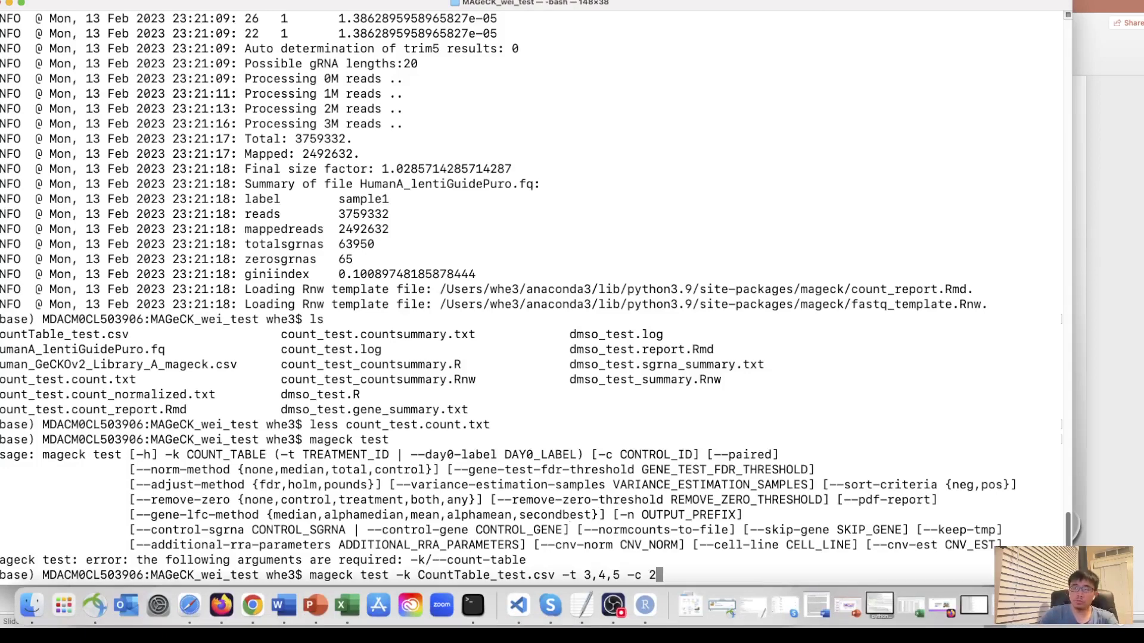
pyautogui.write('-n')
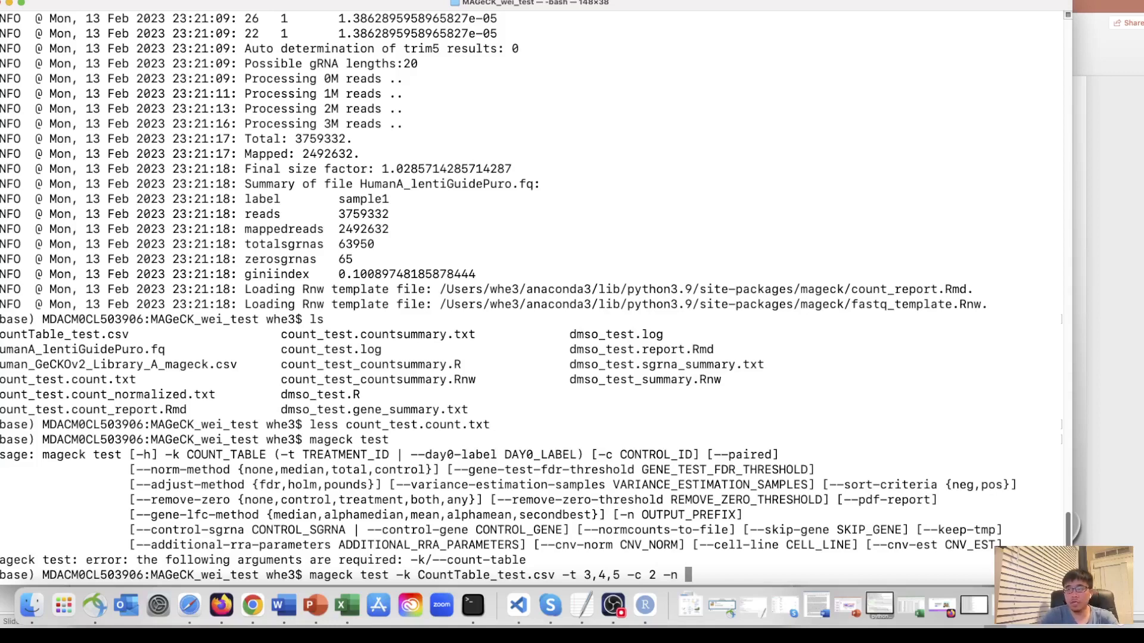
pyautogui.write('dmso_')
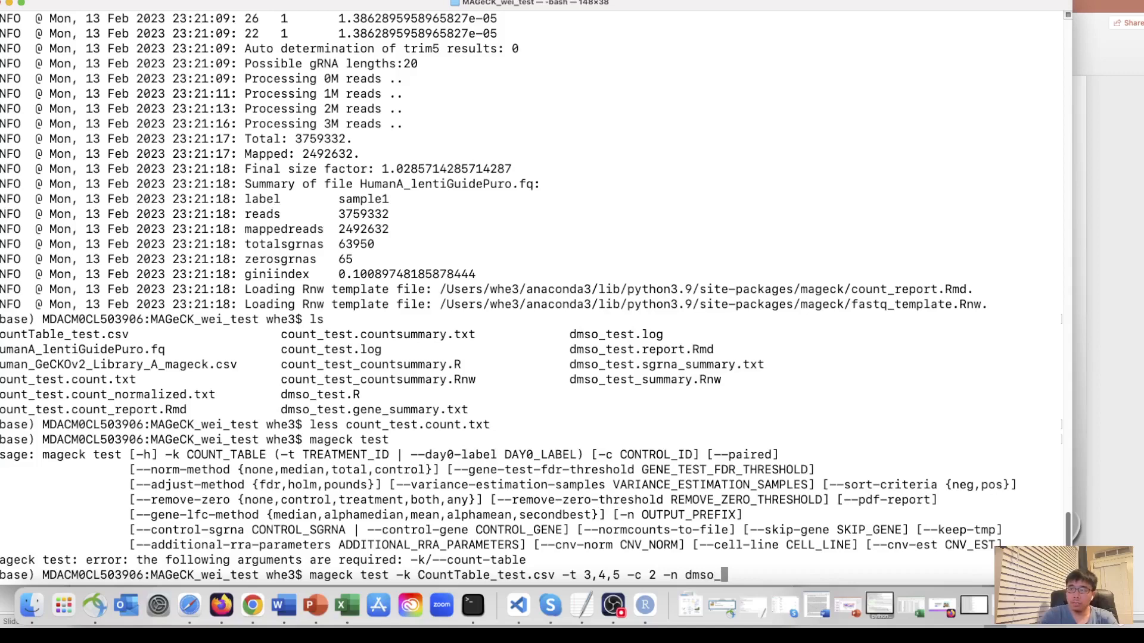
pyautogui.write('test')
pyautogui.write('ls')
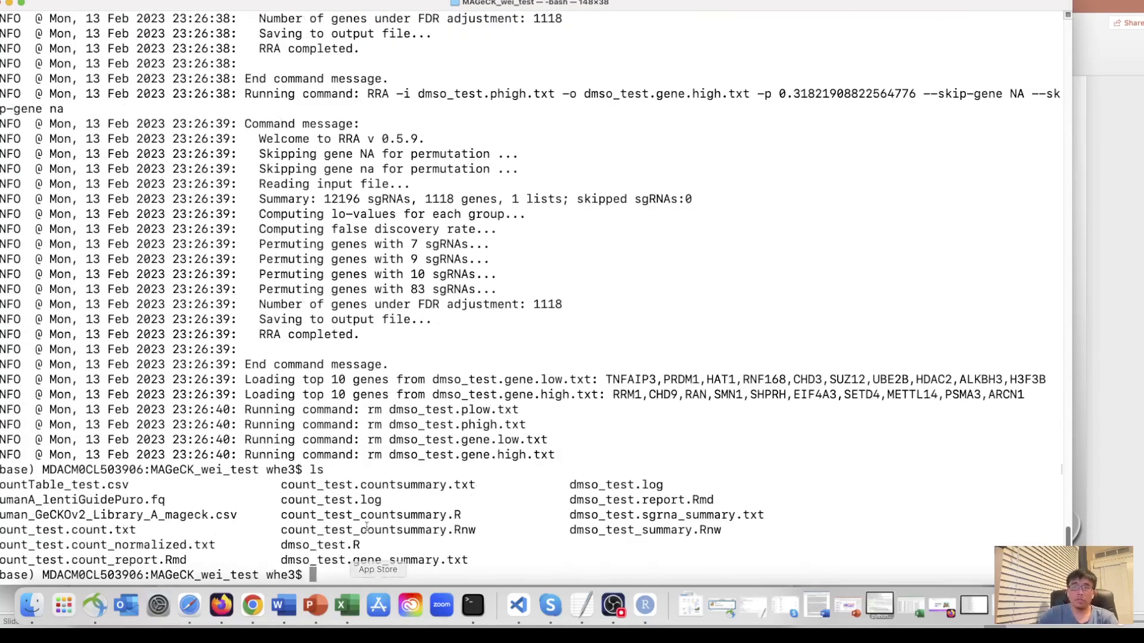
# - Pick out the dmso_test.gene_summary.txt output name in the listing
pyautogui.doubleClick(288, 560)
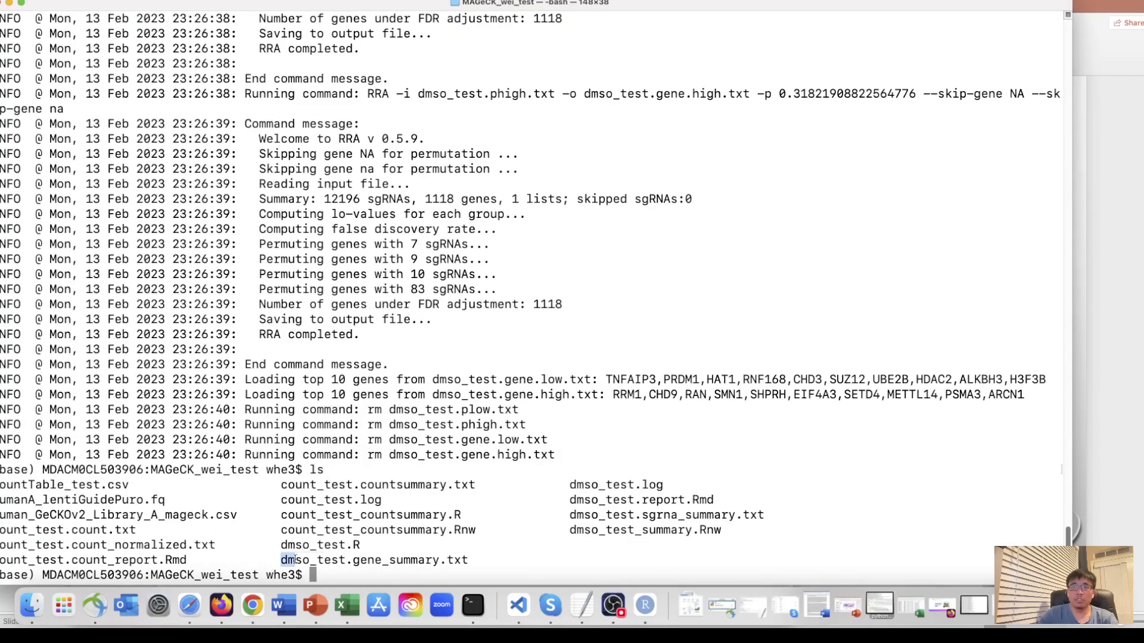
pyautogui.doubleClick(374, 560)
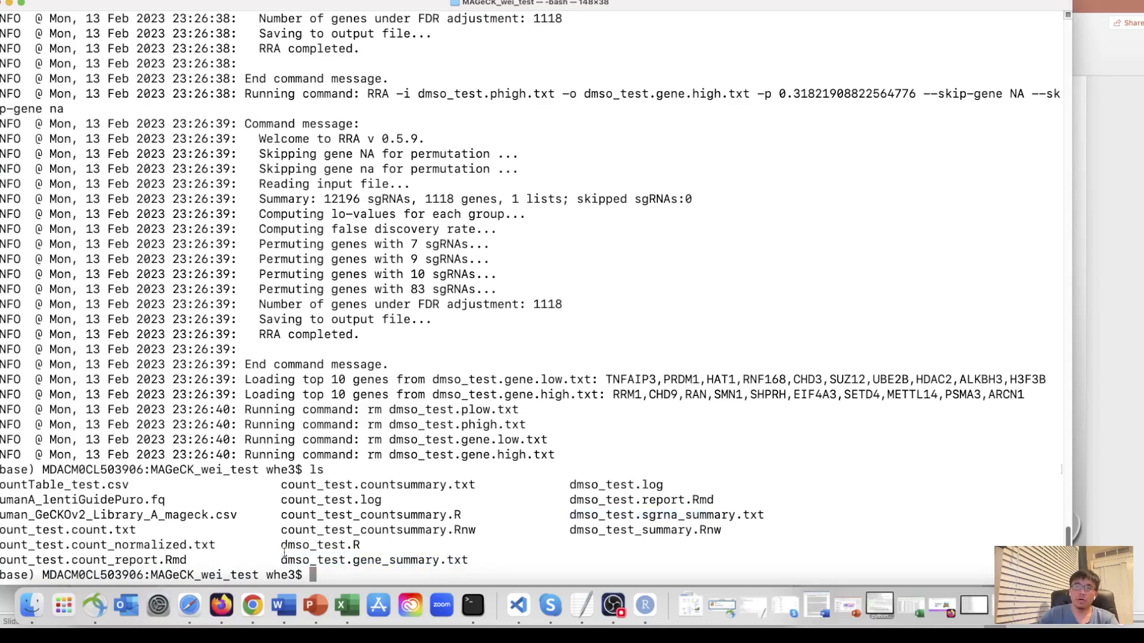
pyautogui.doubleClick(360, 560)
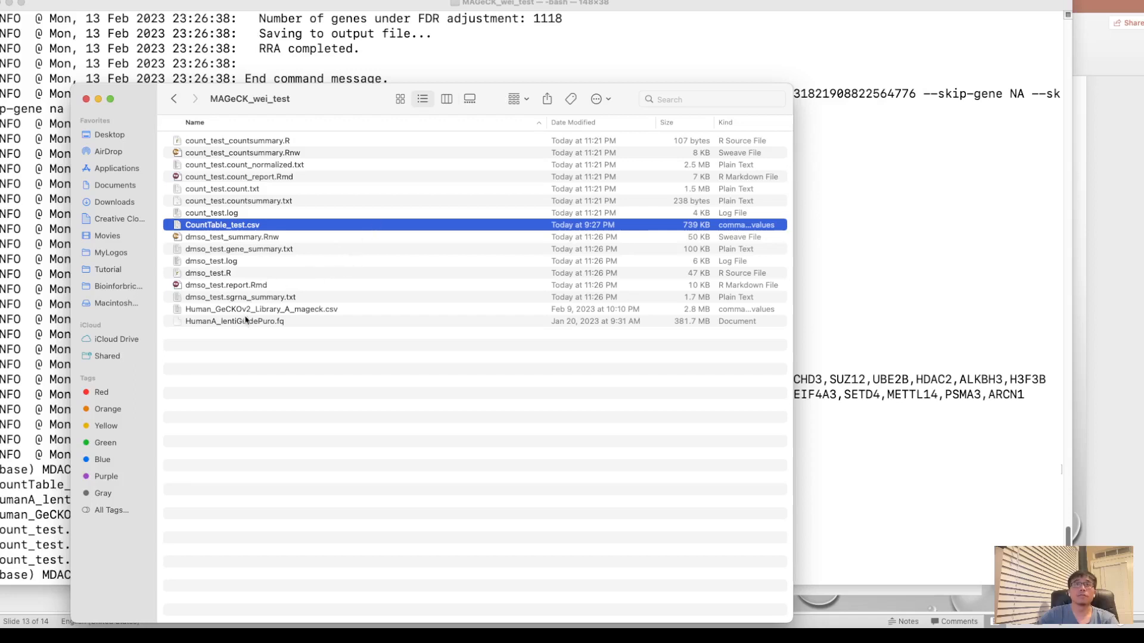
# - Open dmso_test.gene_summary.txt from the MAGeCK_wei_test folder with Microsoft Excel via Open With
pyautogui.click(240, 297)
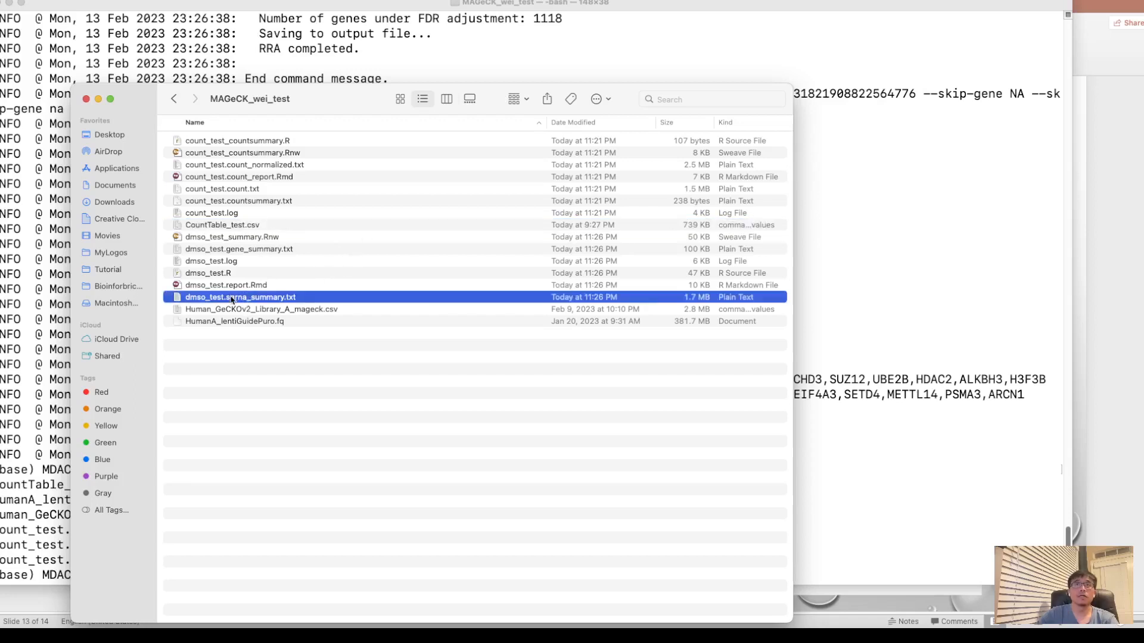
pyautogui.rightClick(241, 297)
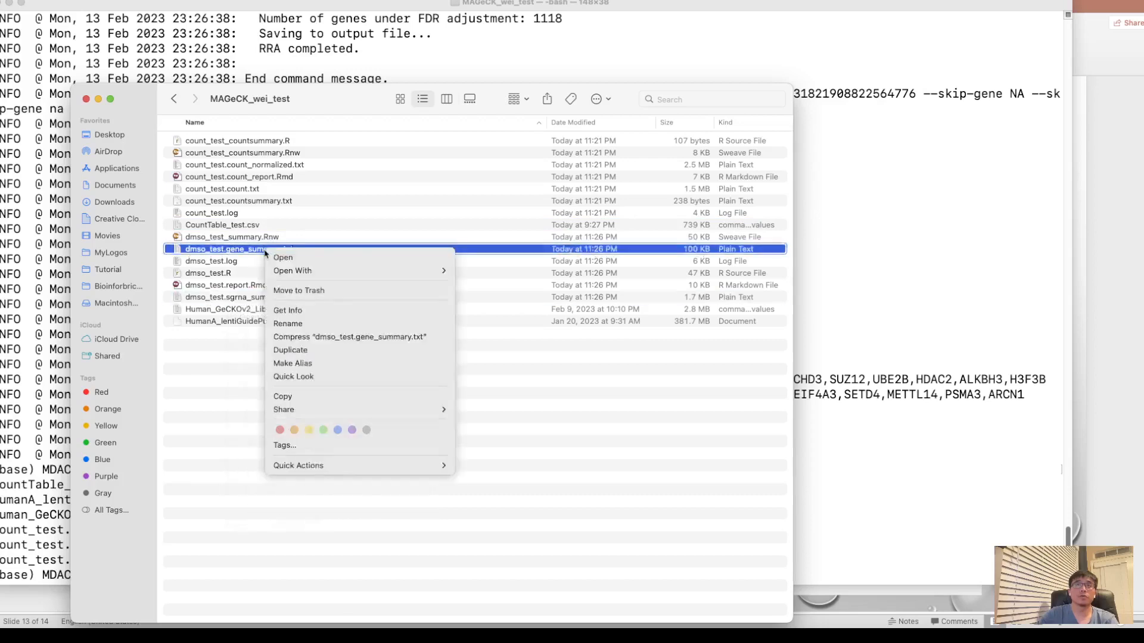
pyautogui.click(292, 271)
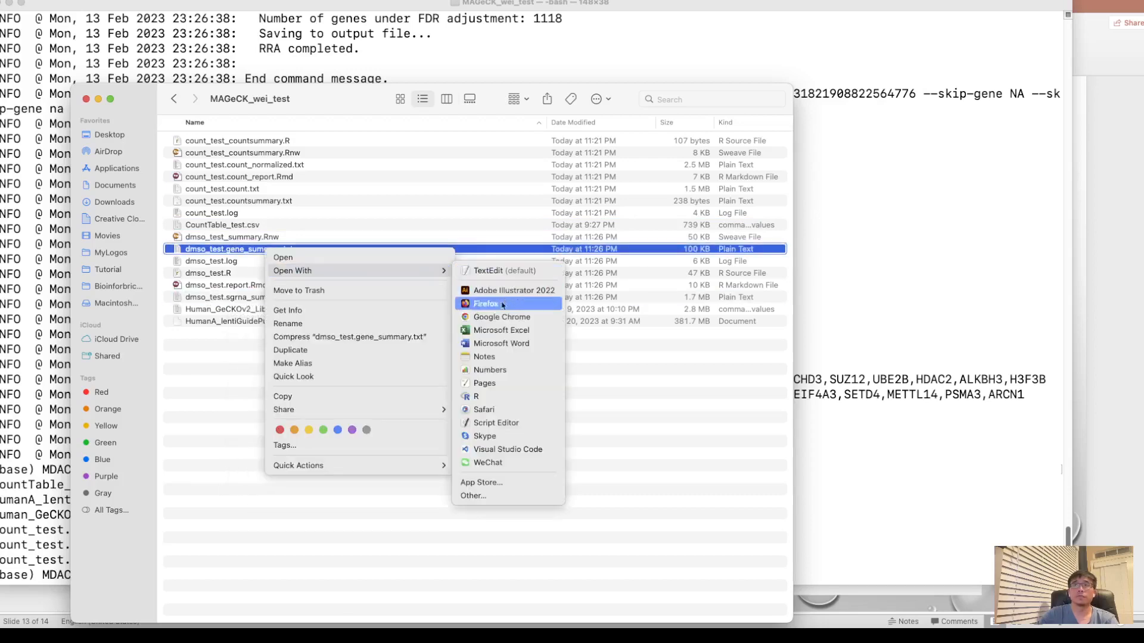
pyautogui.click(502, 330)
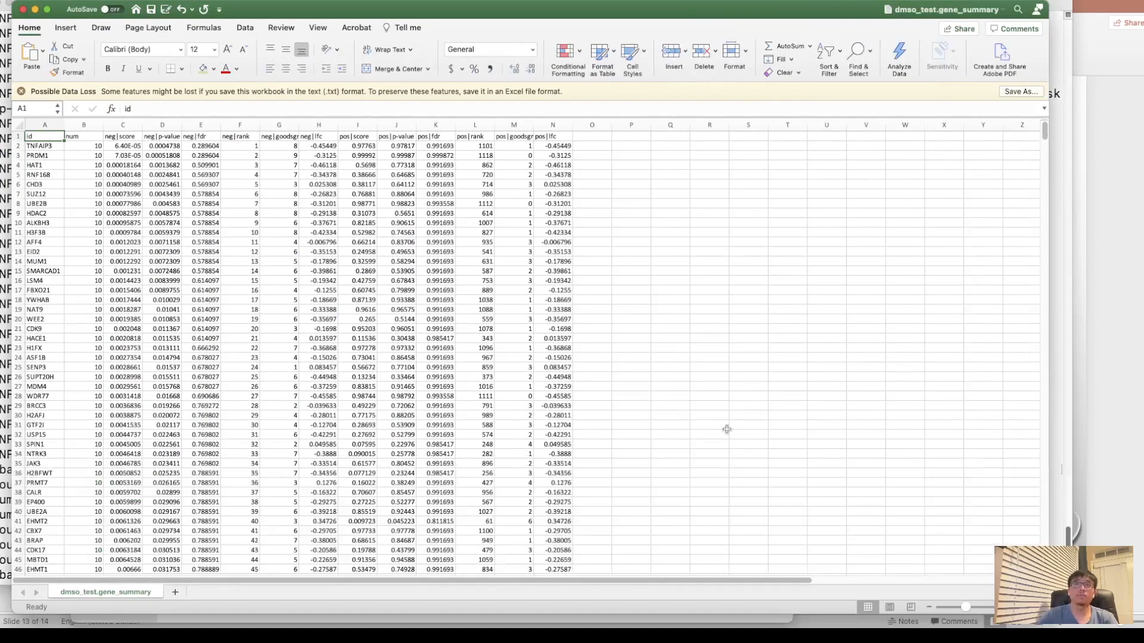
# - Inspect top-ranked gene TNFAIP3's num value and widen the neg|p-value column
pyautogui.click(709, 399)
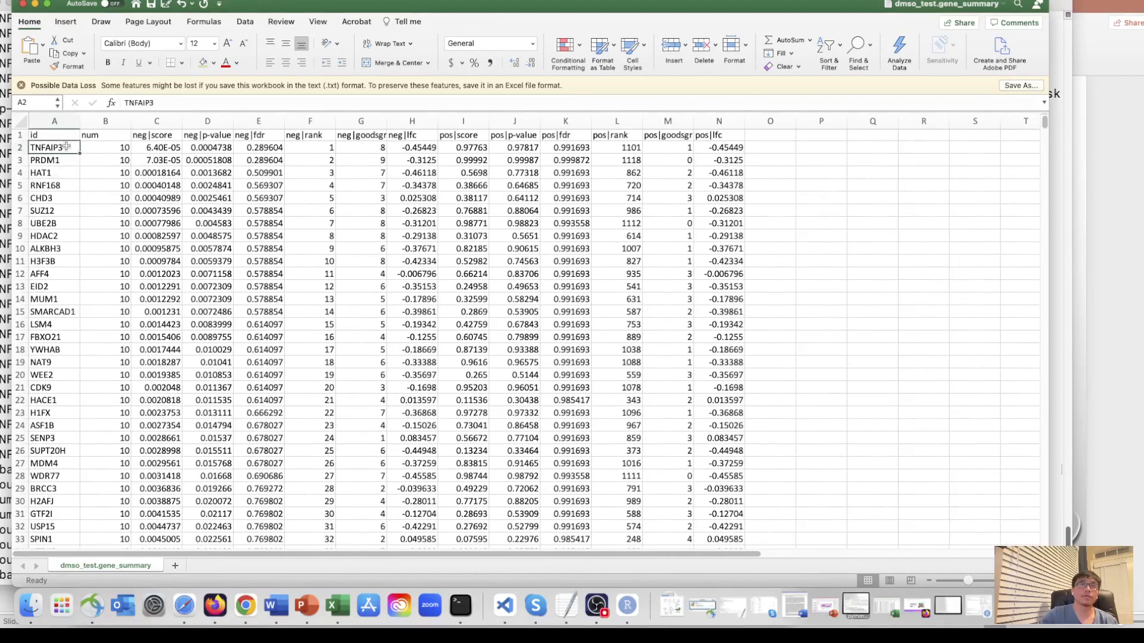
pyautogui.click(105, 147)
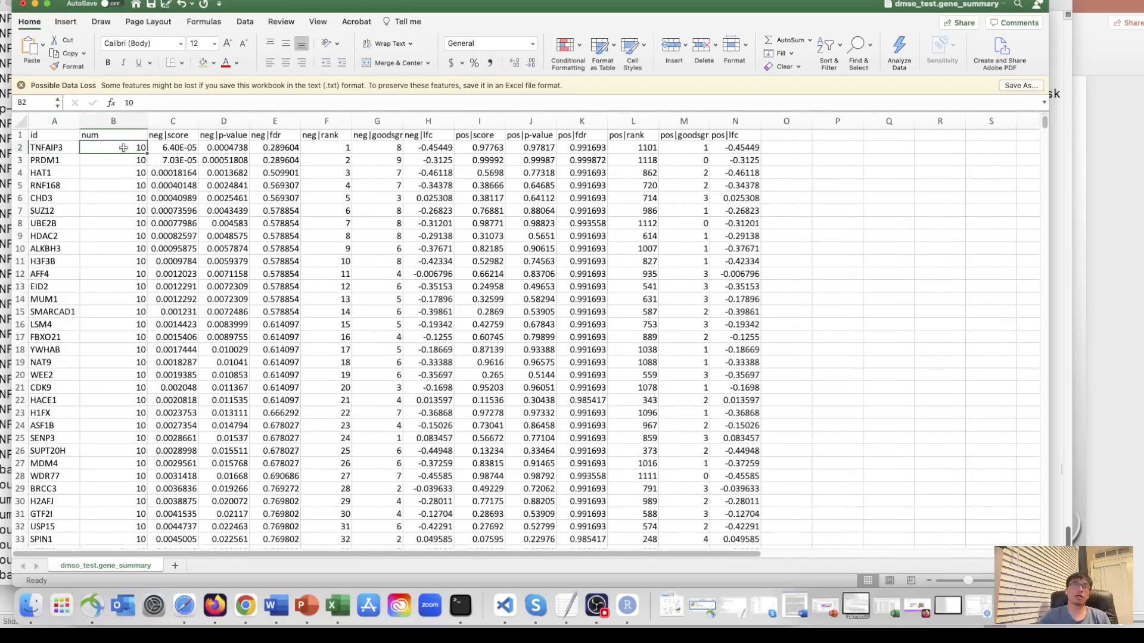
pyautogui.moveTo(214, 121); pyautogui.dragTo(203, 121)
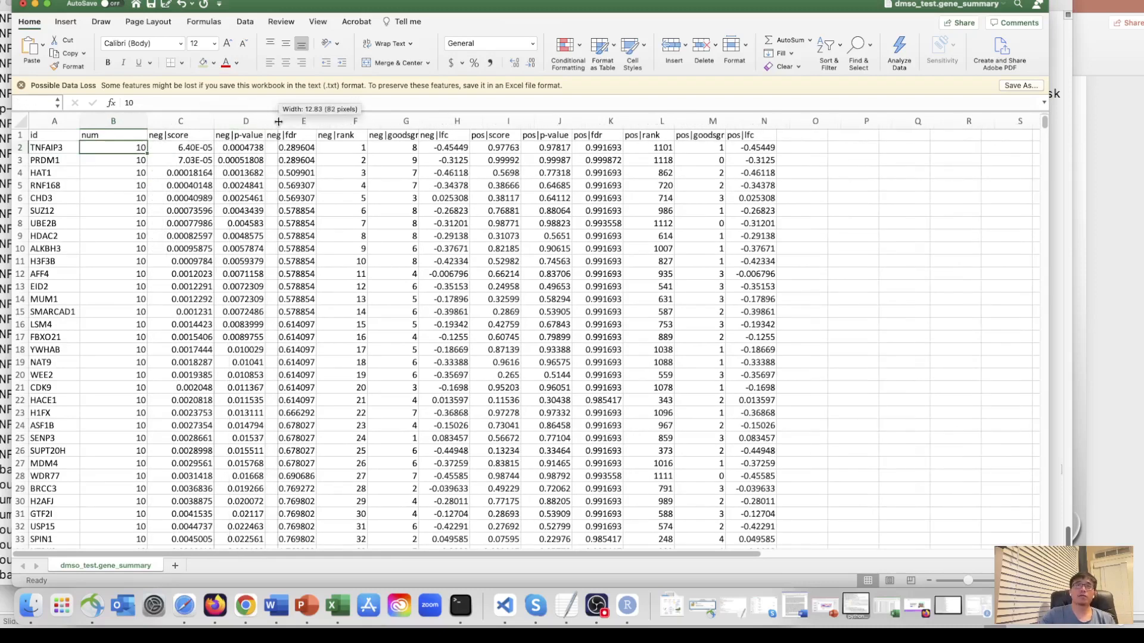
# - Examine TNFAIP3's neg|fdr column values, then its neg|lfc log fold-change
pyautogui.click(301, 148)
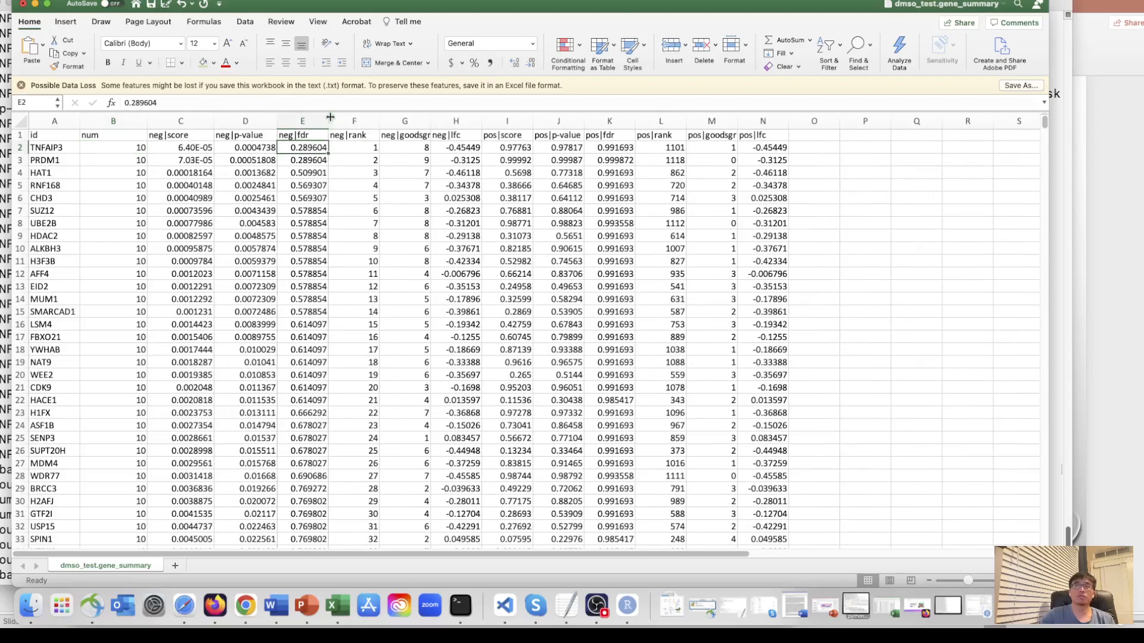
pyautogui.click(301, 121)
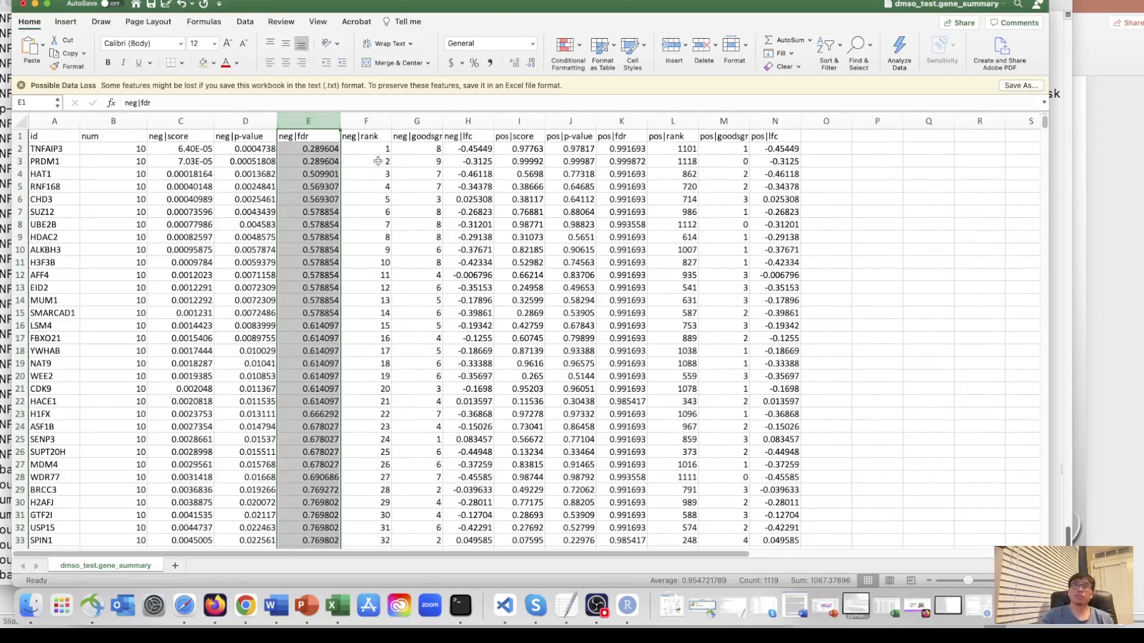
pyautogui.click(365, 149)
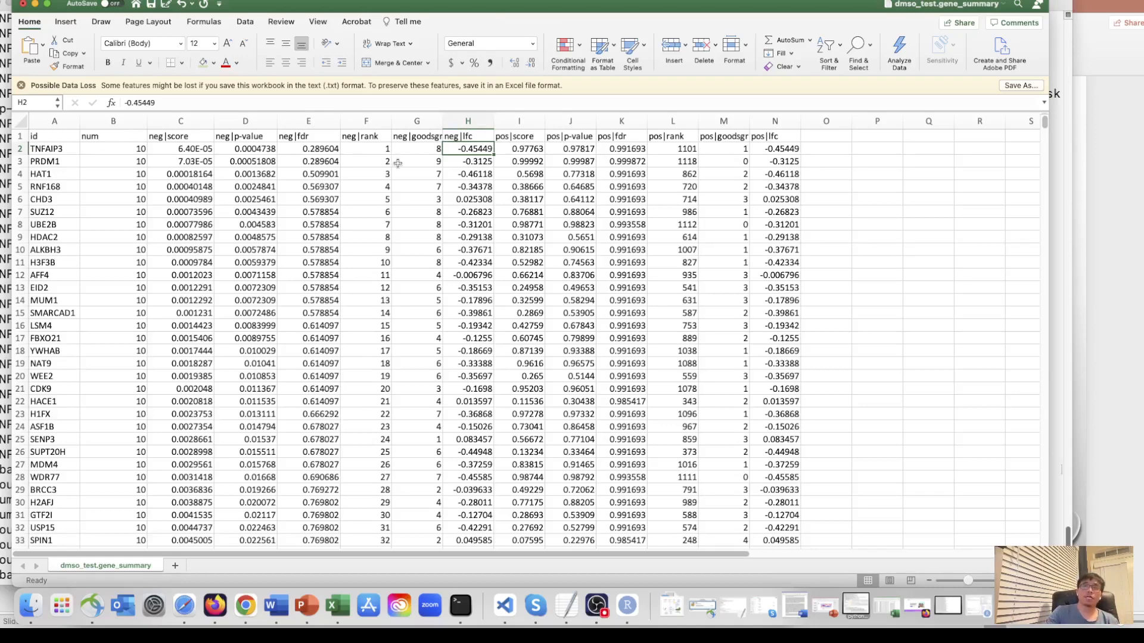
pyautogui.moveTo(678, 216)
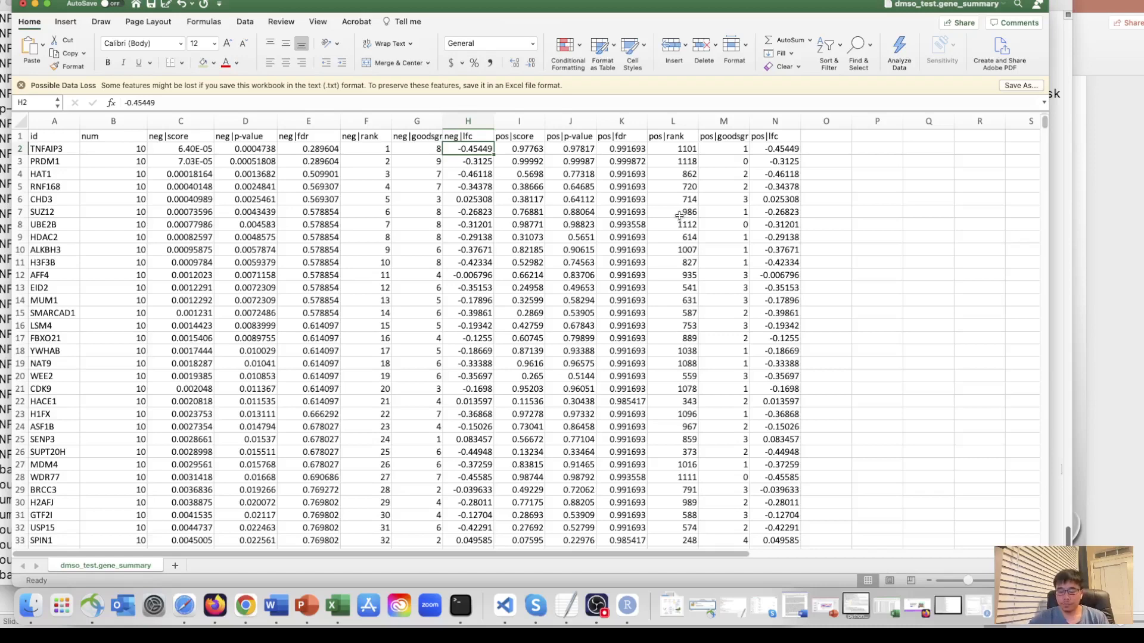
pyautogui.moveTo(707, 237)
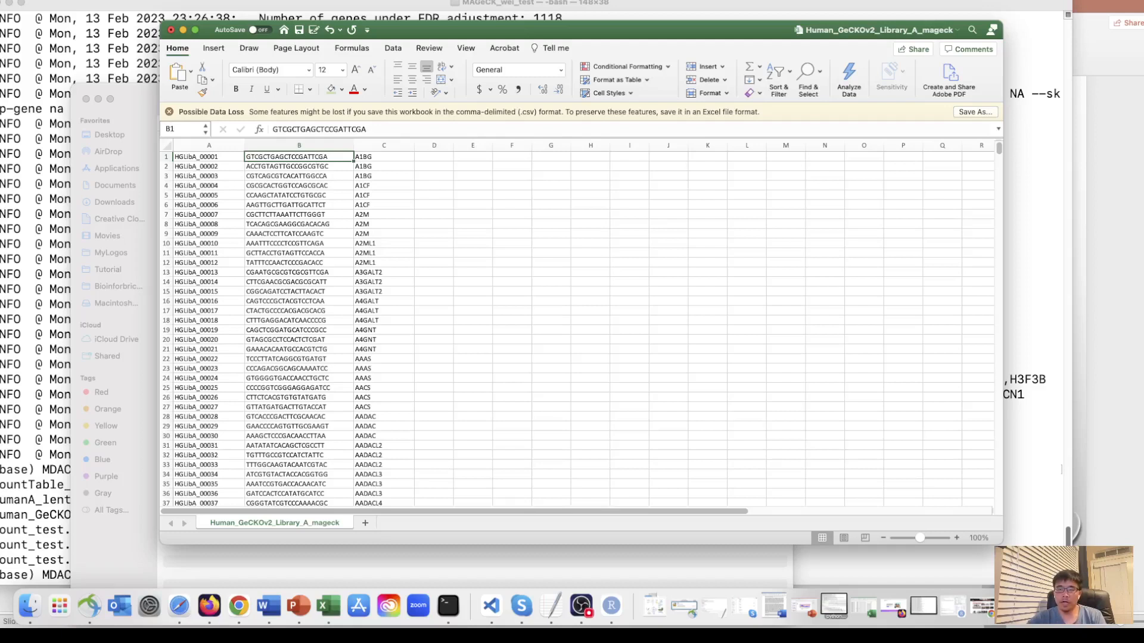
pyautogui.moveTo(228, 423)
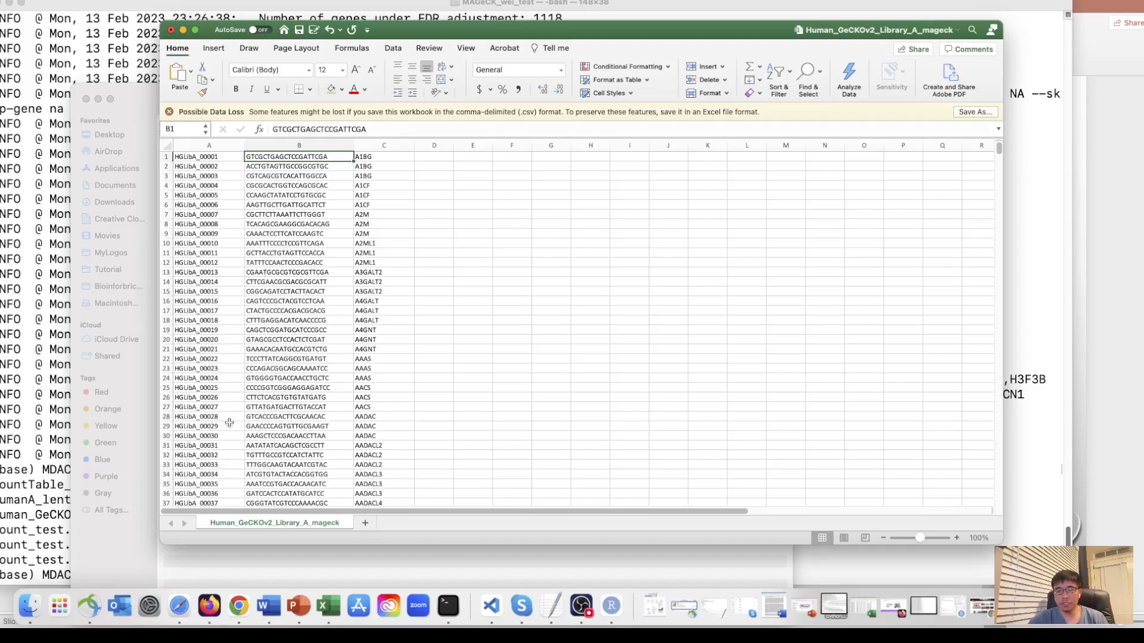